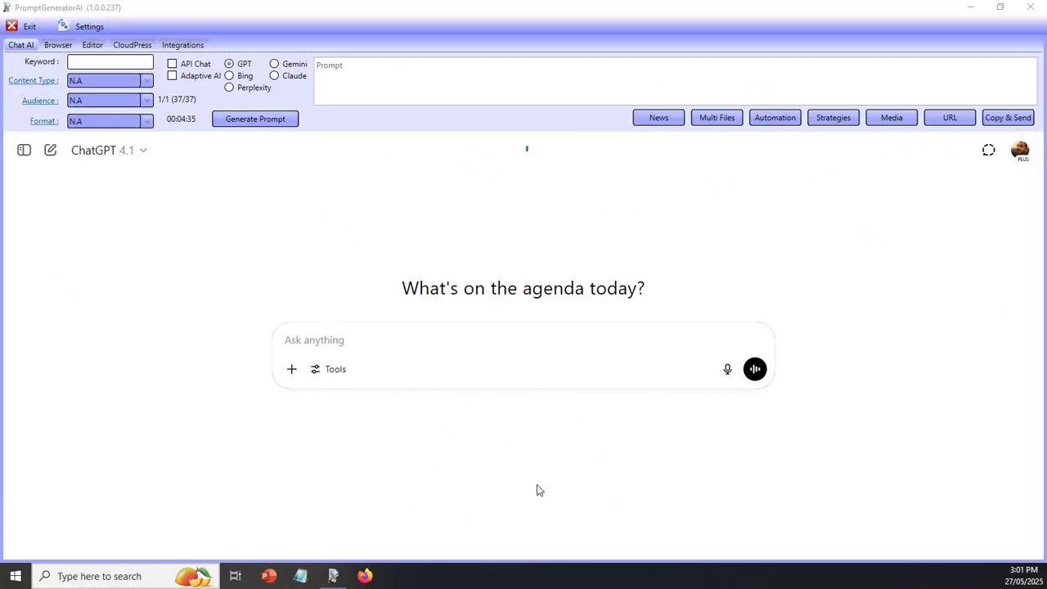
mouse_move(573, 470)
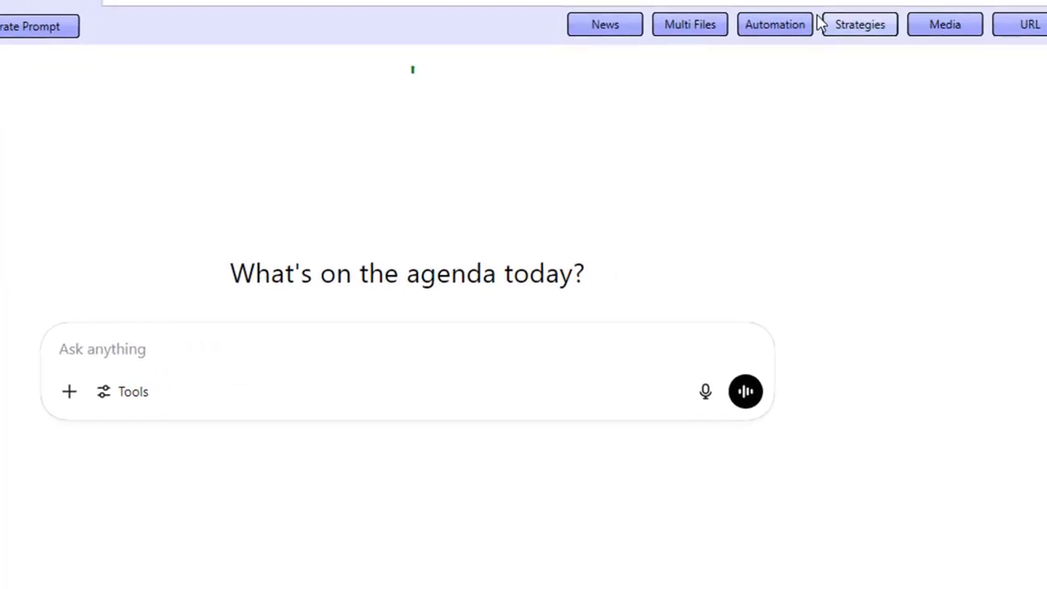
Step: Bring up the Automation window showing keyword "how to do keyword research" and the post api strategy
click(774, 24)
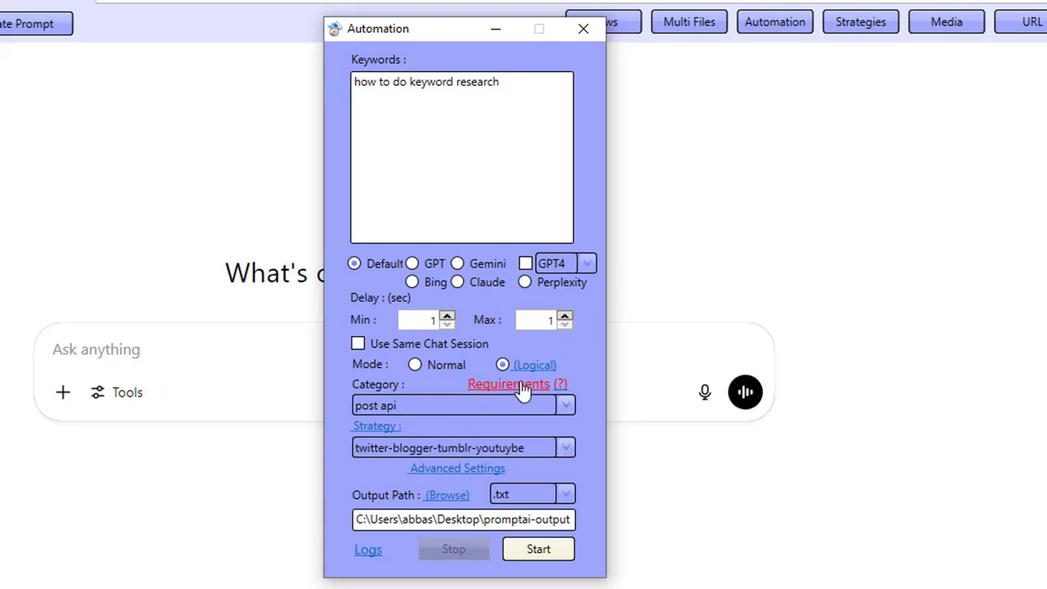
Step: Replace the keyword with "Learn how to paint" and start the automation run
click(509, 384)
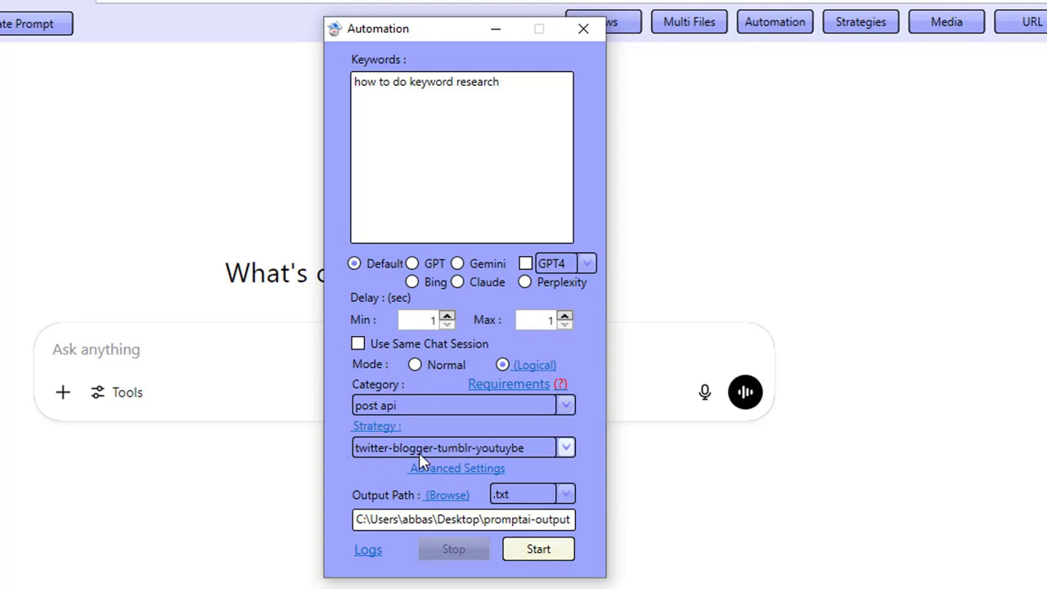
mouse_move(461, 442)
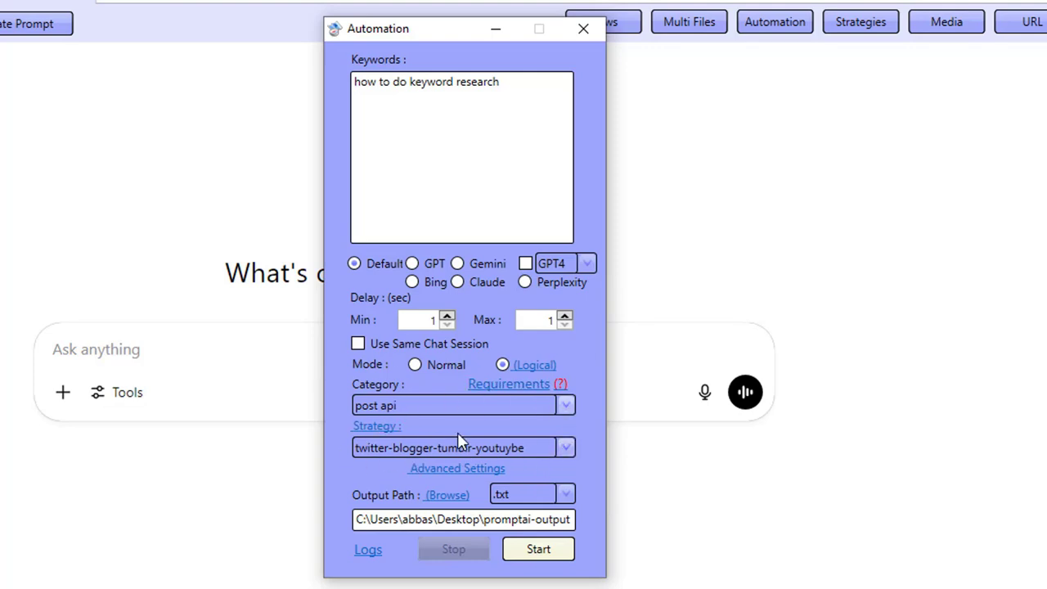
triple_click(425, 81)
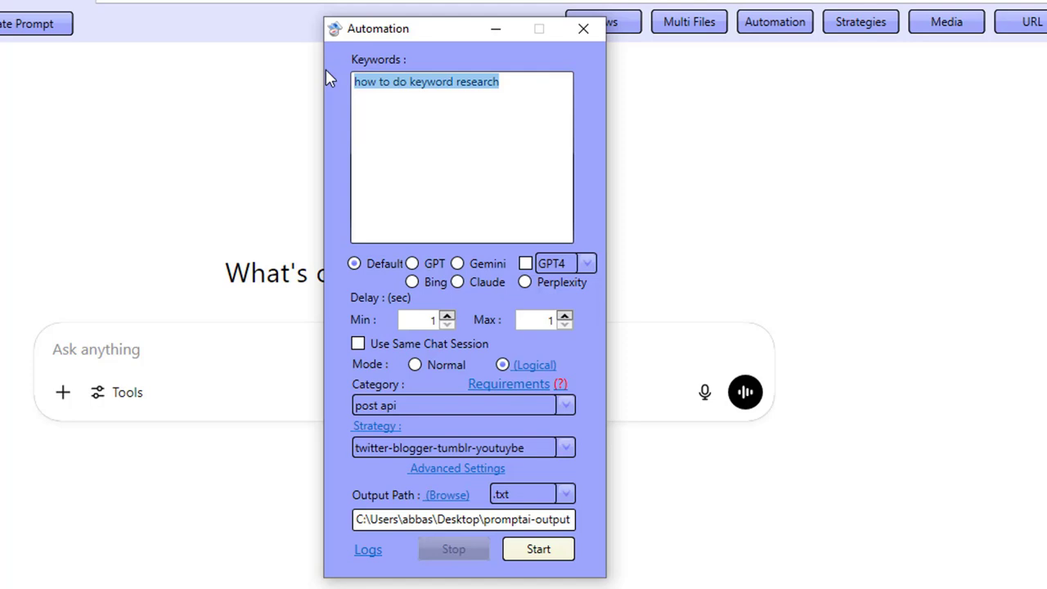
mouse_move(402, 221)
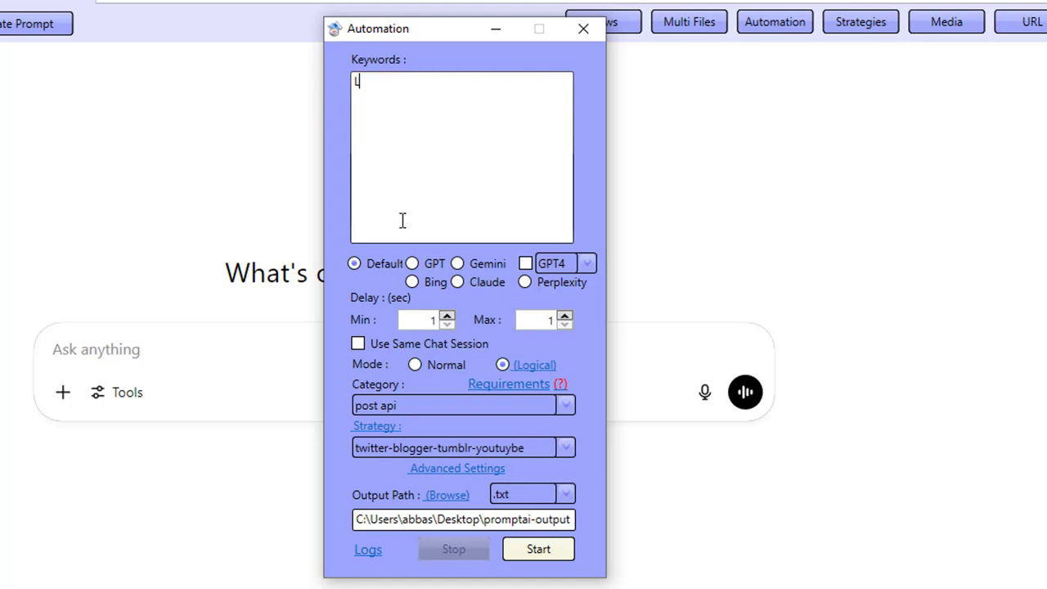
text(Learn how to dr)
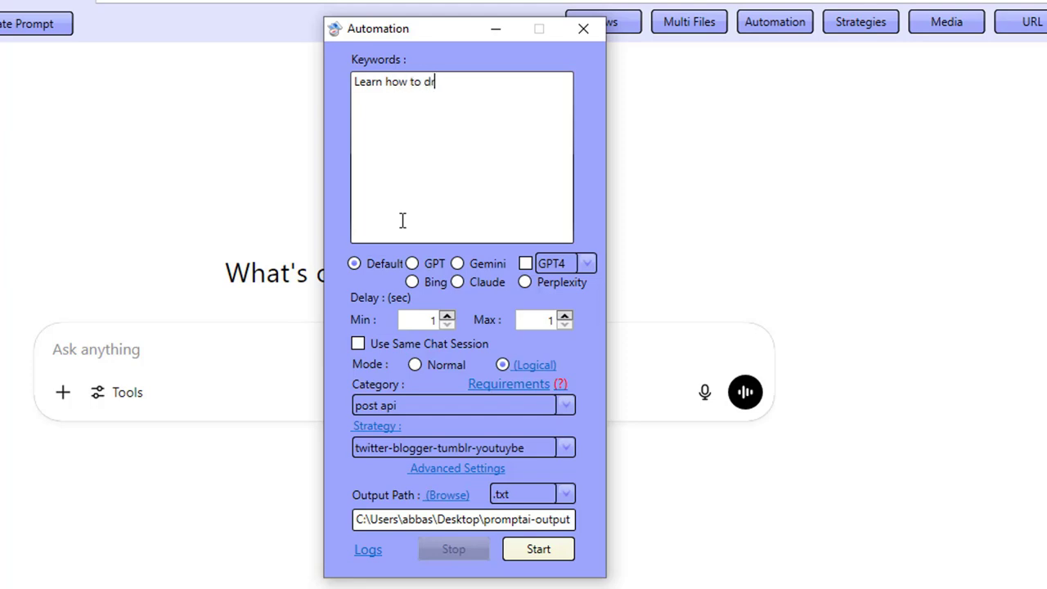
text(aint)
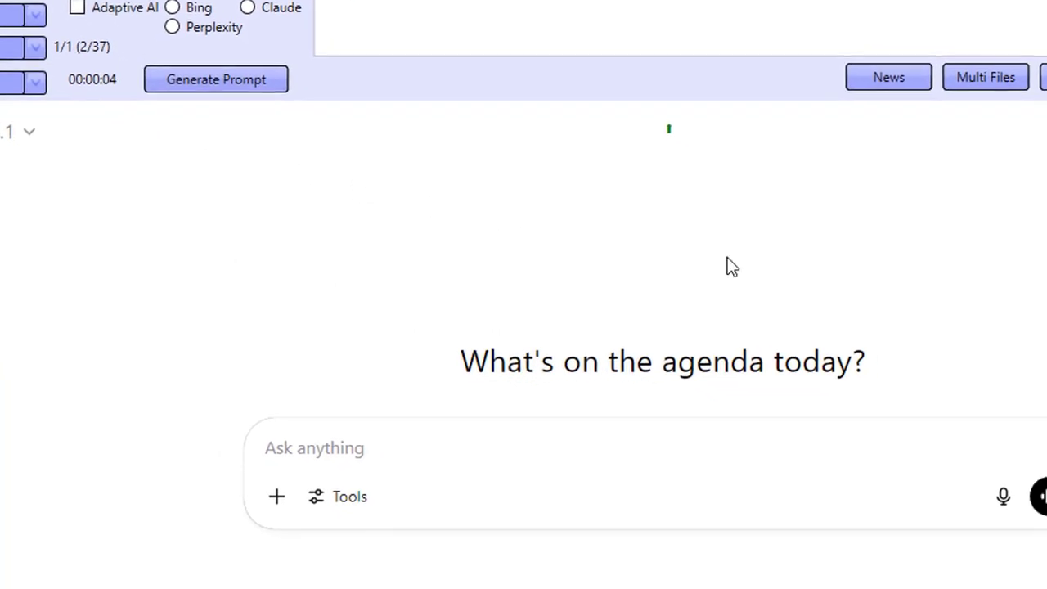
click(860, 17)
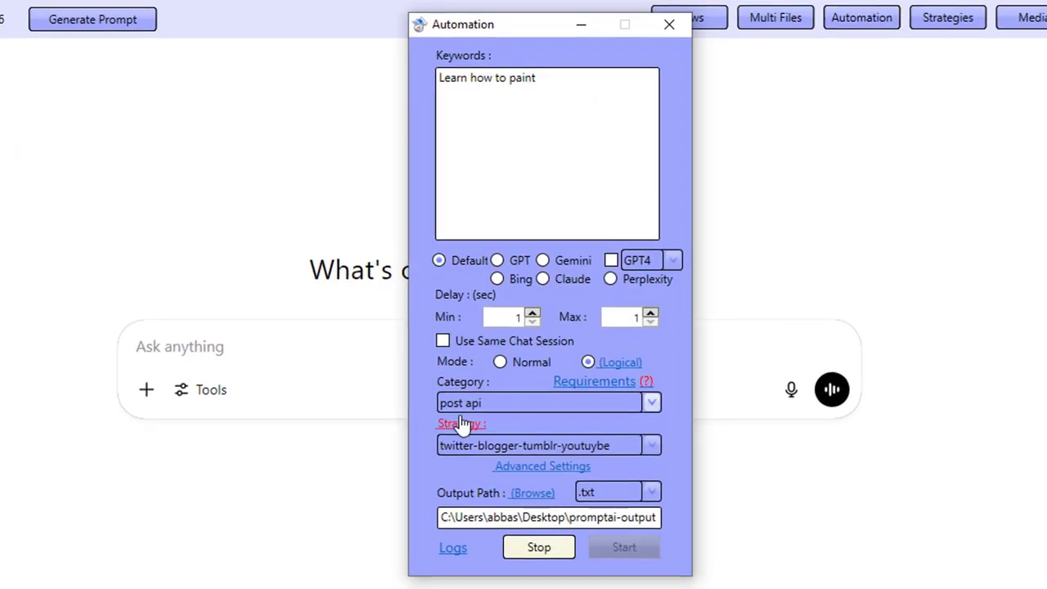
click(460, 423)
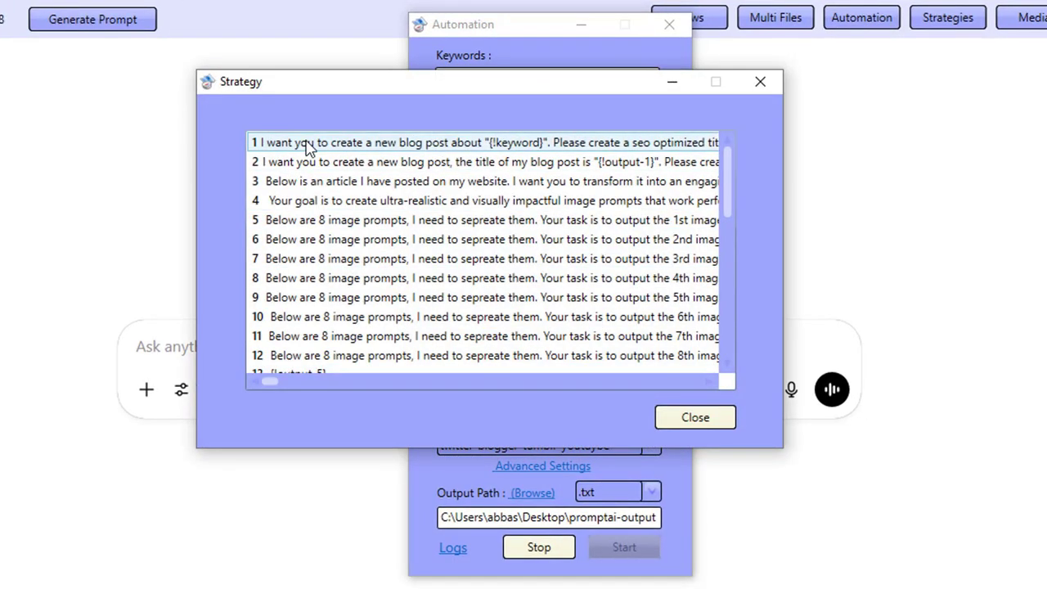
click(368, 181)
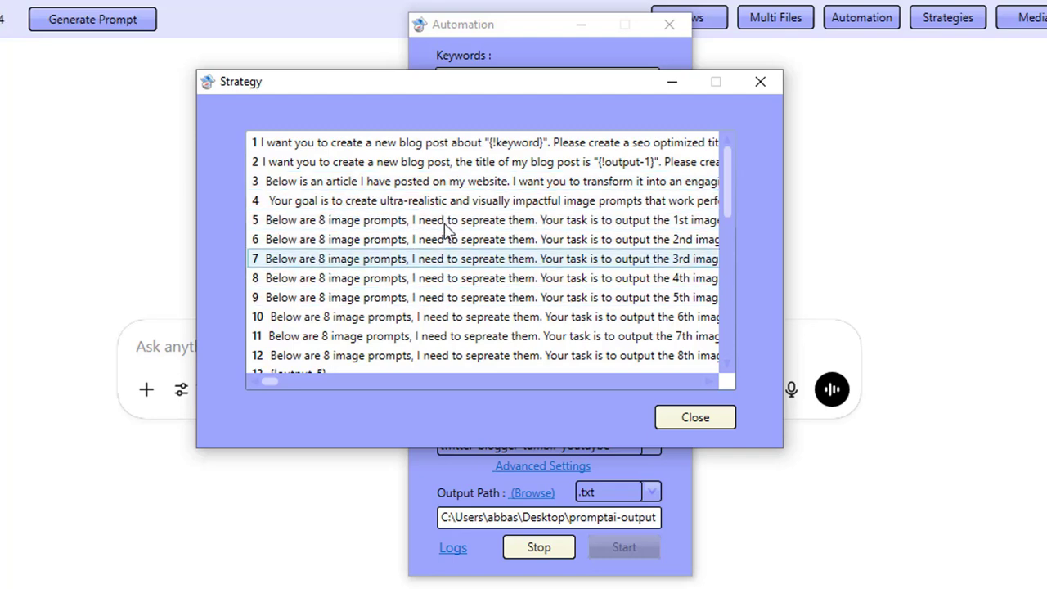
scroll(down, 3)
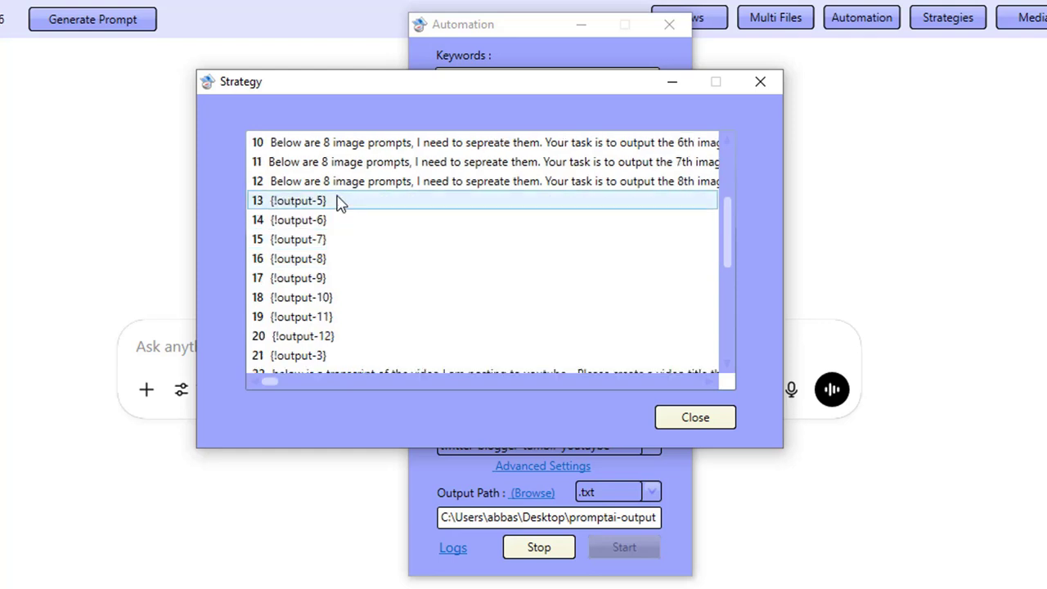
click(348, 162)
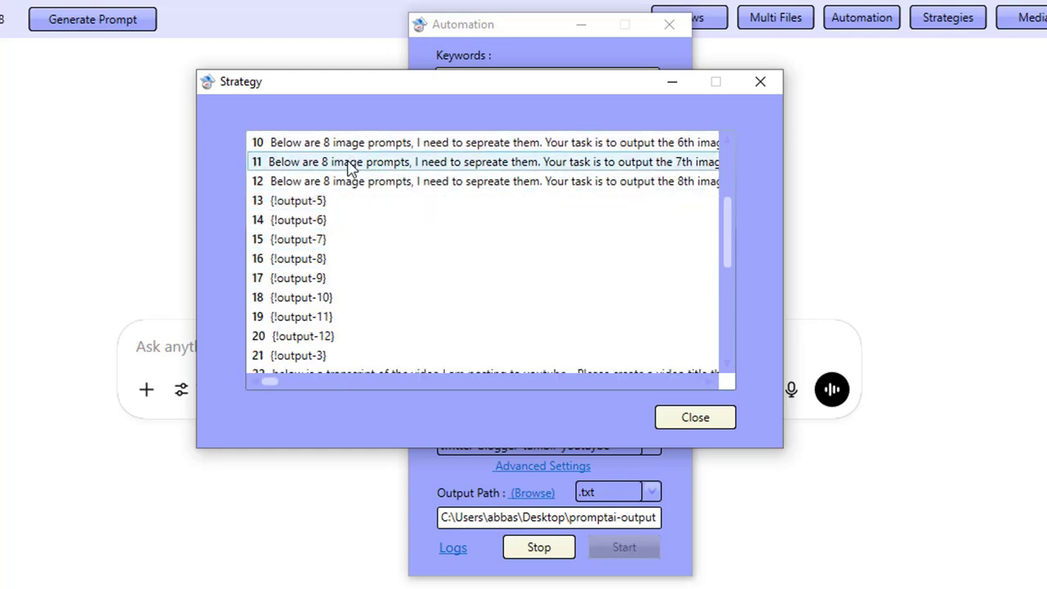
scroll(down, 3)
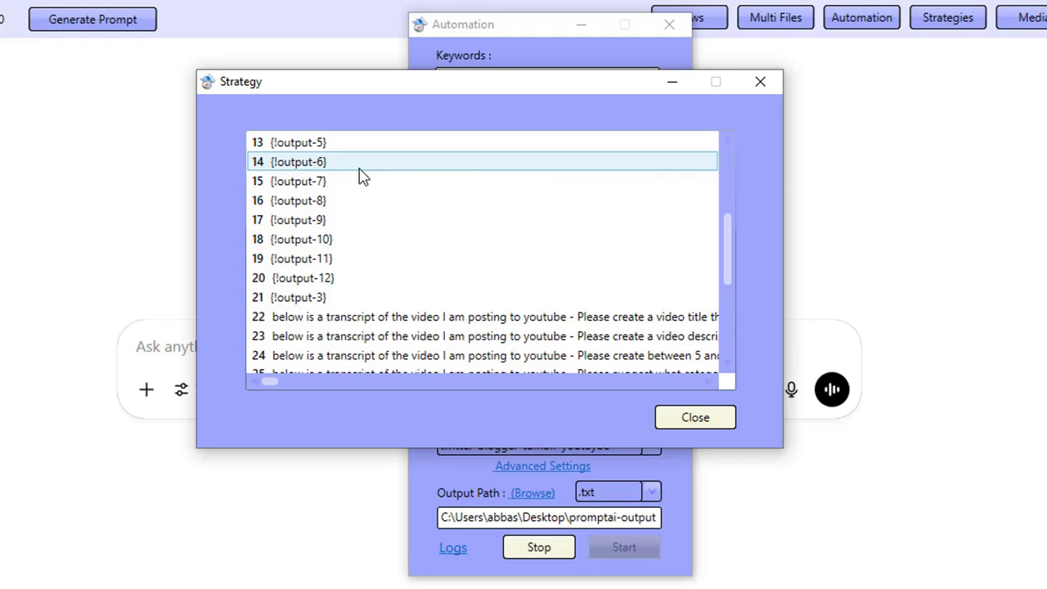
double_click(297, 297)
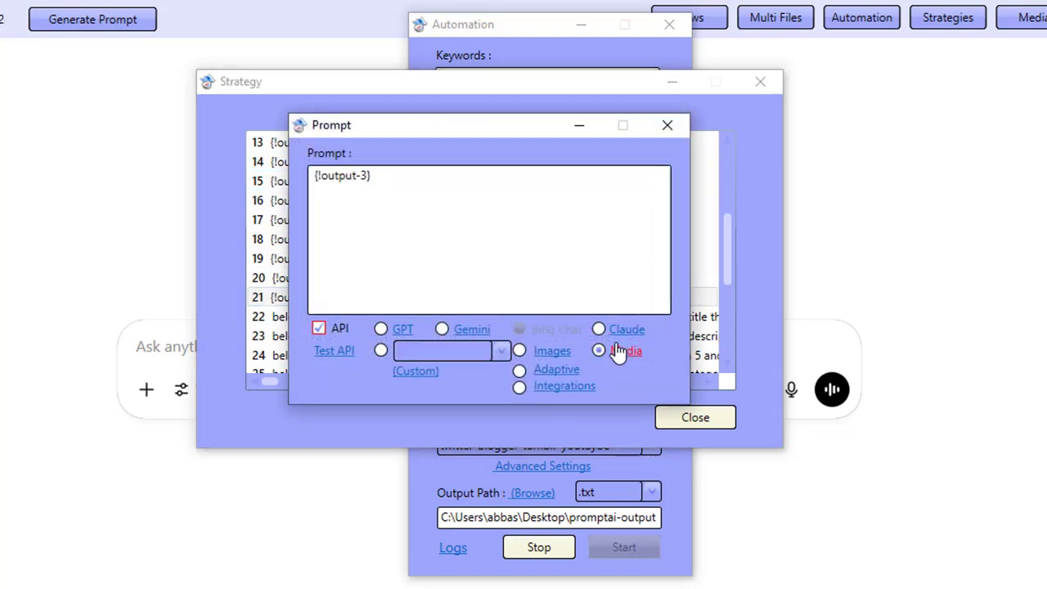
click(598, 351)
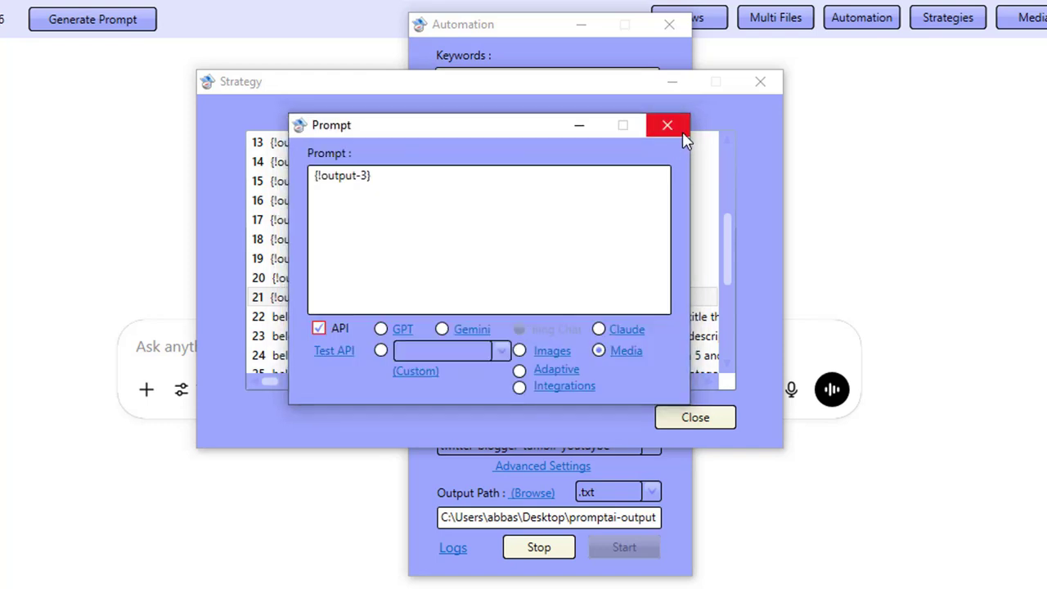
click(668, 125)
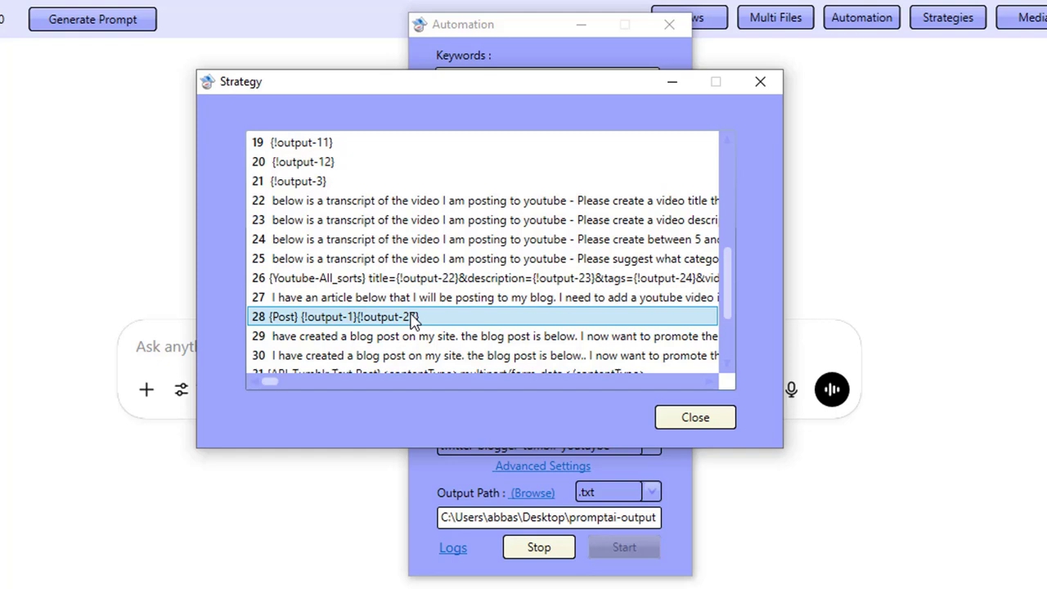
click(344, 297)
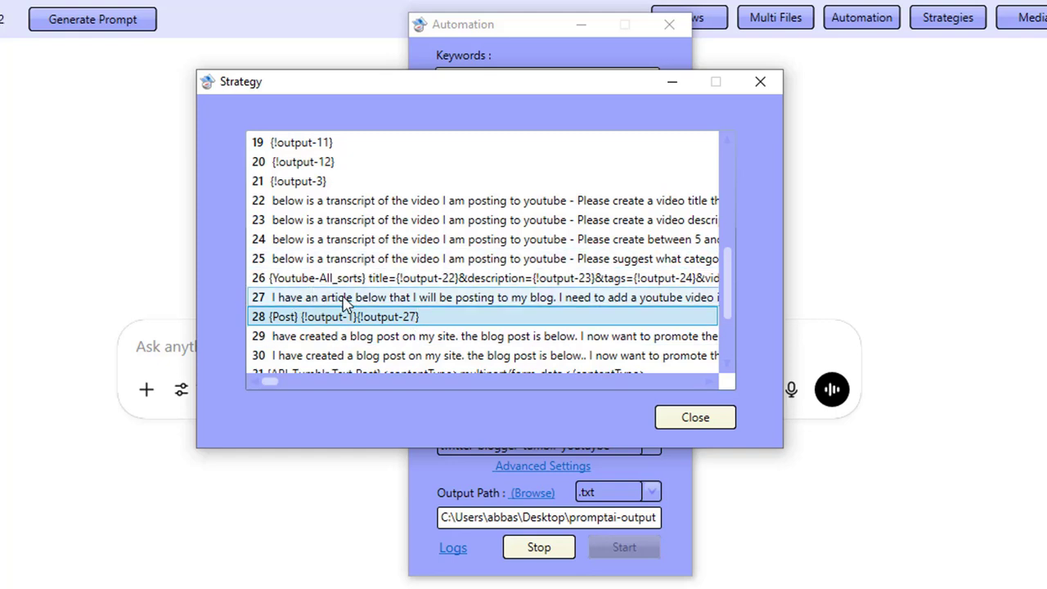
click(344, 316)
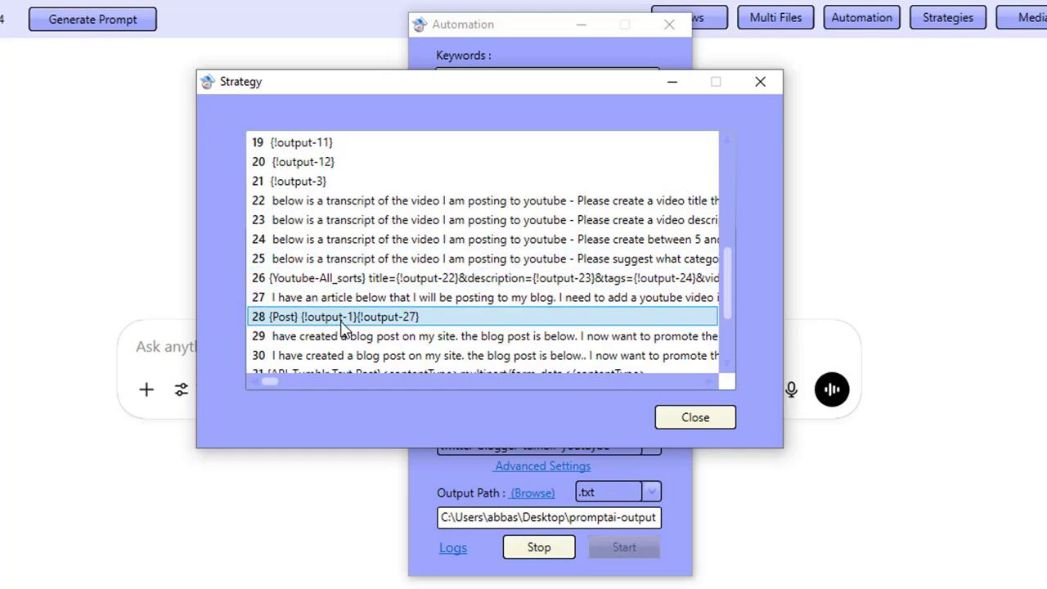
scroll(down, 3)
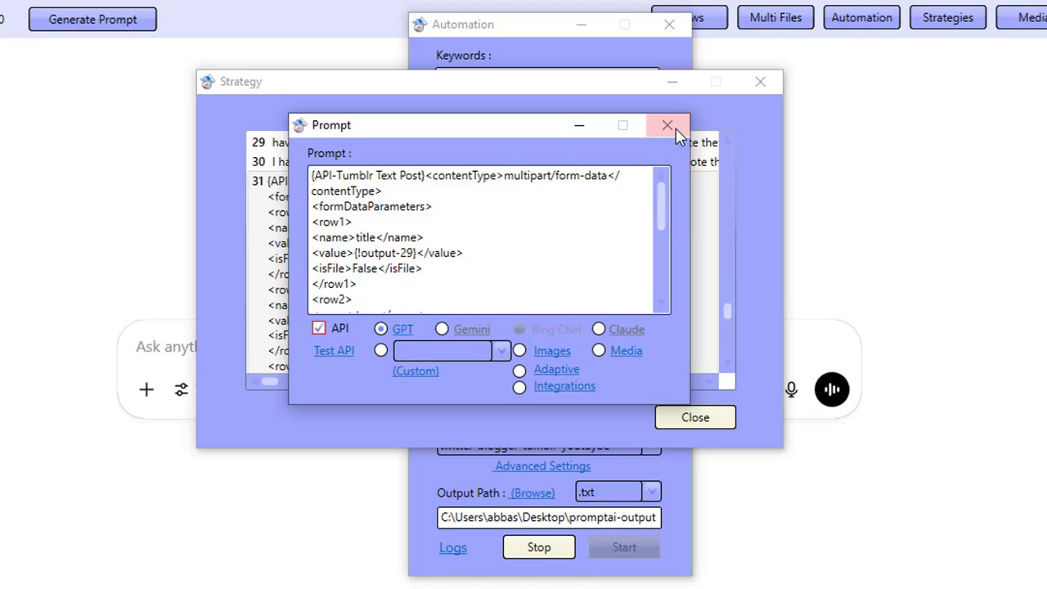
click(666, 125)
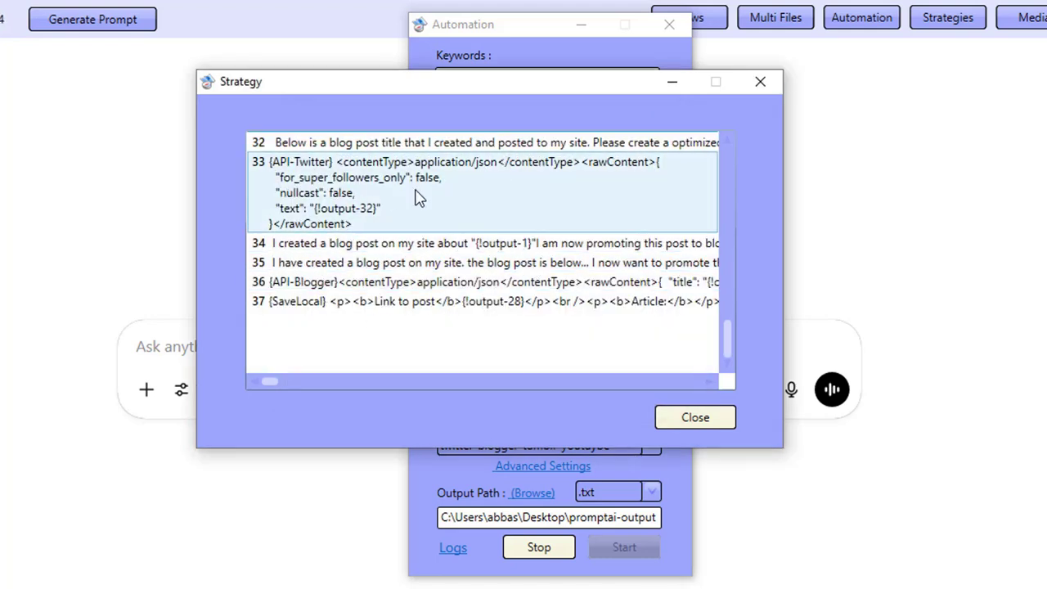
click(441, 281)
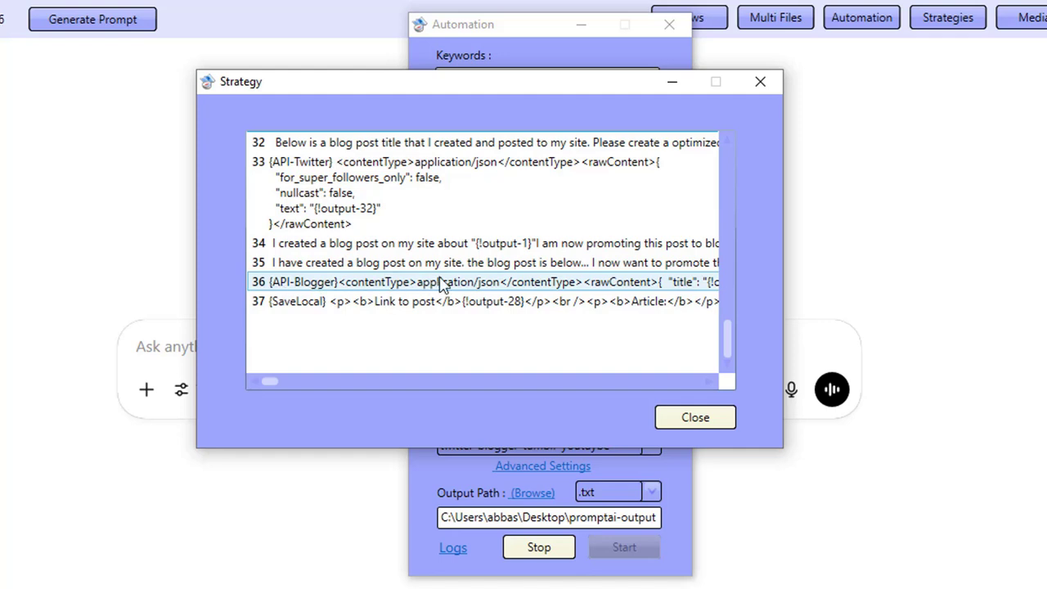
click(694, 417)
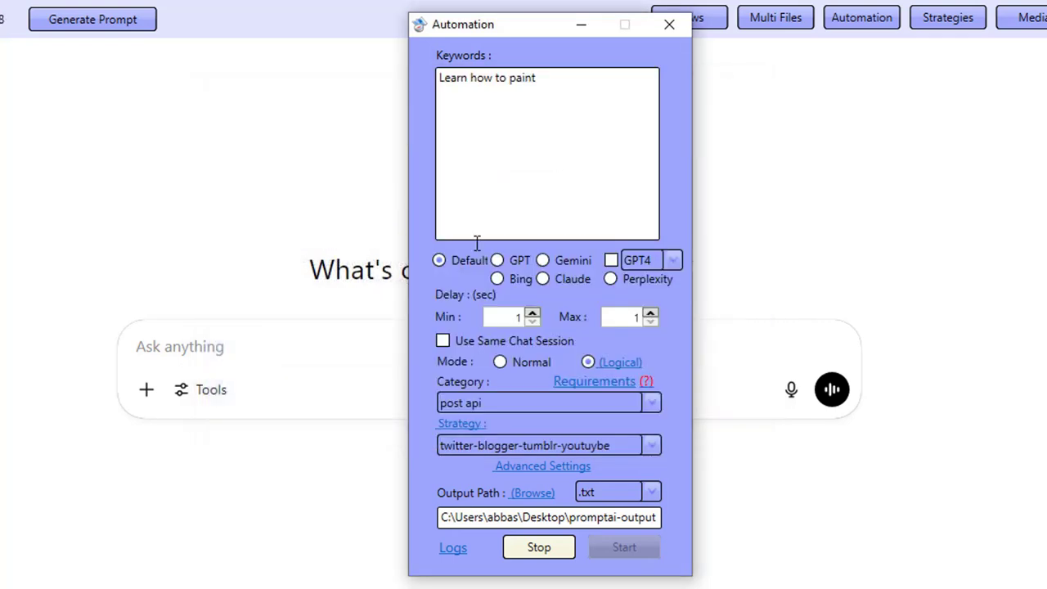
mouse_move(693, 133)
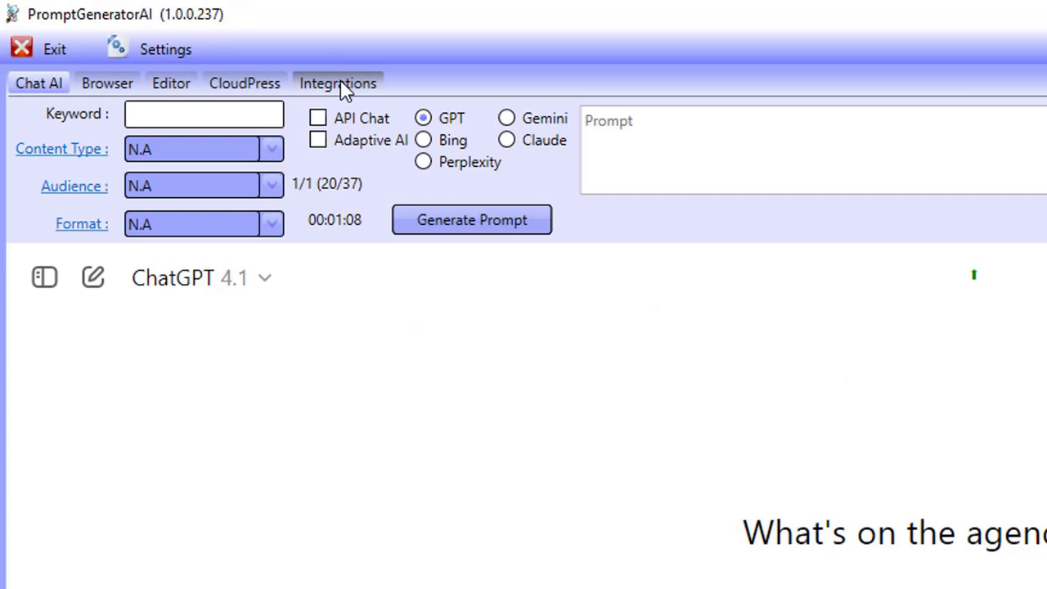
Step: Show the Integrations settings with the Tumblr Main API call and OAuth 2.0 authorization
click(337, 82)
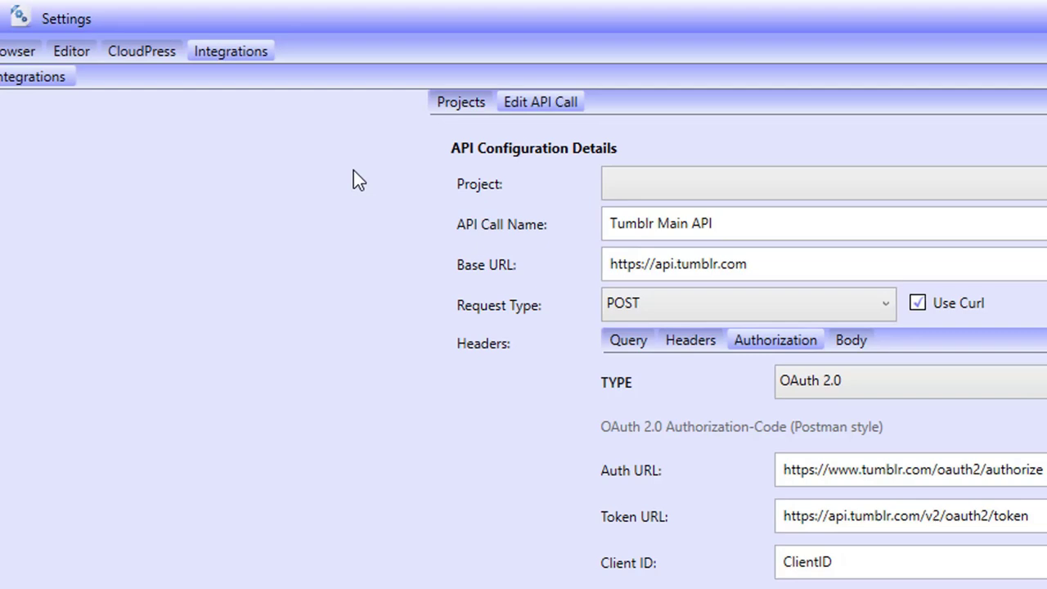
click(460, 102)
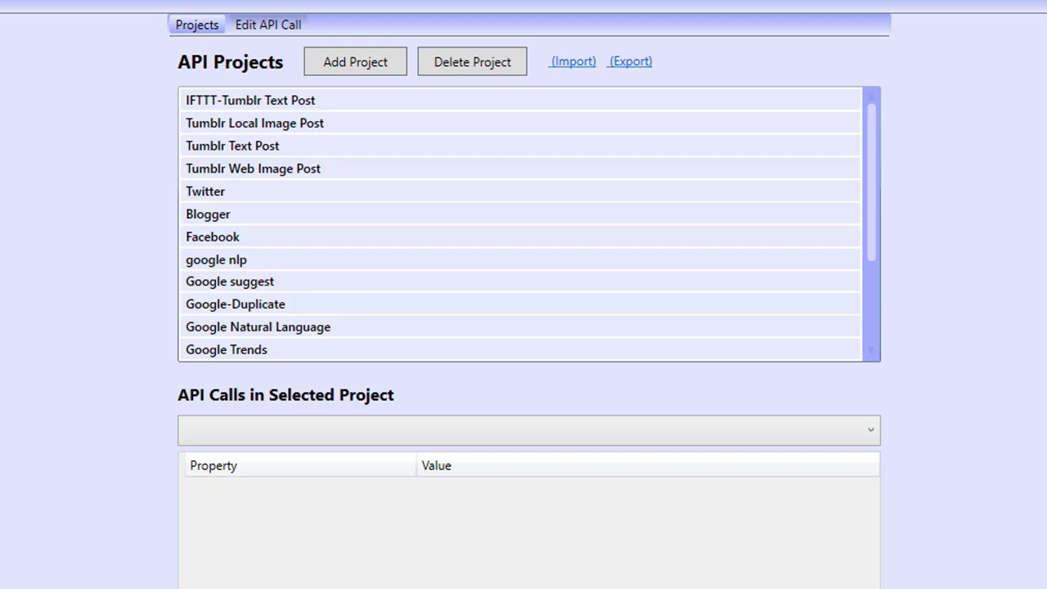
mouse_move(258, 238)
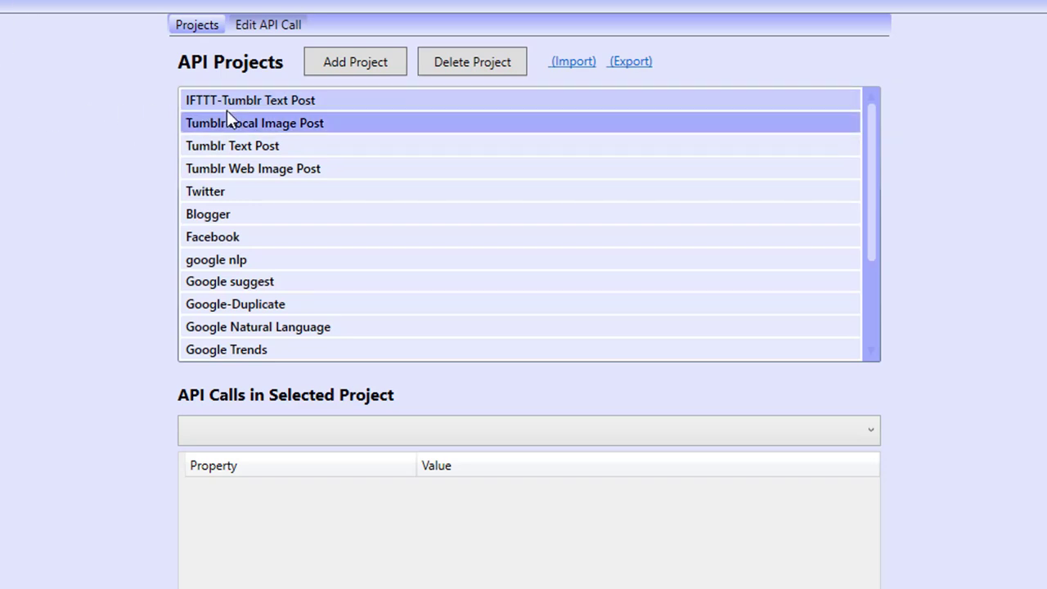
click(250, 100)
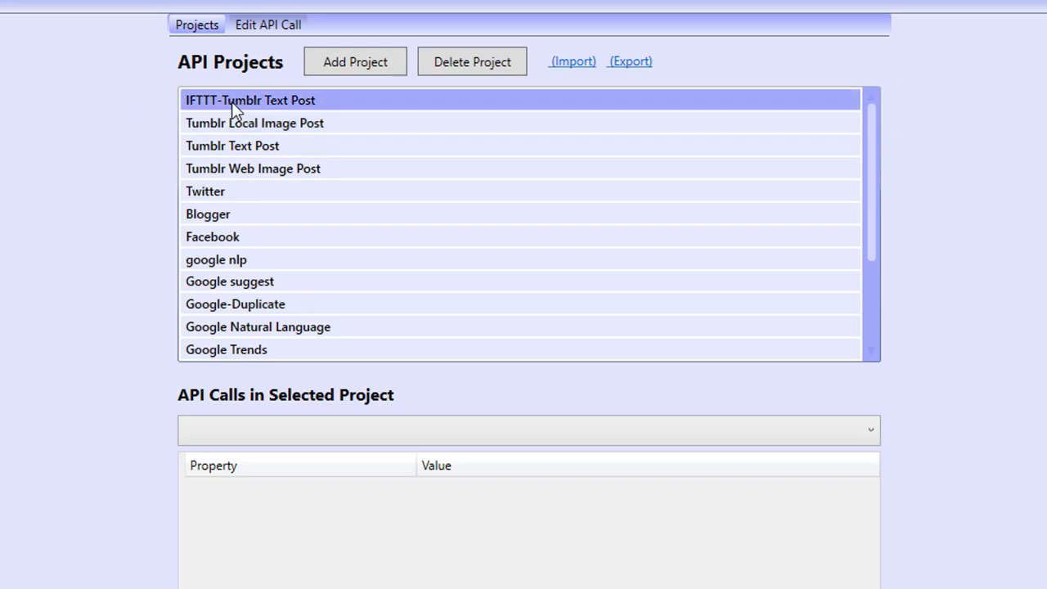
click(216, 259)
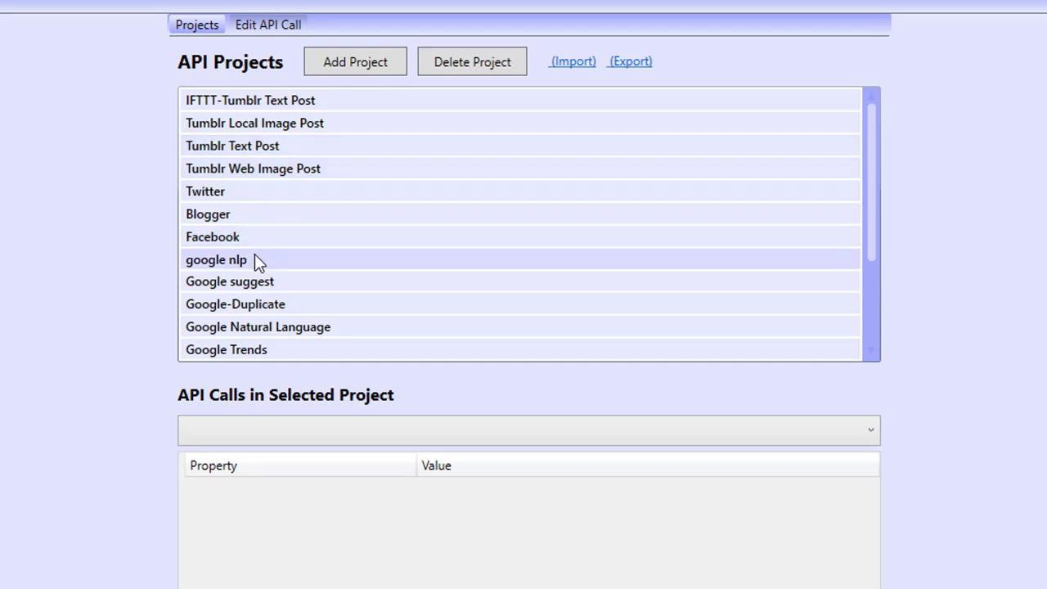
scroll(down, 3)
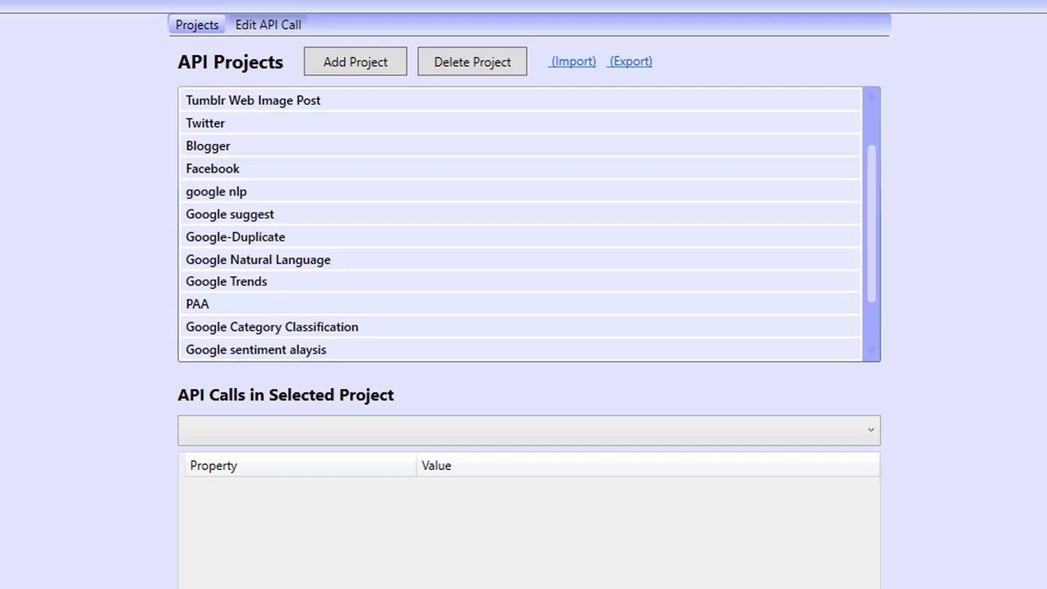
mouse_move(93, 280)
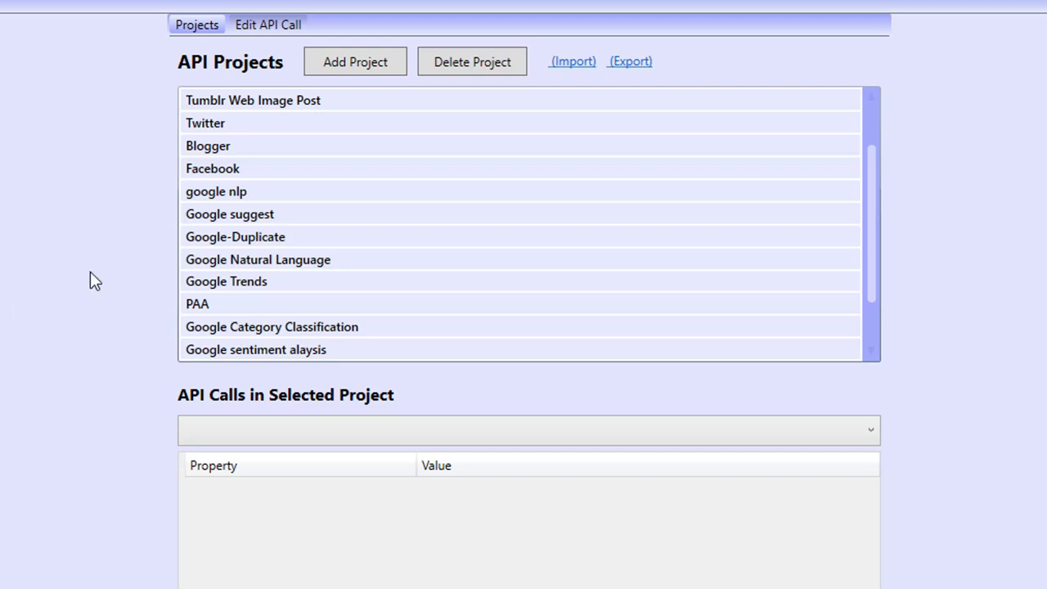
click(216, 191)
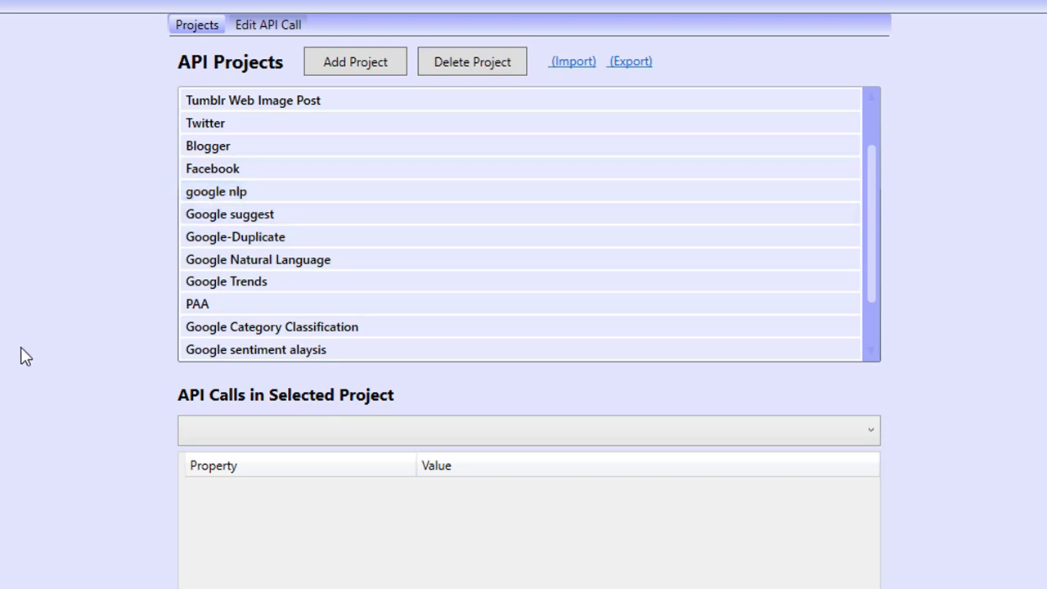
mouse_move(173, 380)
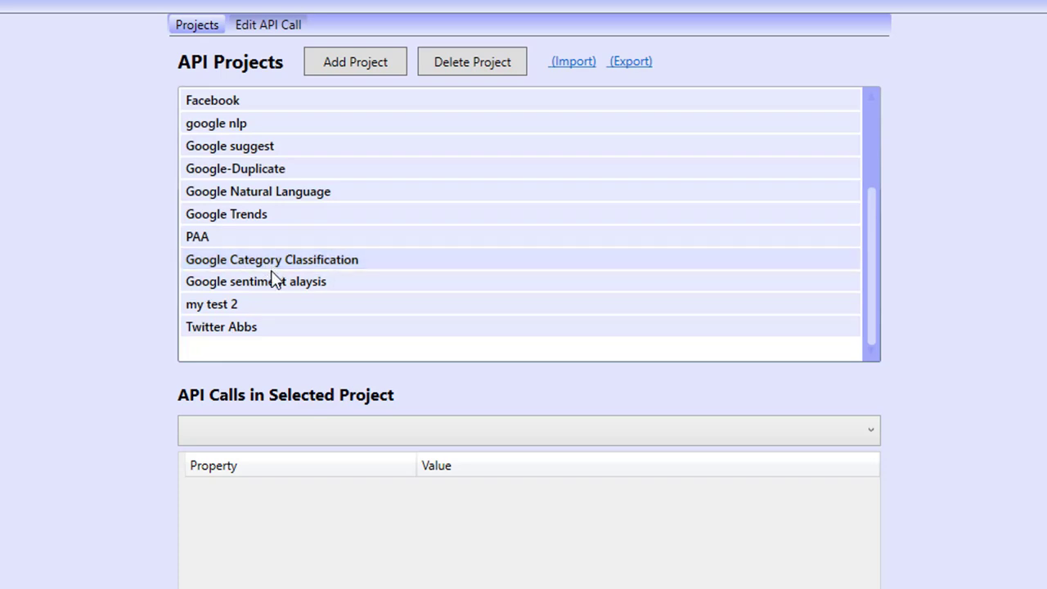
mouse_move(119, 269)
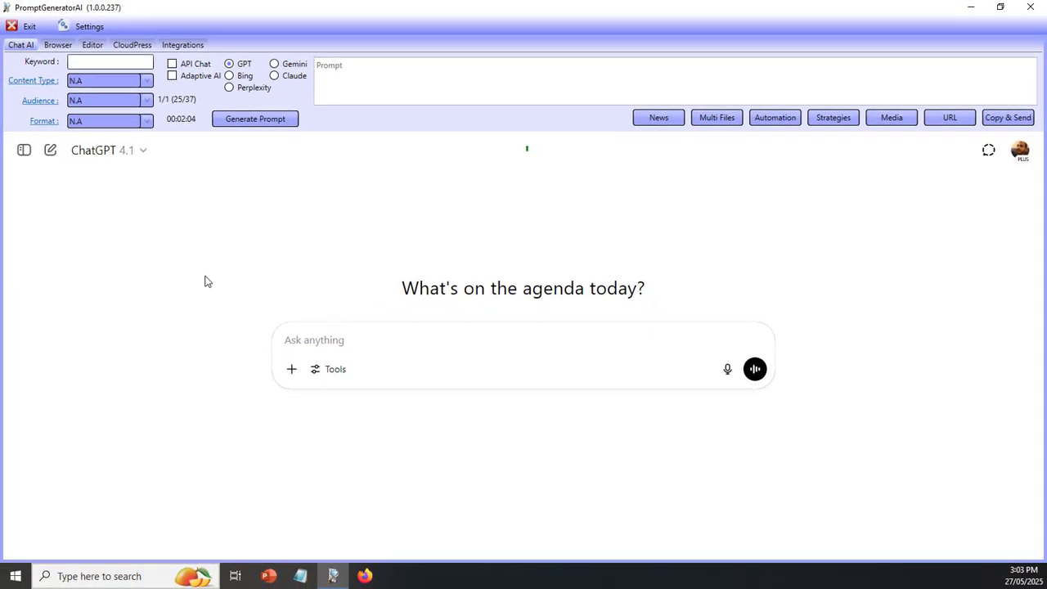
mouse_move(296, 266)
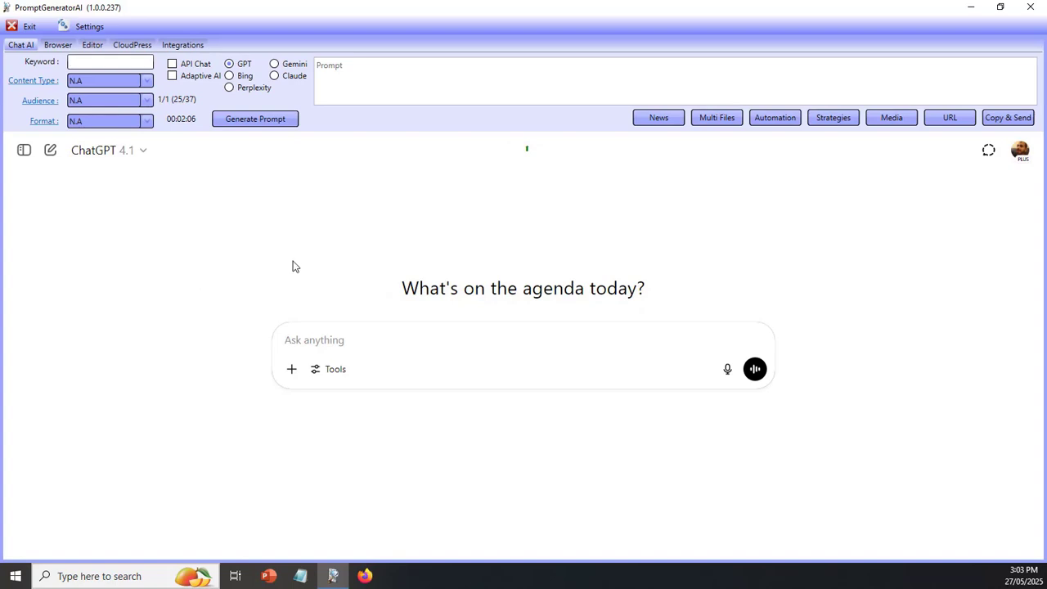
mouse_move(262, 270)
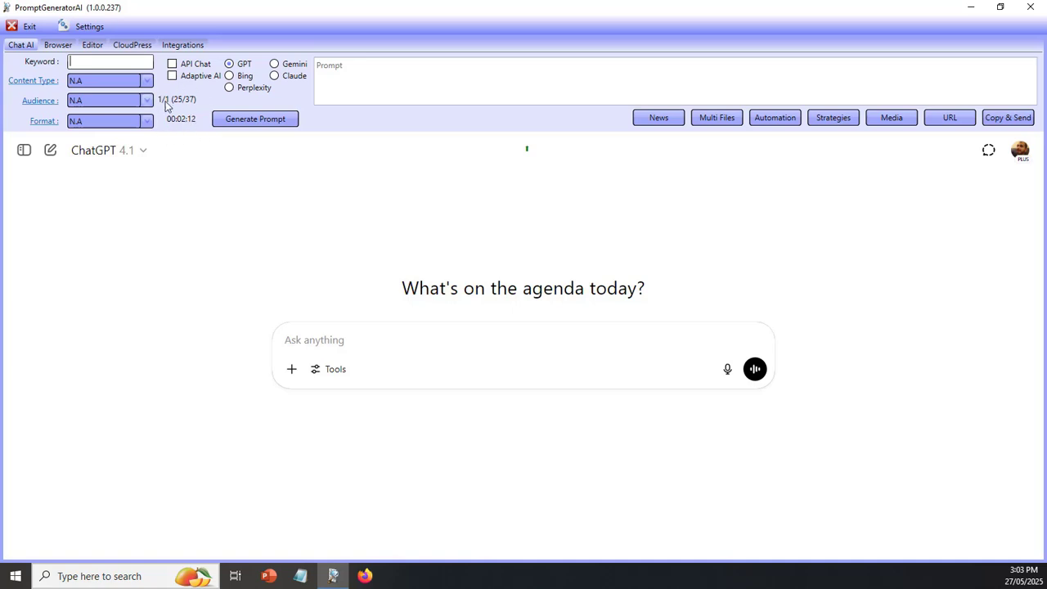
mouse_move(196, 320)
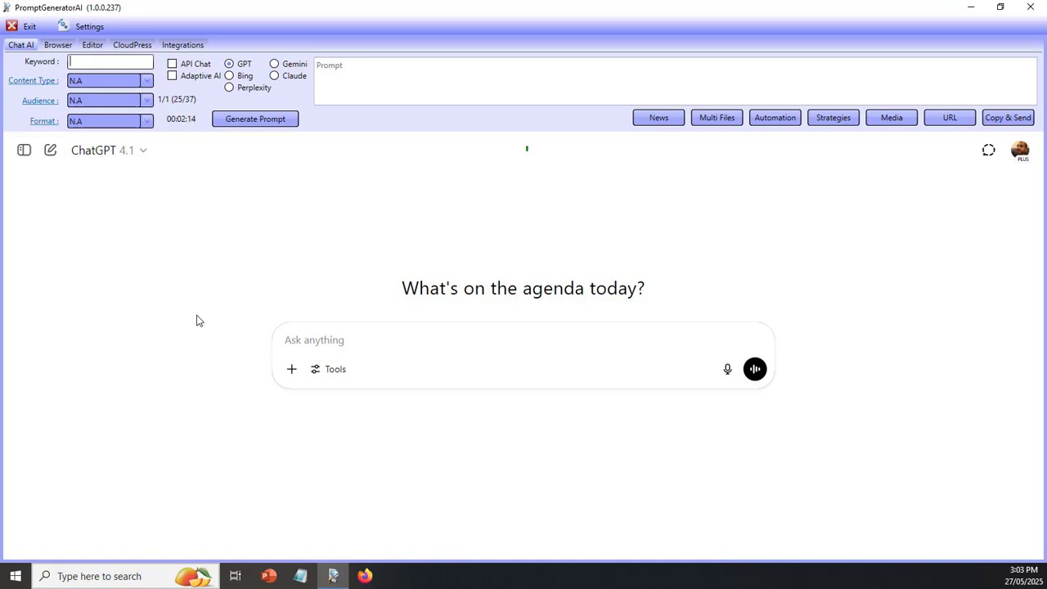
mouse_move(29, 507)
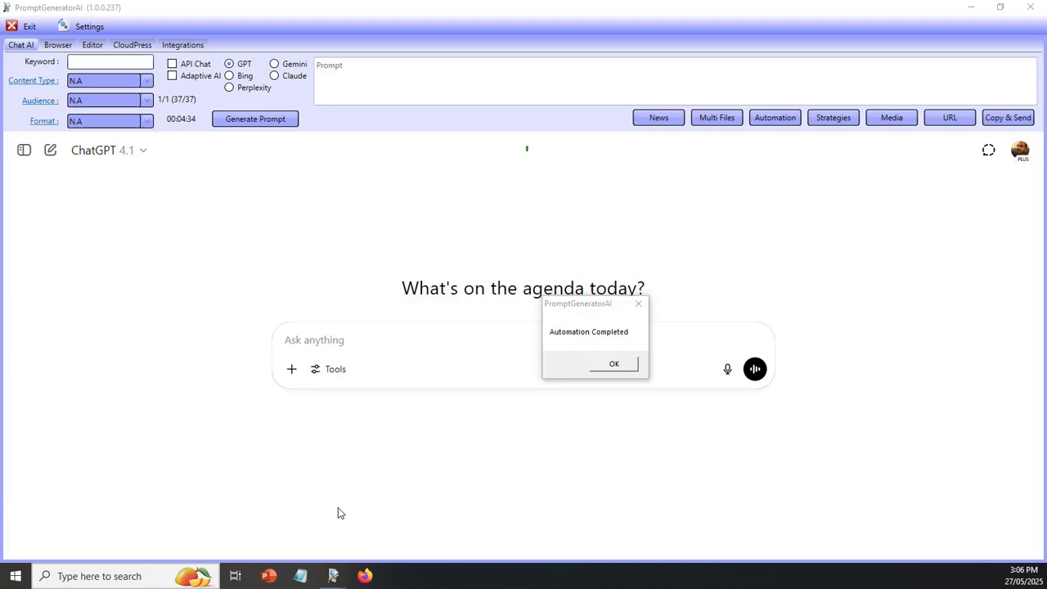
Step: Dismiss the Automation Completed notice and show the generated painting article in the Editor
click(613, 363)
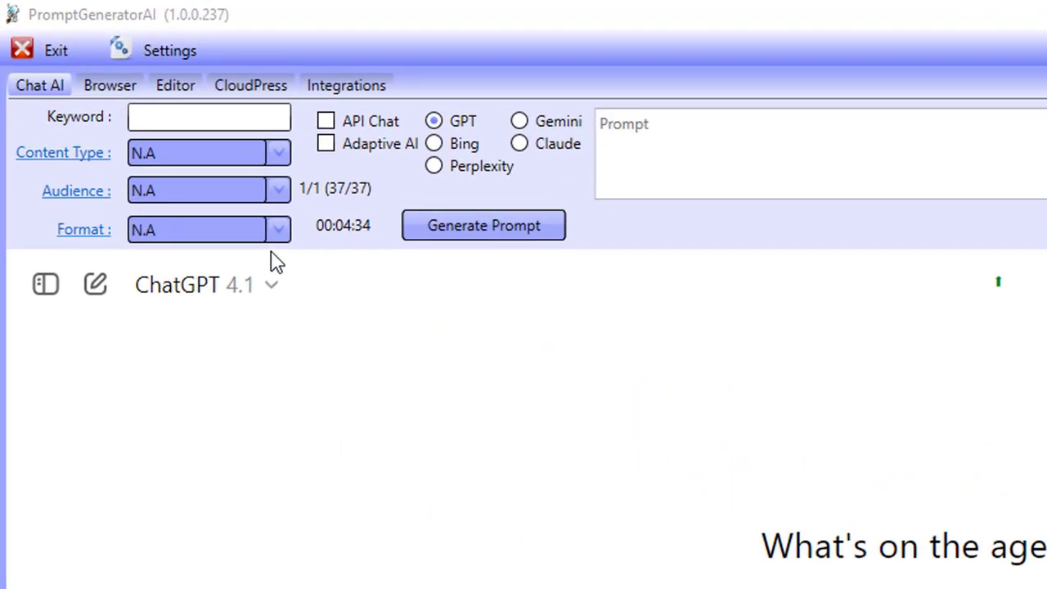
click(175, 85)
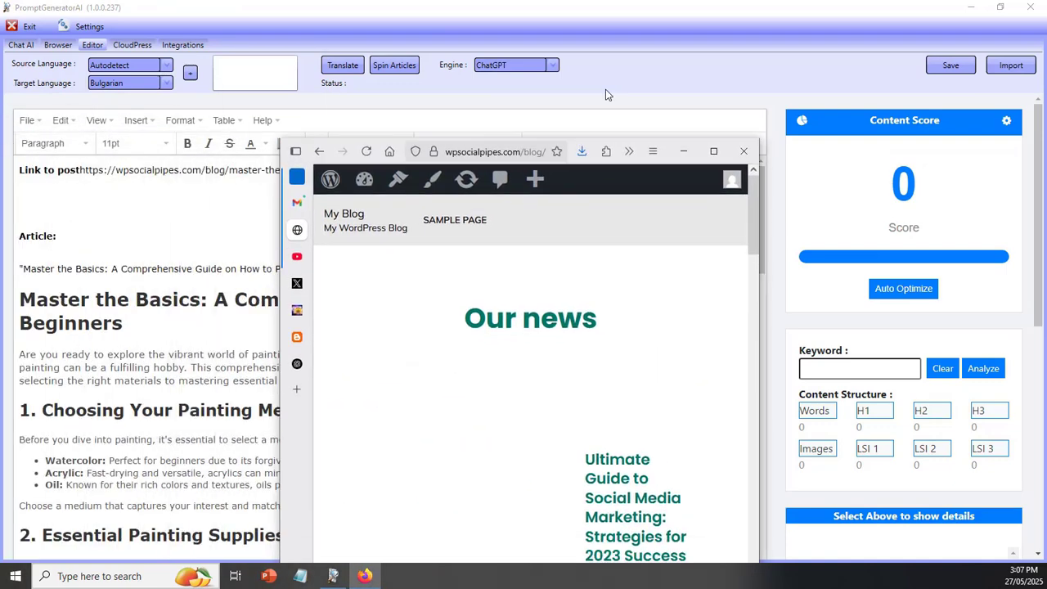
Step: Bring the Firefox window with the wpsocialpipes.com WordPress blog forward
click(713, 151)
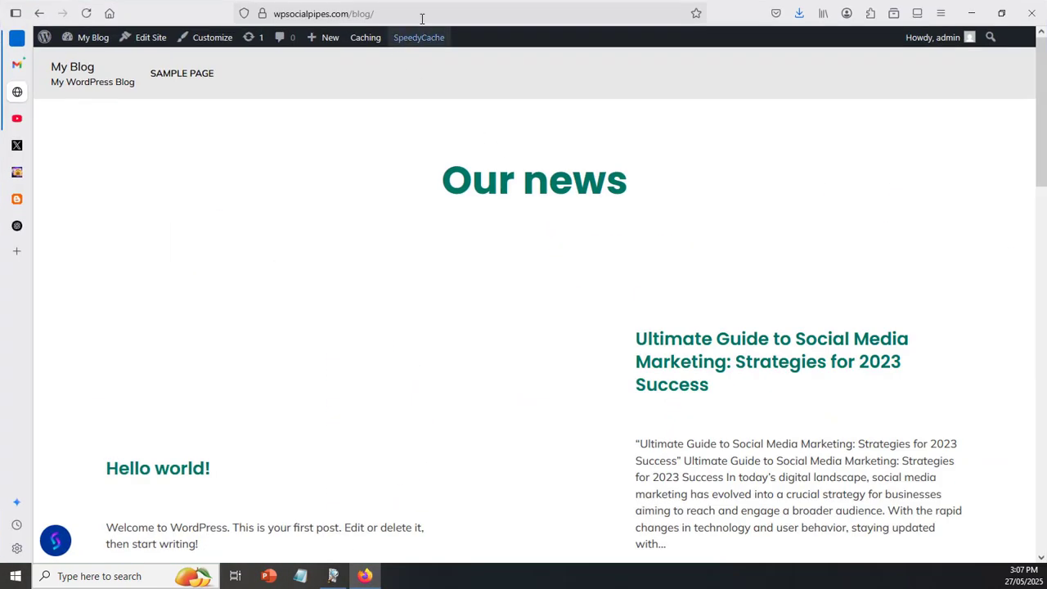
Step: Review the published painting post down to its YouTube link, then move to YouTube Studio
click(419, 37)
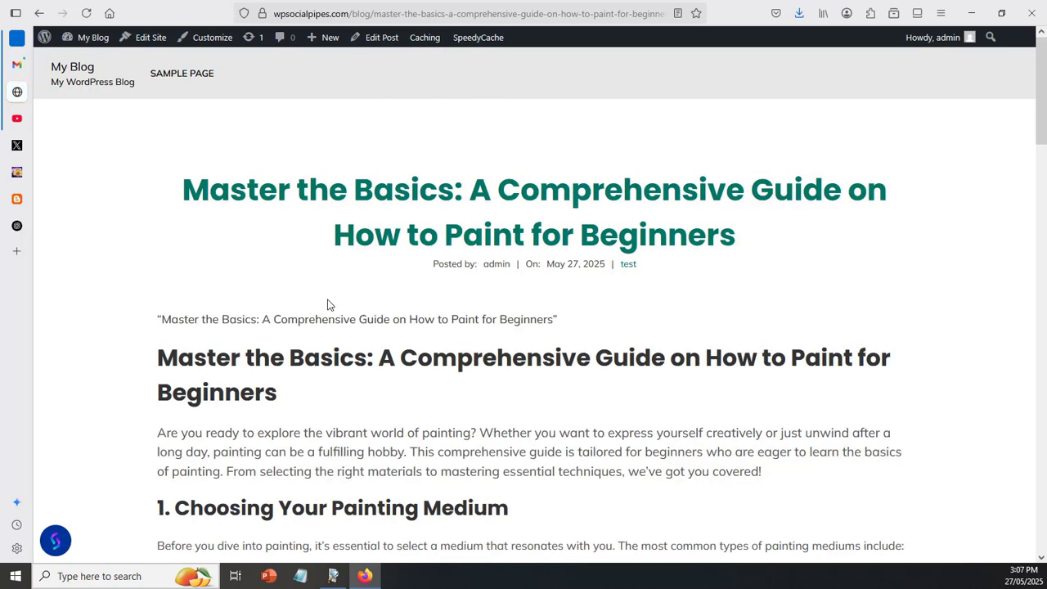
mouse_move(355, 198)
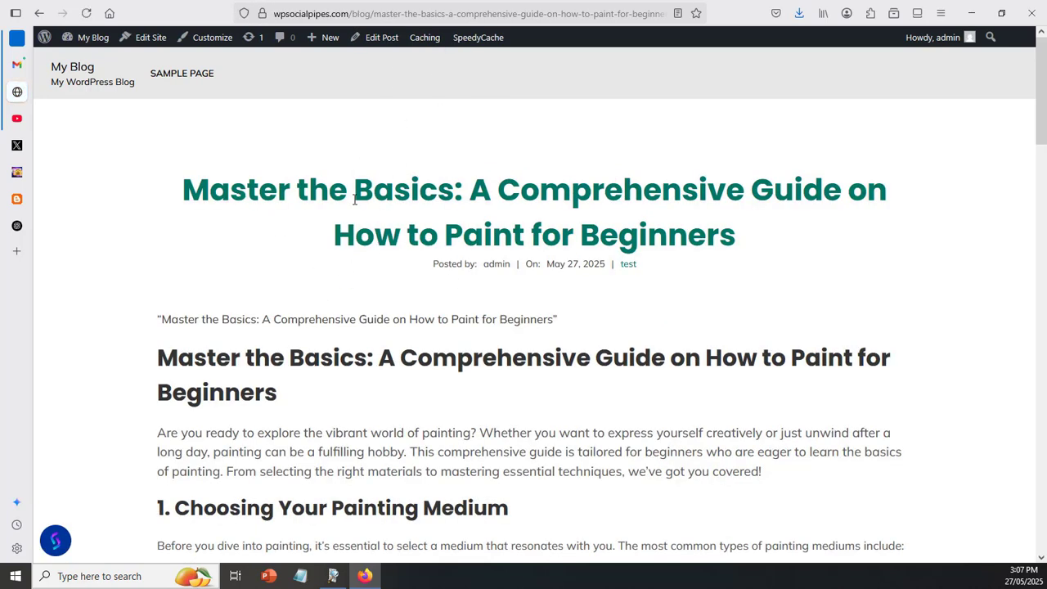
mouse_move(761, 222)
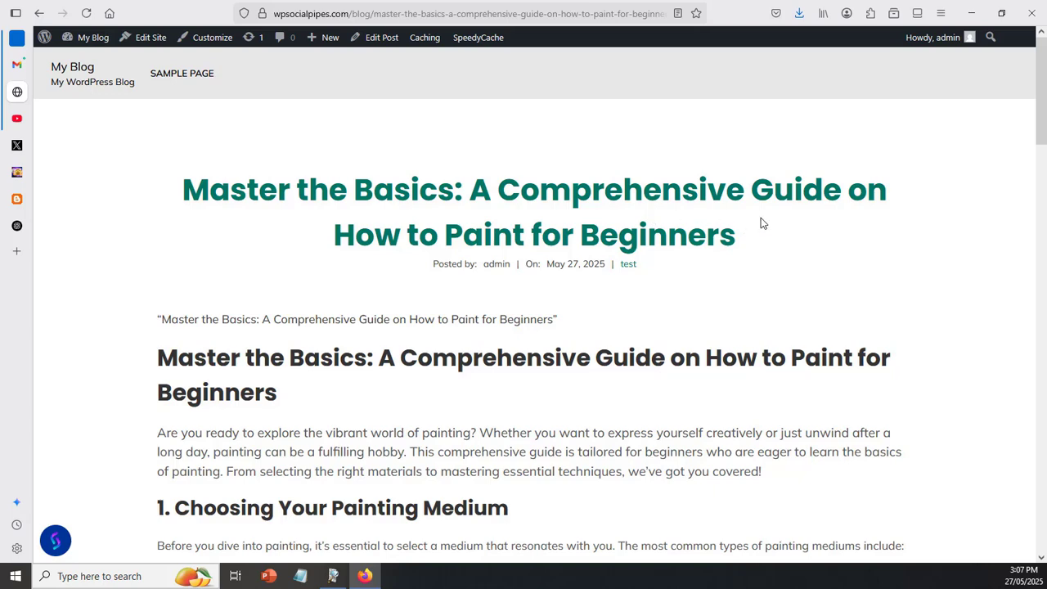
scroll(down, 3)
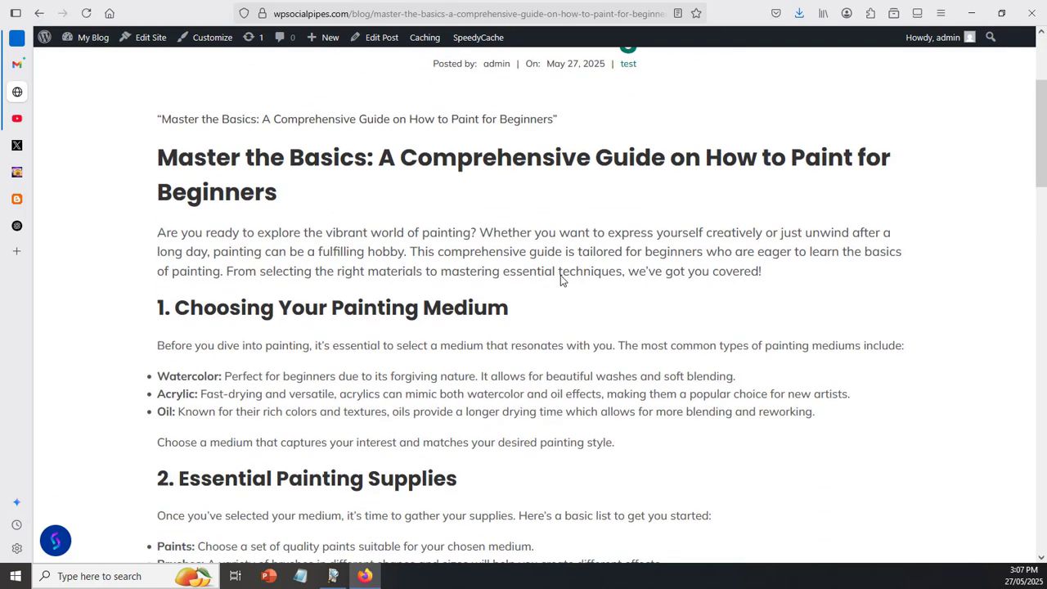
scroll(down, 3)
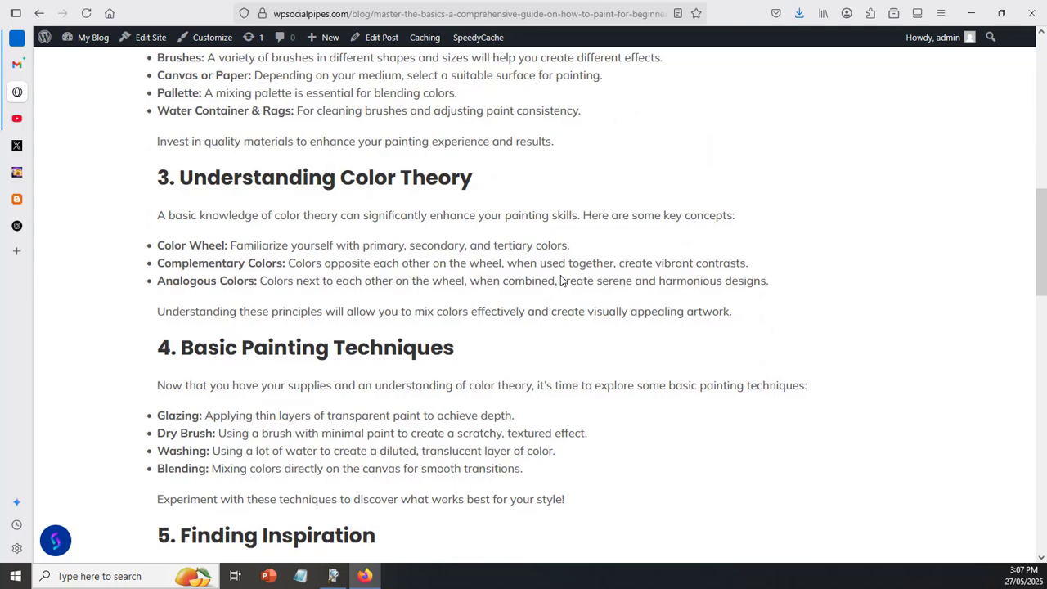
scroll(down, 3)
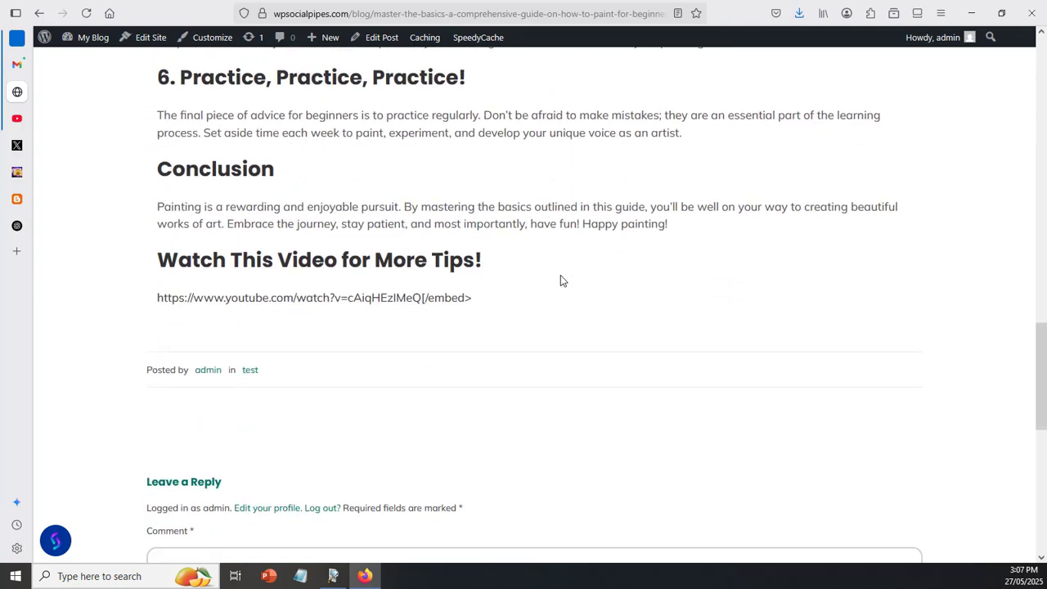
mouse_move(161, 303)
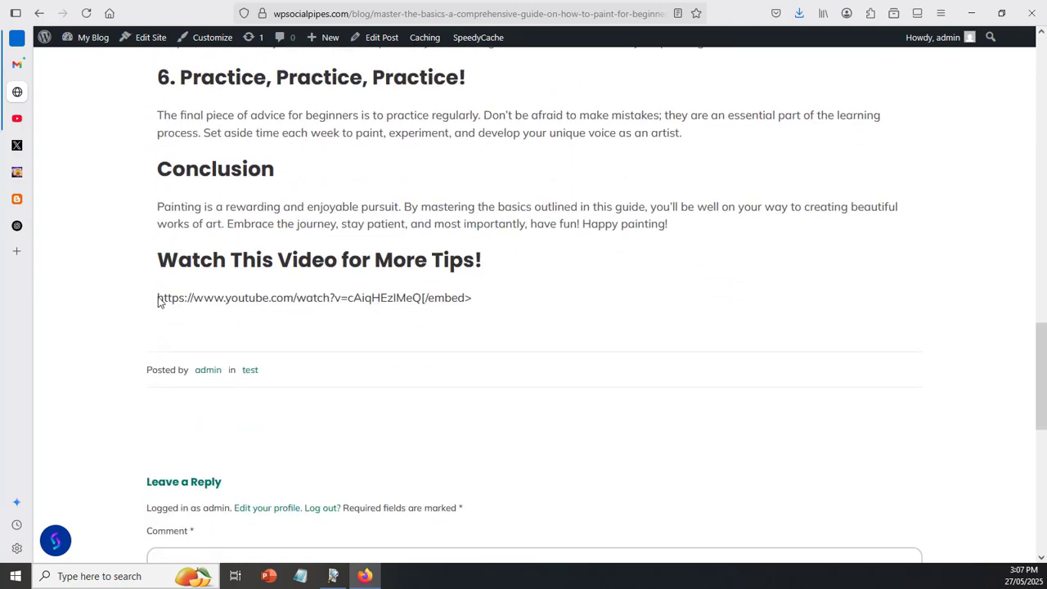
triple_click(313, 297)
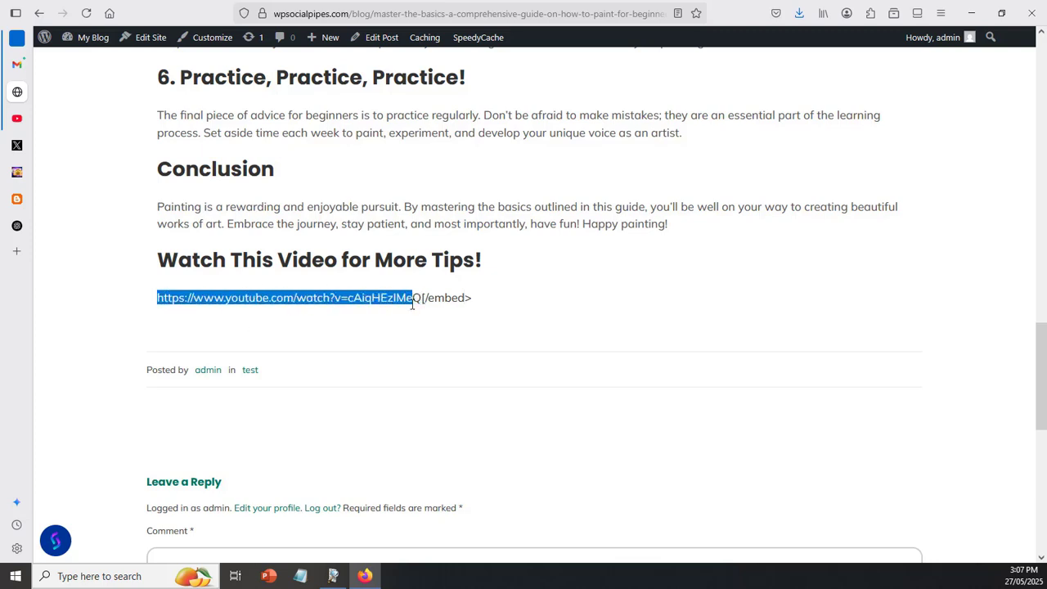
click(284, 296)
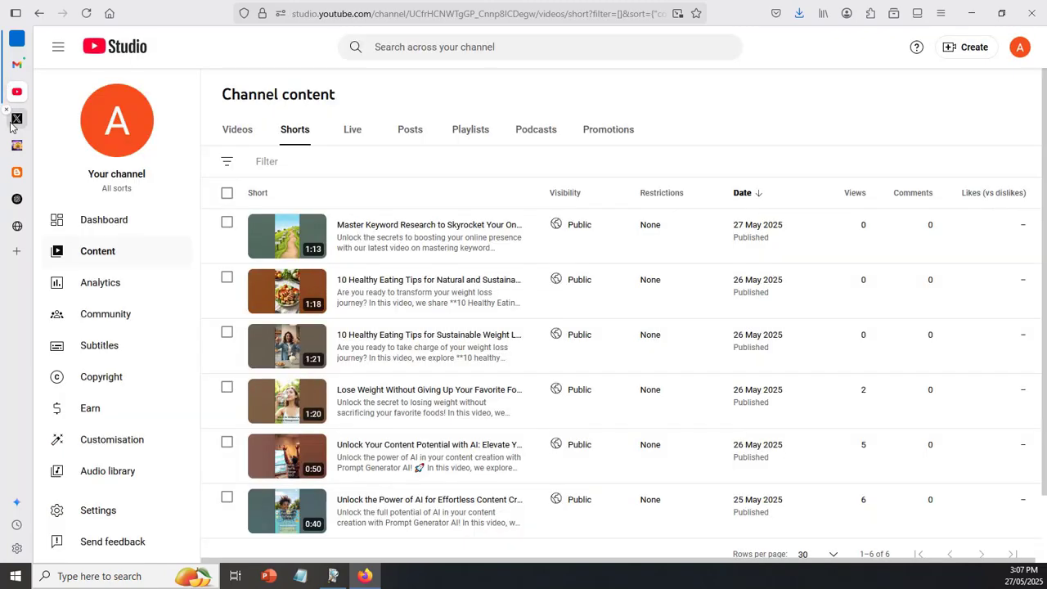
Step: Show the Unlock Your Inner Artist video's details and play it on YouTube
click(238, 129)
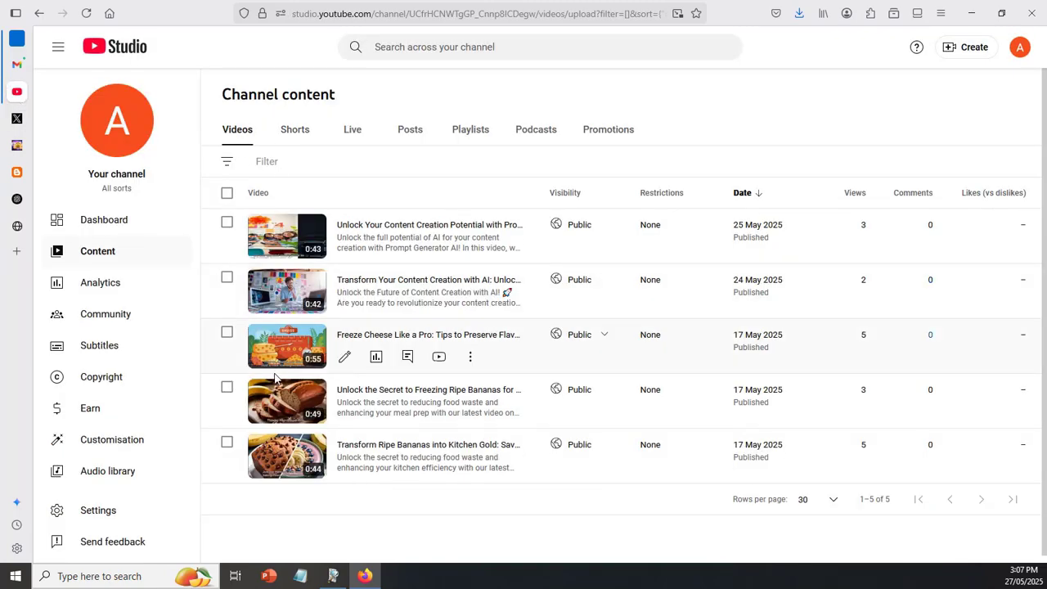
click(294, 130)
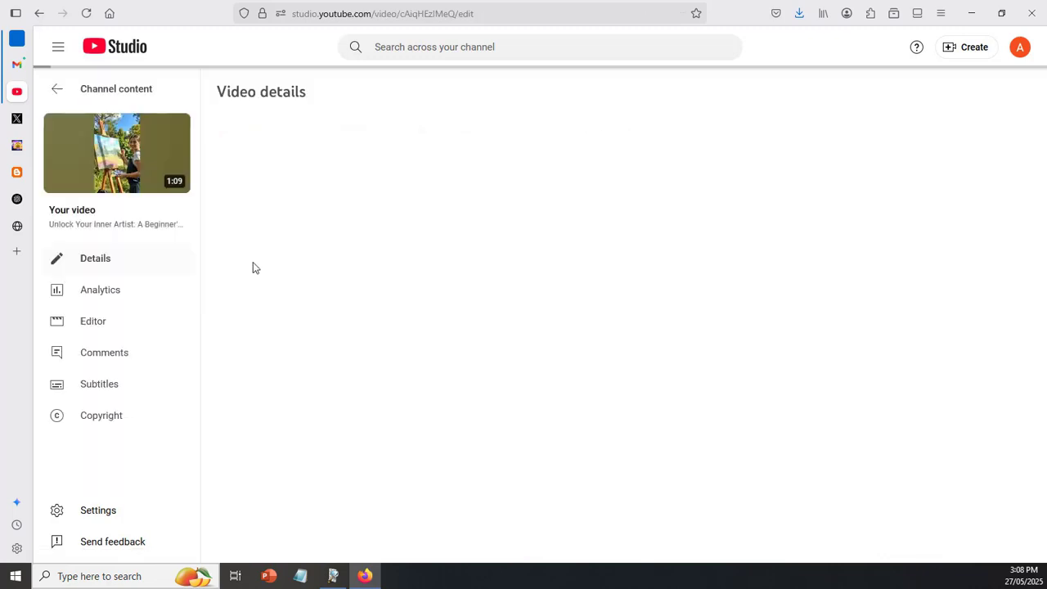
click(116, 153)
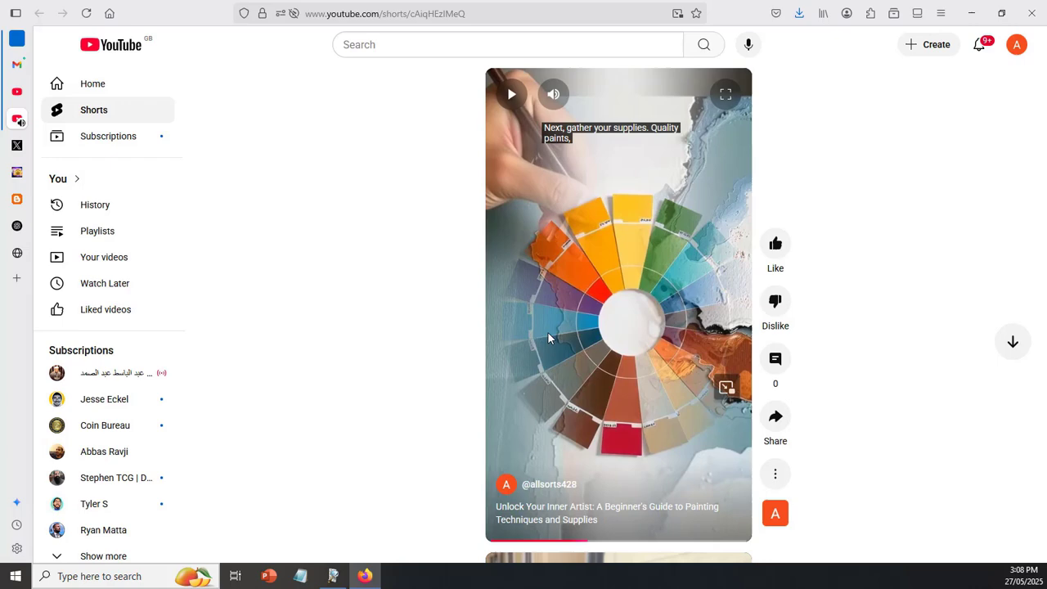
mouse_move(526, 439)
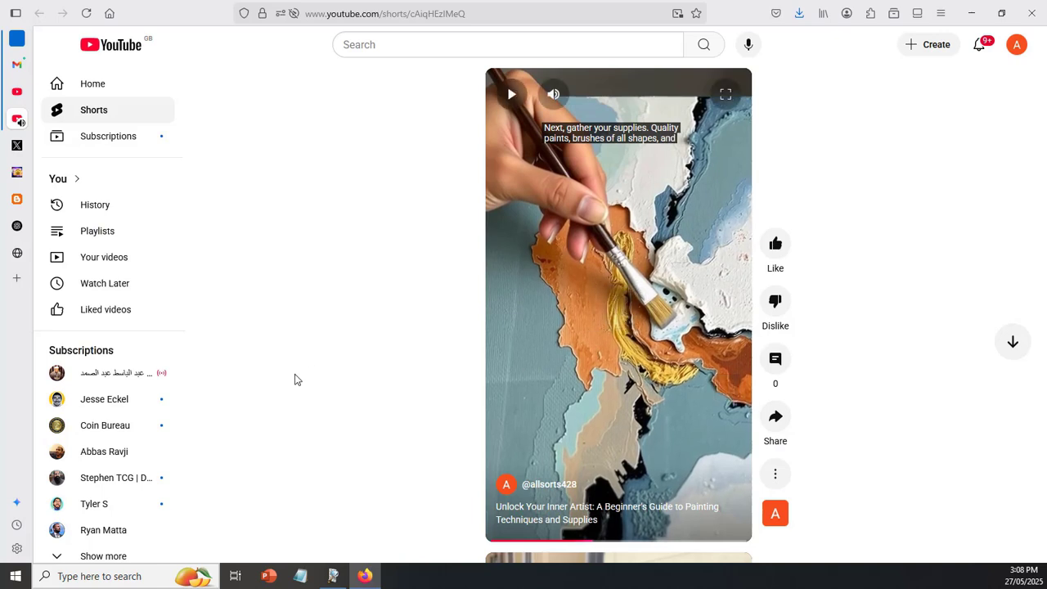
mouse_move(18, 162)
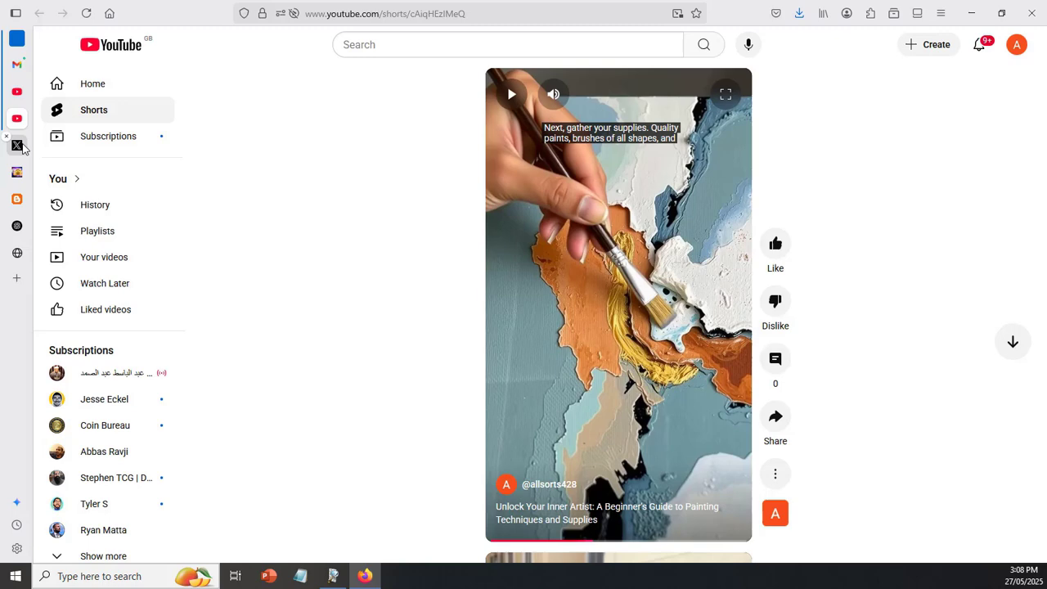
Step: Leave the playing painting Short and bring up the X profile
click(17, 145)
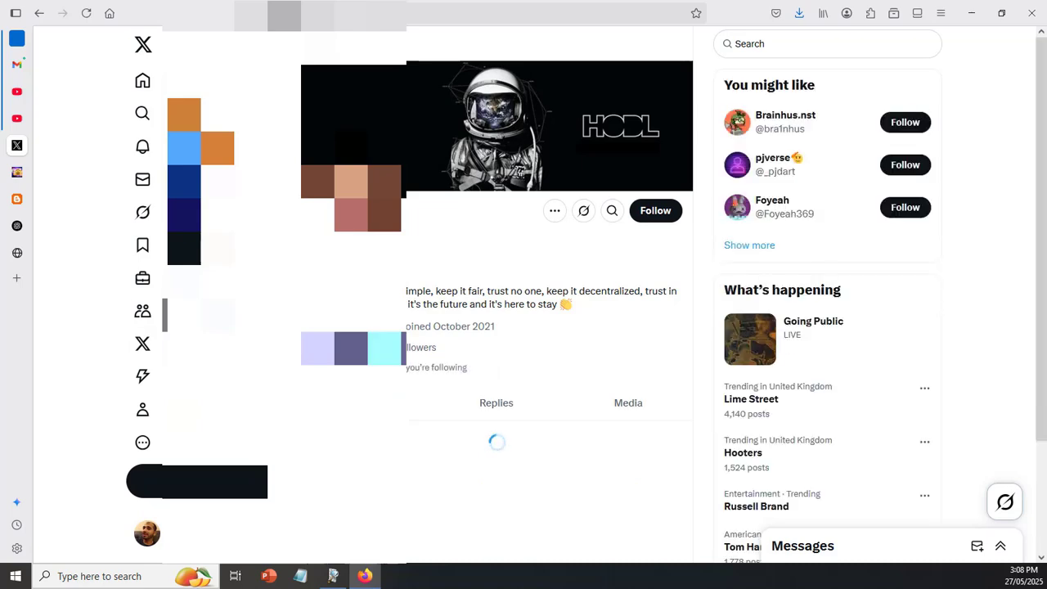
Step: Follow the newest X post's link card to the WordPress painting guide and scroll through it
scroll(down, 3)
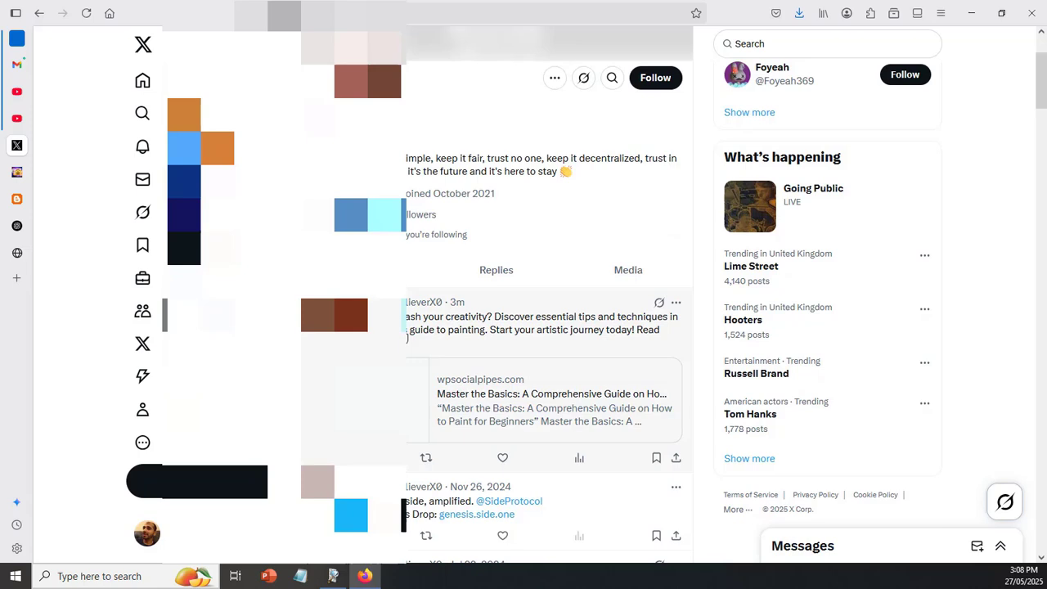
mouse_move(477, 330)
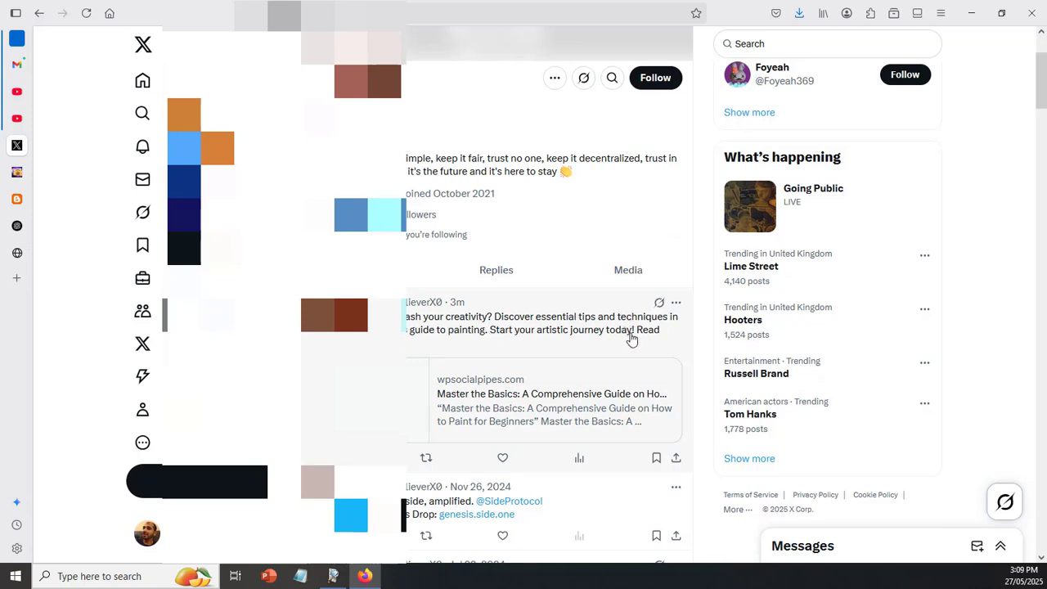
mouse_move(436, 349)
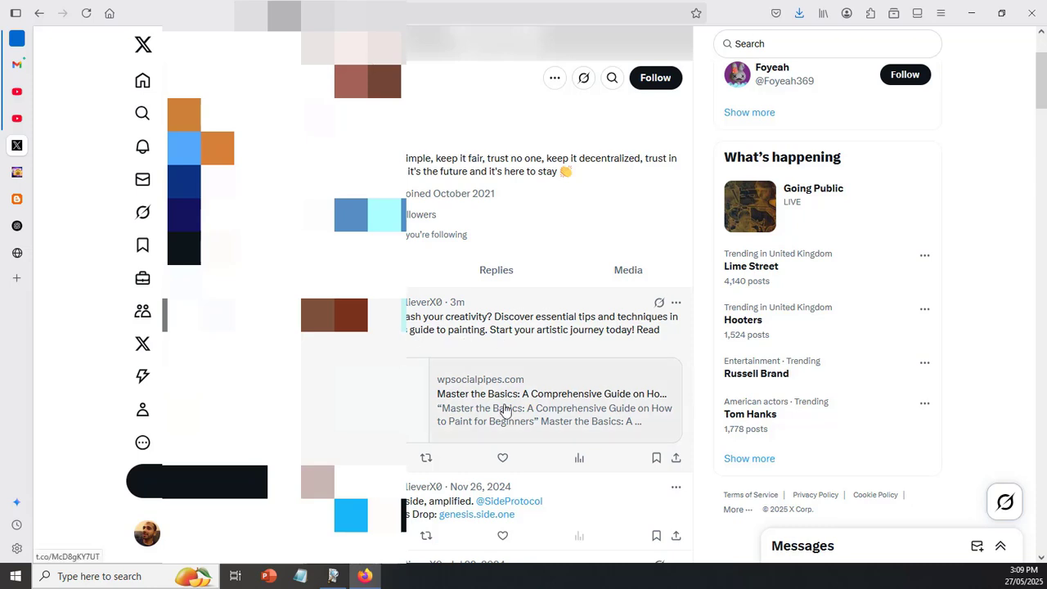
click(551, 394)
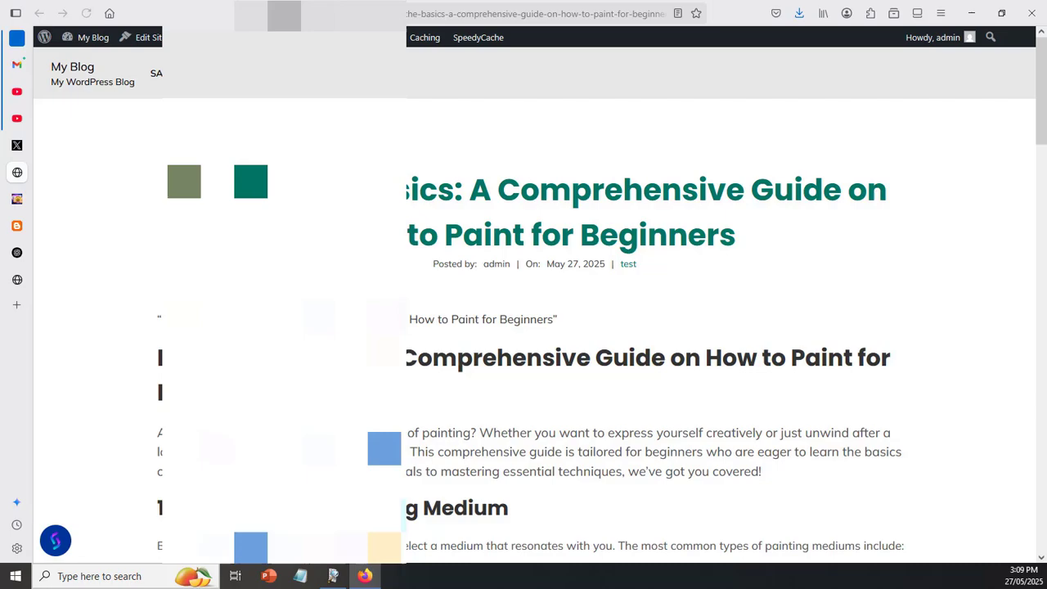
scroll(down, 3)
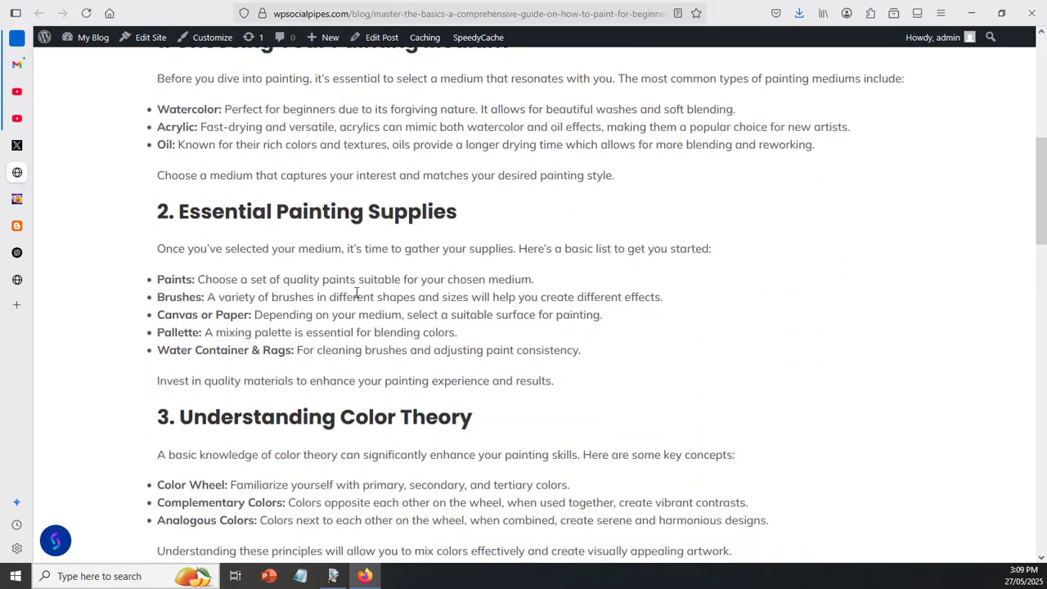
scroll(down, 3)
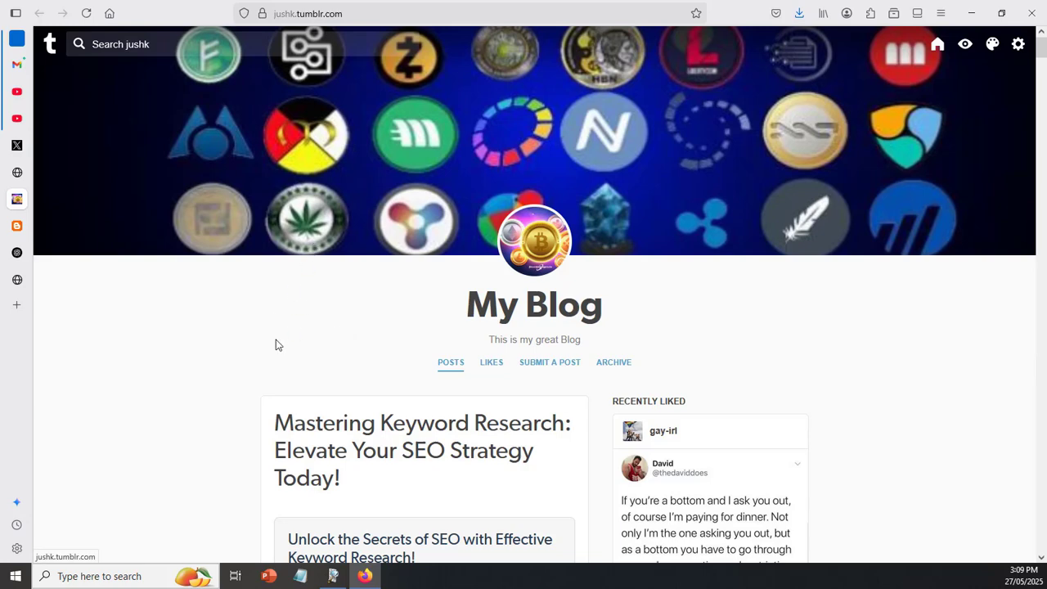
Step: Check the Tumblr post's guide link, return, and view its embedded YouTube painting video
scroll(down, 3)
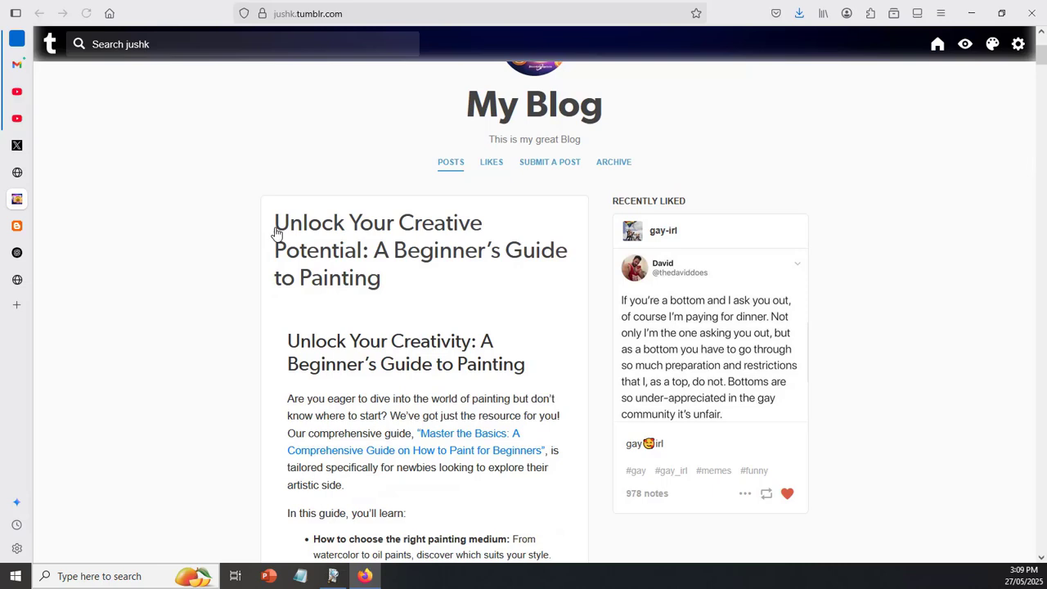
mouse_move(477, 275)
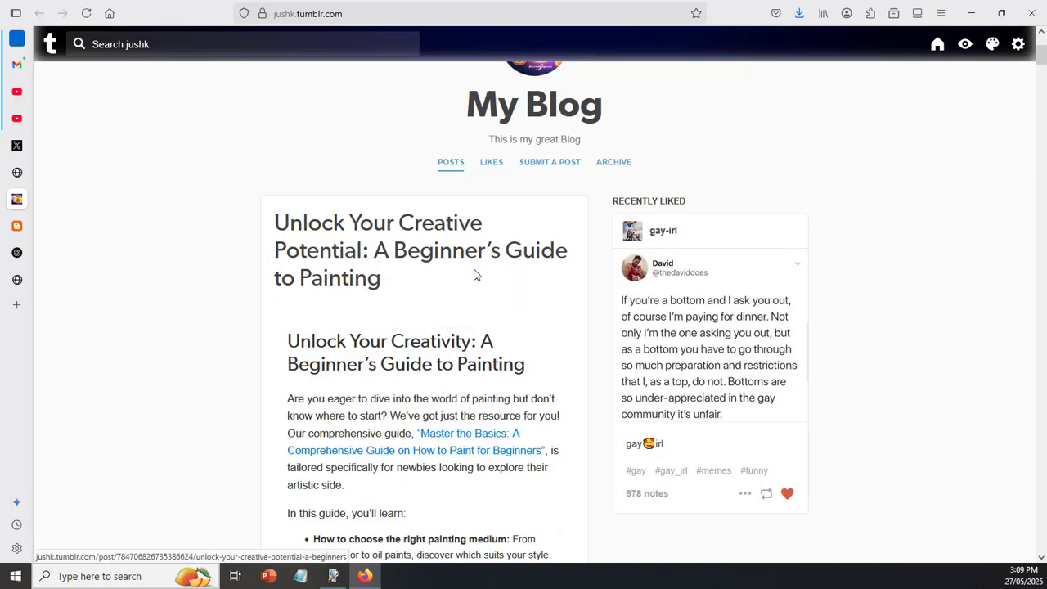
mouse_move(205, 351)
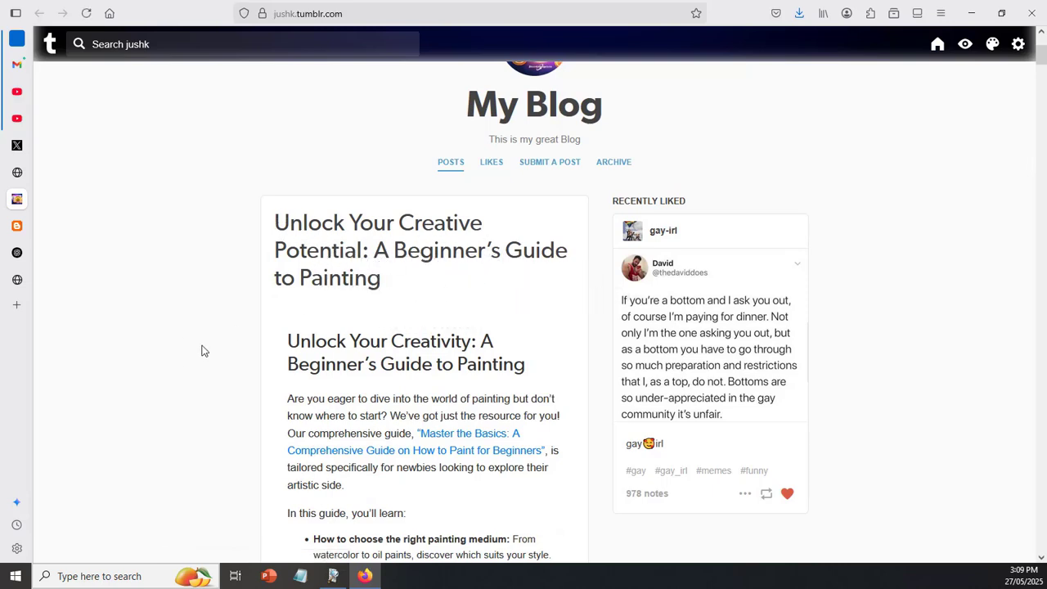
scroll(down, 3)
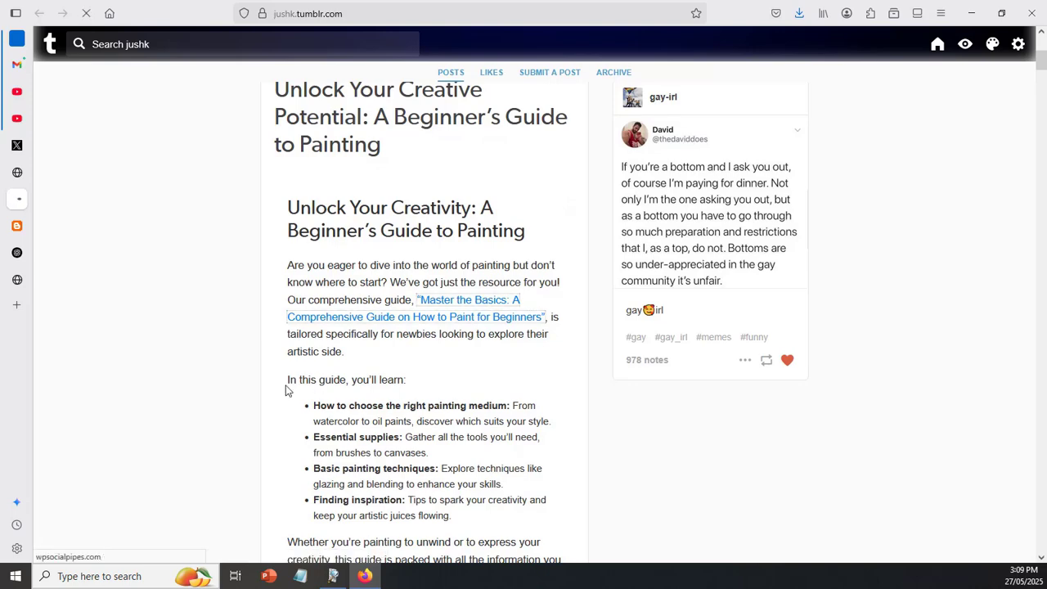
click(416, 308)
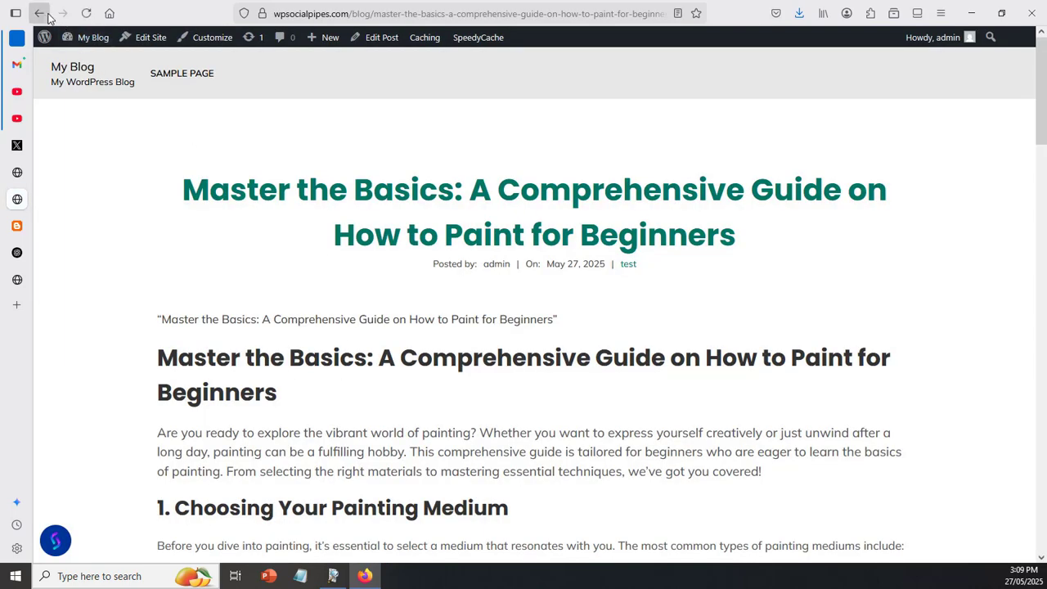
click(39, 13)
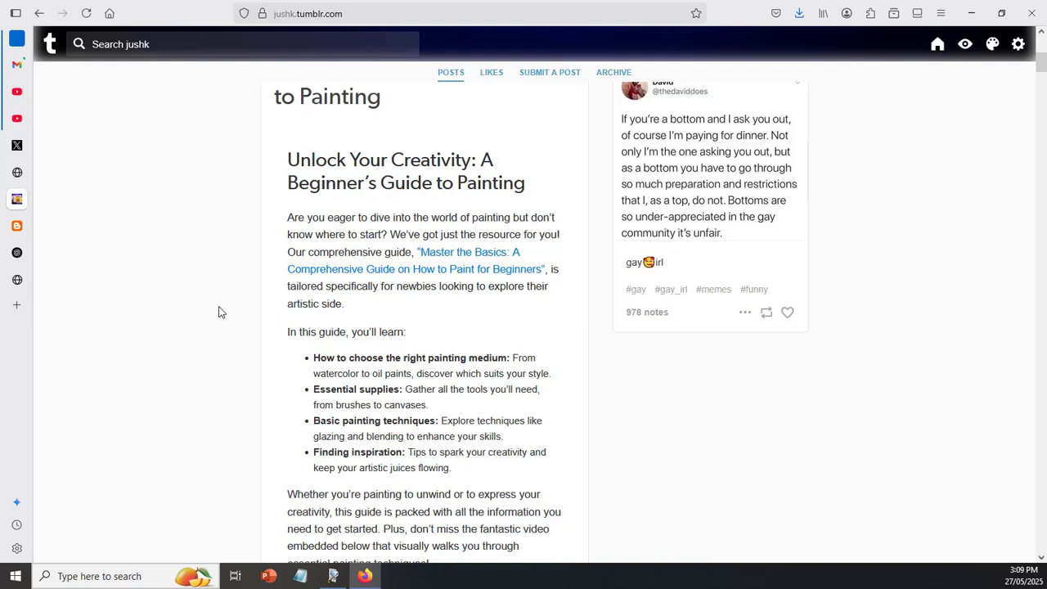
scroll(down, 3)
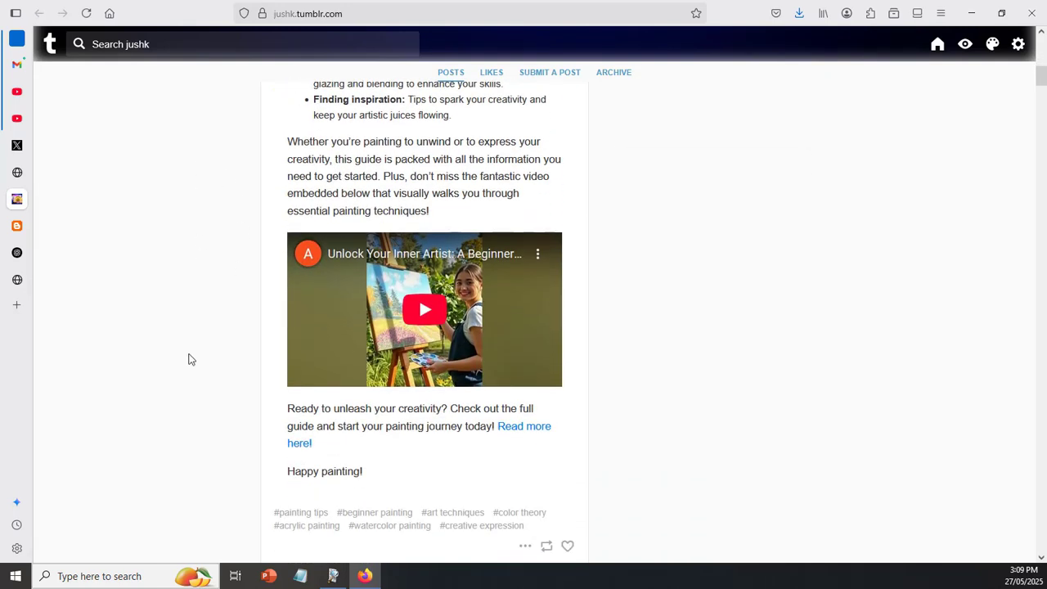
mouse_move(399, 251)
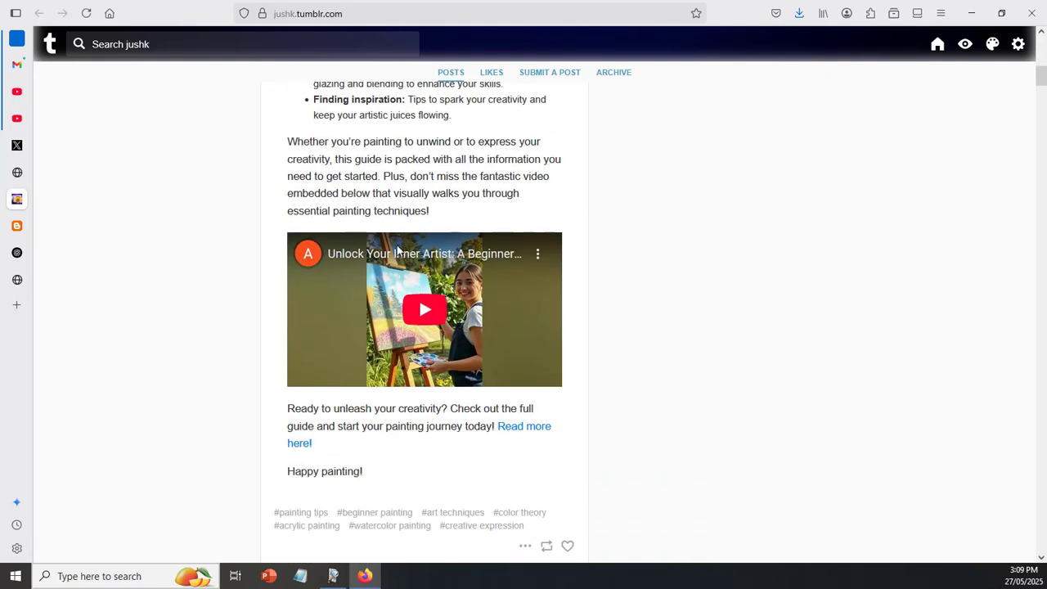
mouse_move(409, 336)
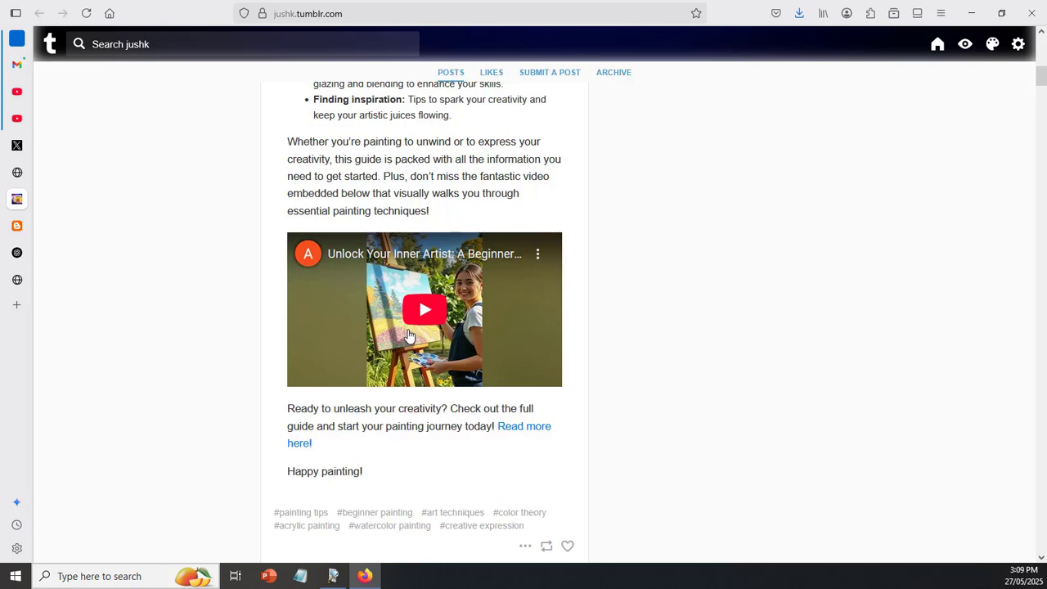
mouse_move(83, 292)
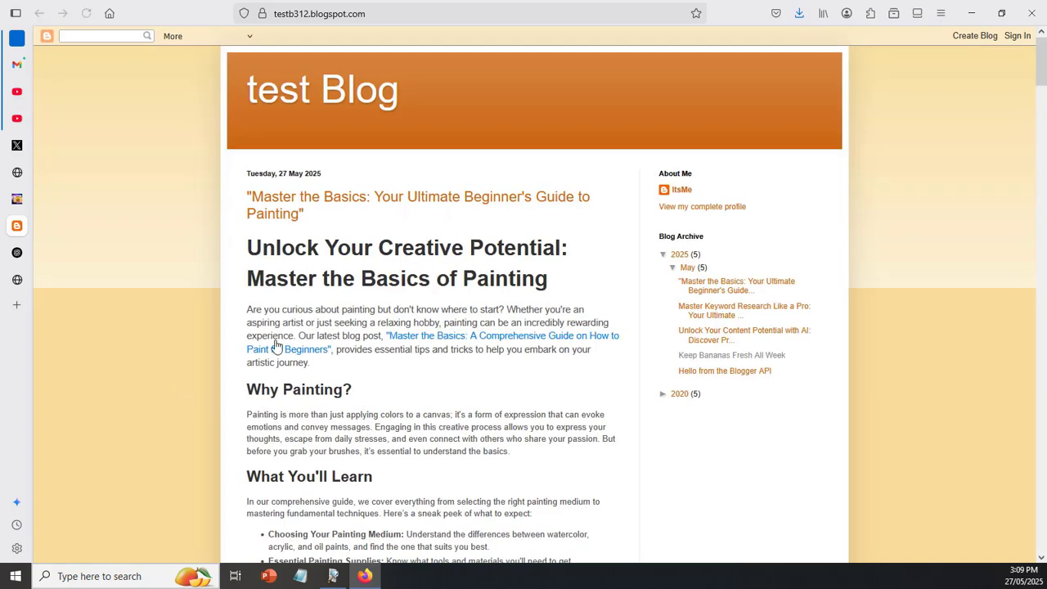
mouse_move(464, 204)
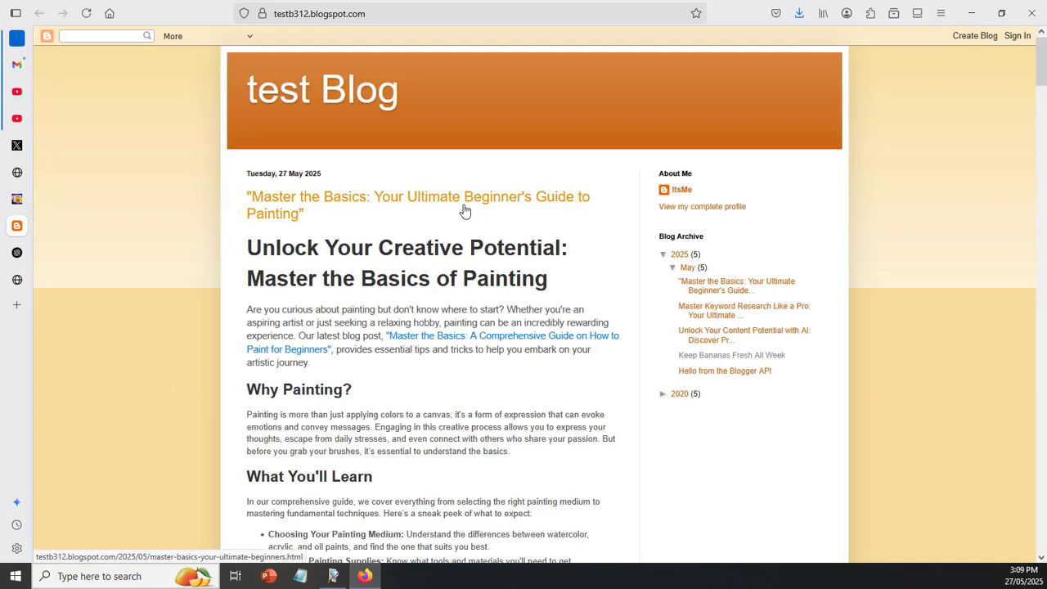
mouse_move(440, 328)
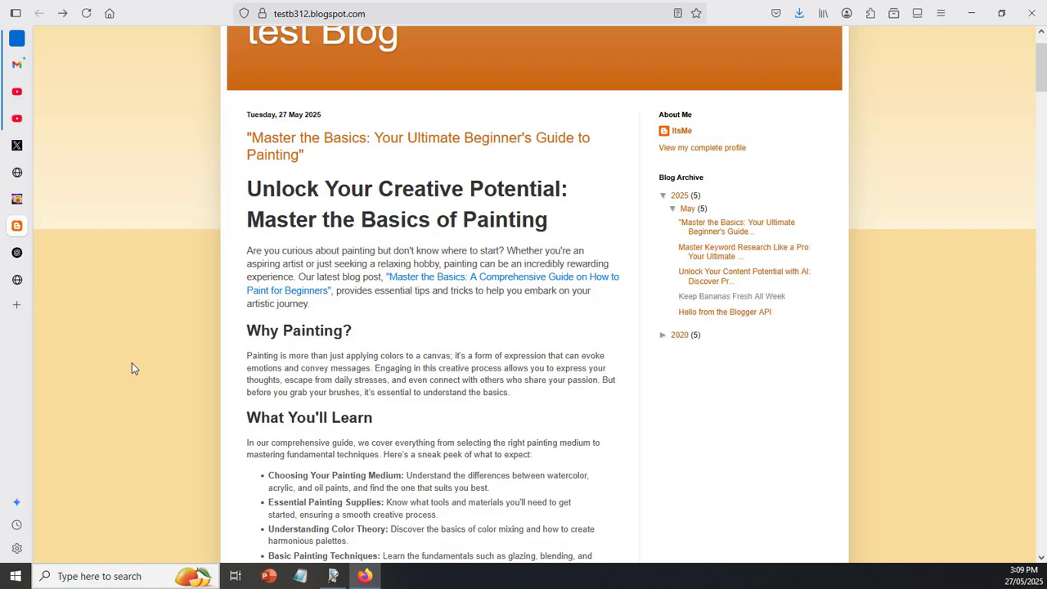
Step: Scroll the Blogger painting post down past the YouTube embed to its Conclusion
scroll(down, 3)
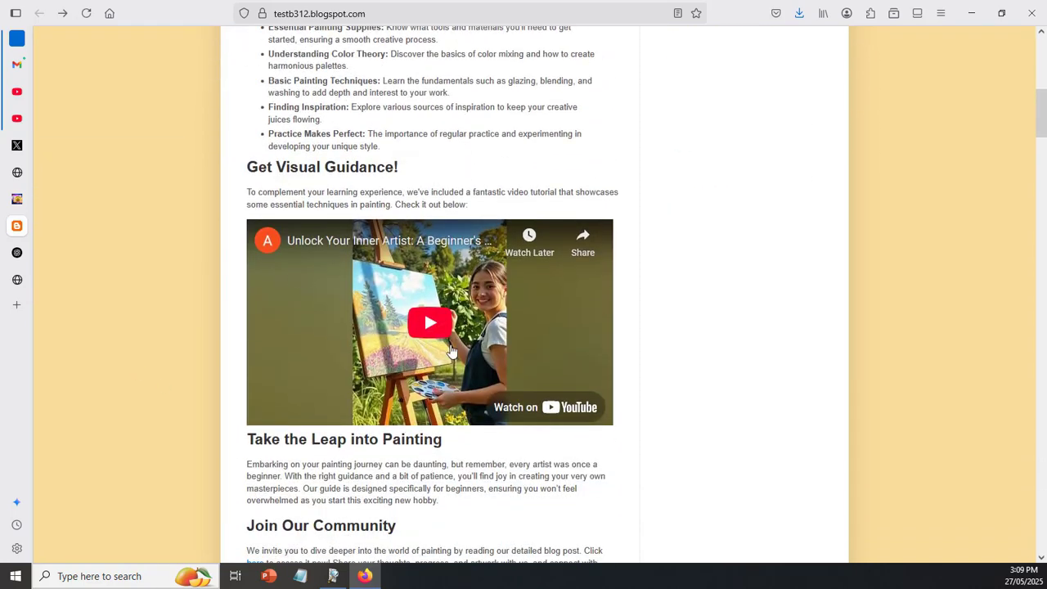
scroll(down, 3)
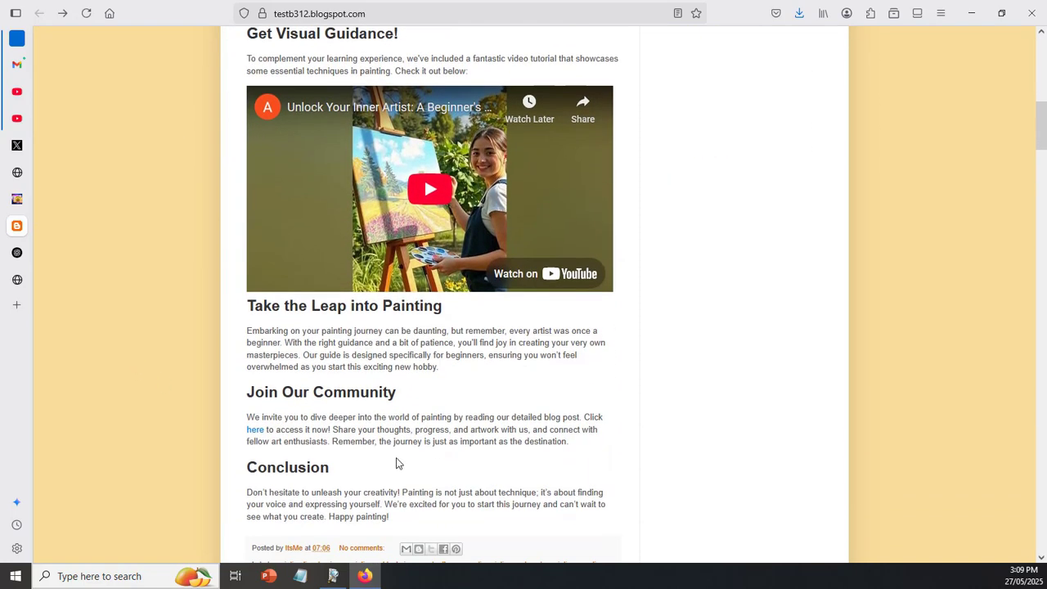
mouse_move(184, 453)
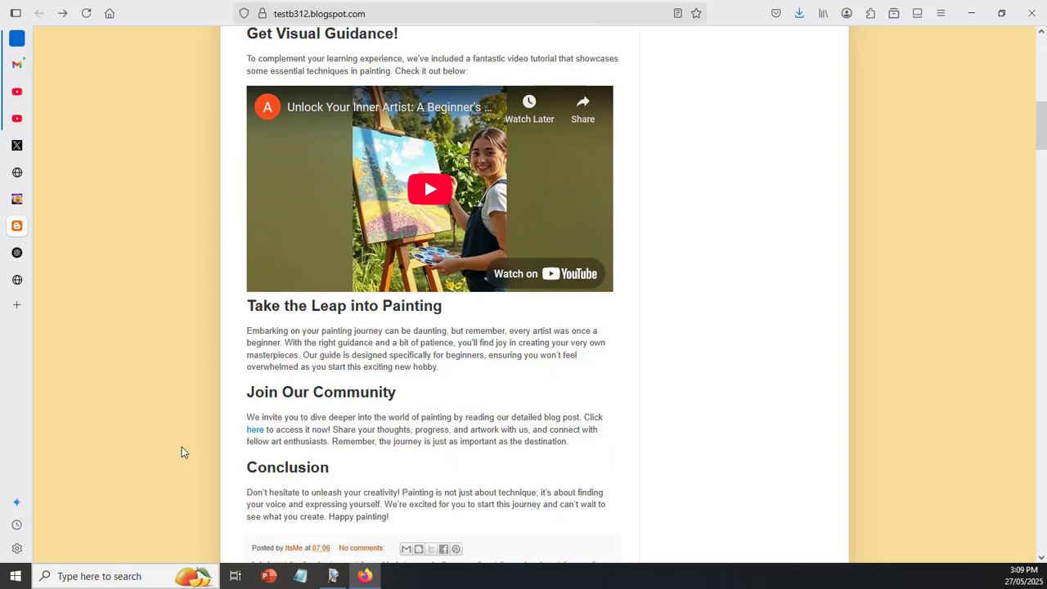
mouse_move(214, 431)
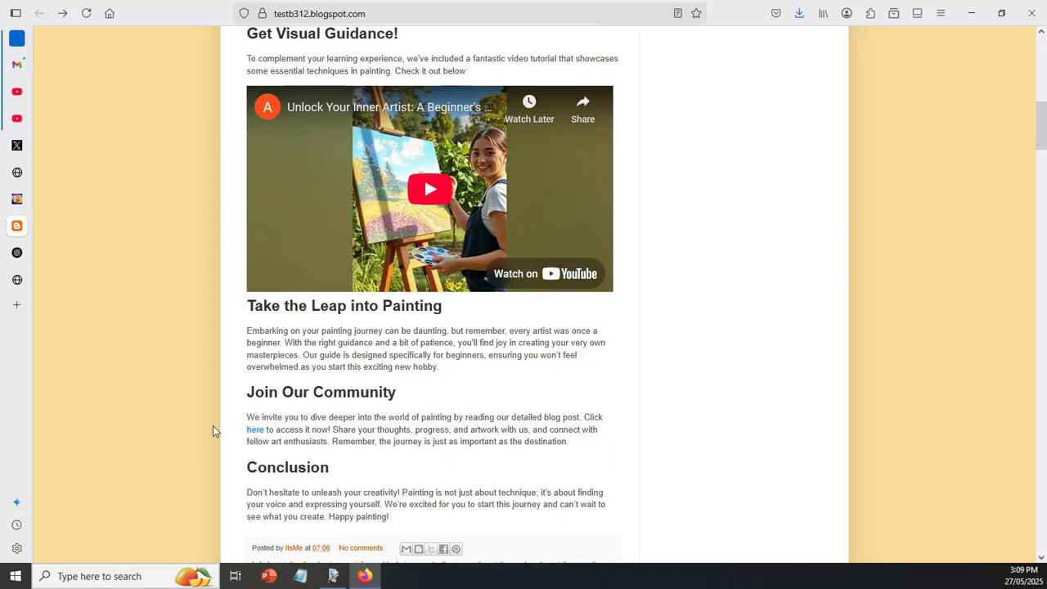
mouse_move(321, 231)
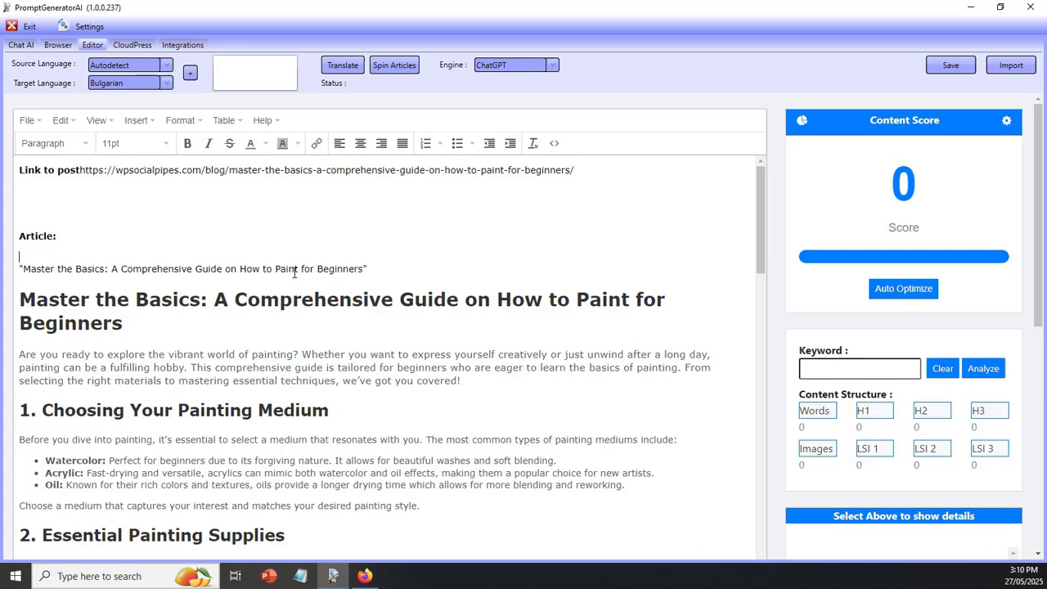
Step: Return PromptGeneratorAI to the Chat AI tab with the empty ChatGPT prompt
click(20, 44)
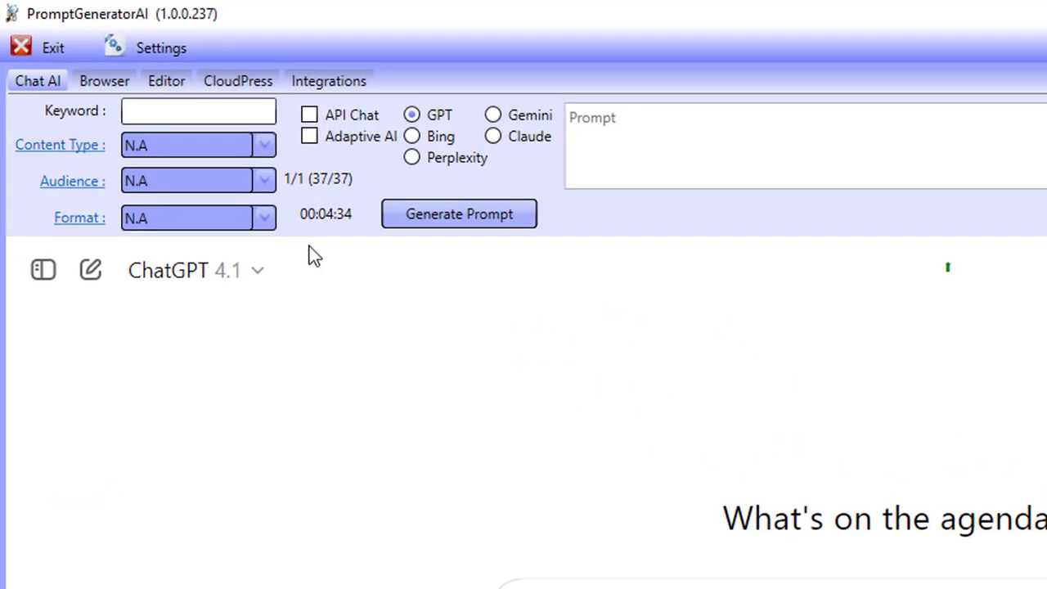
mouse_move(313, 277)
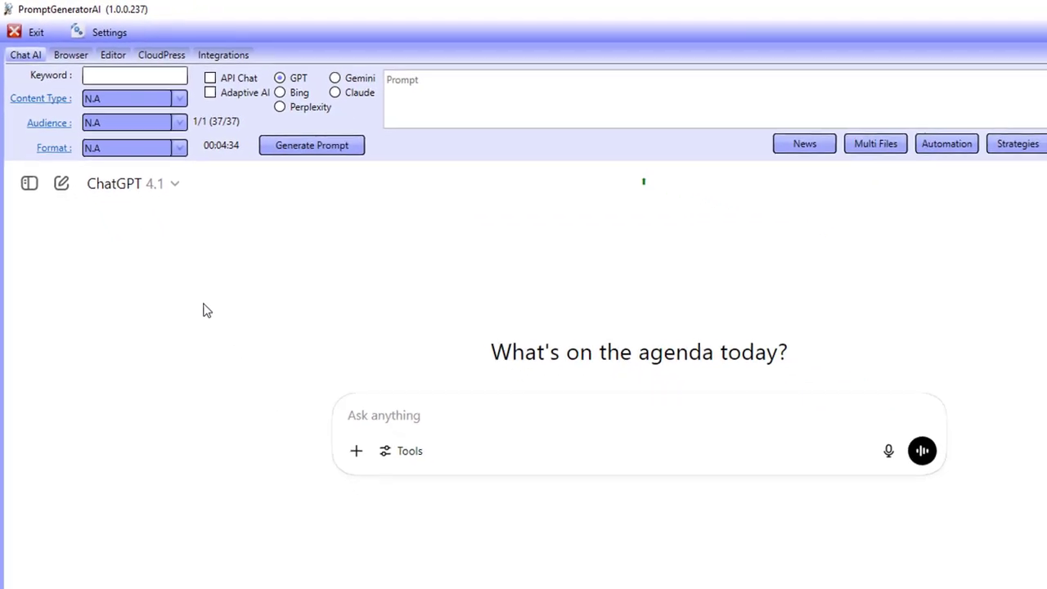
click(999, 7)
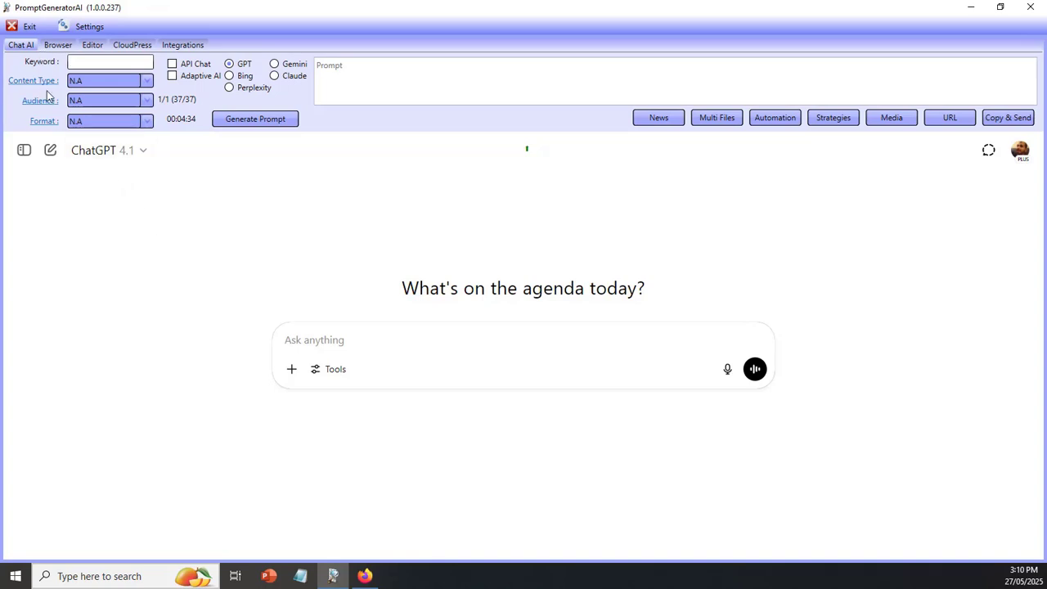
mouse_move(338, 246)
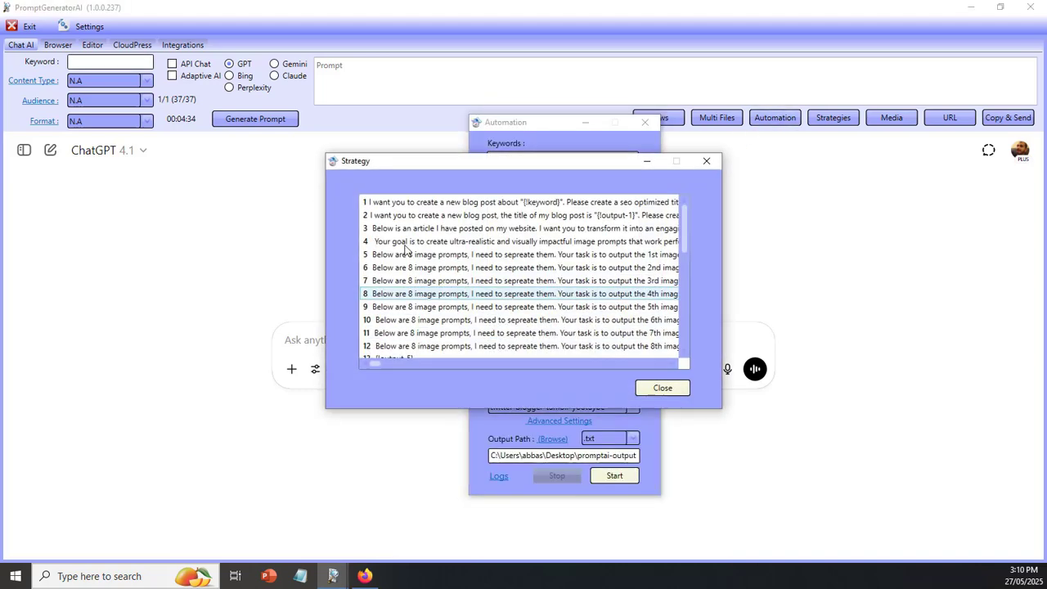
Step: Review the twitter-blogger-tumblr-youtube strategy's steps, then close the Strategy and Automation windows
scroll(down, 3)
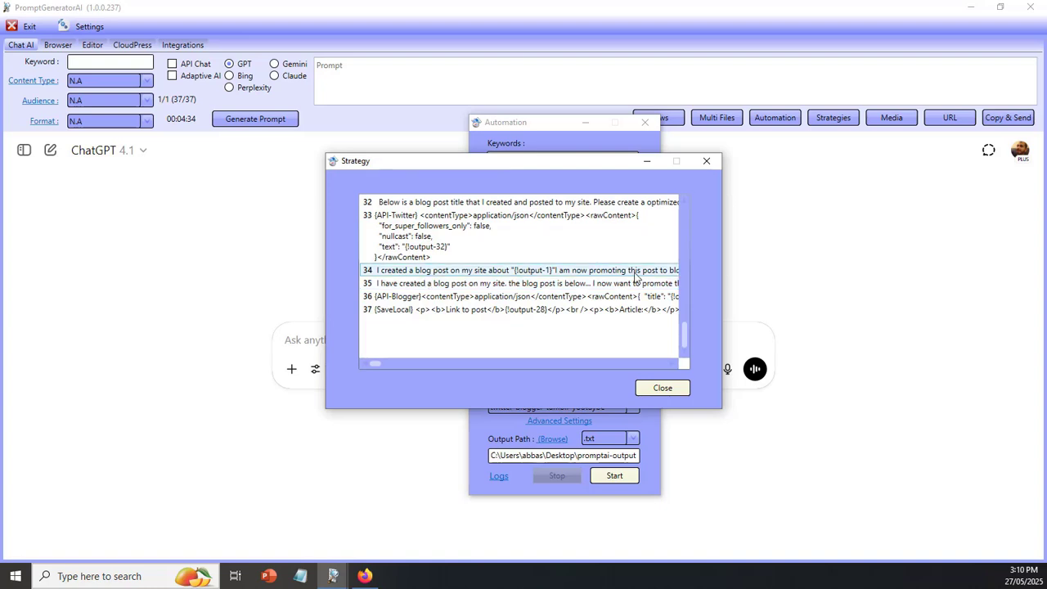
click(663, 387)
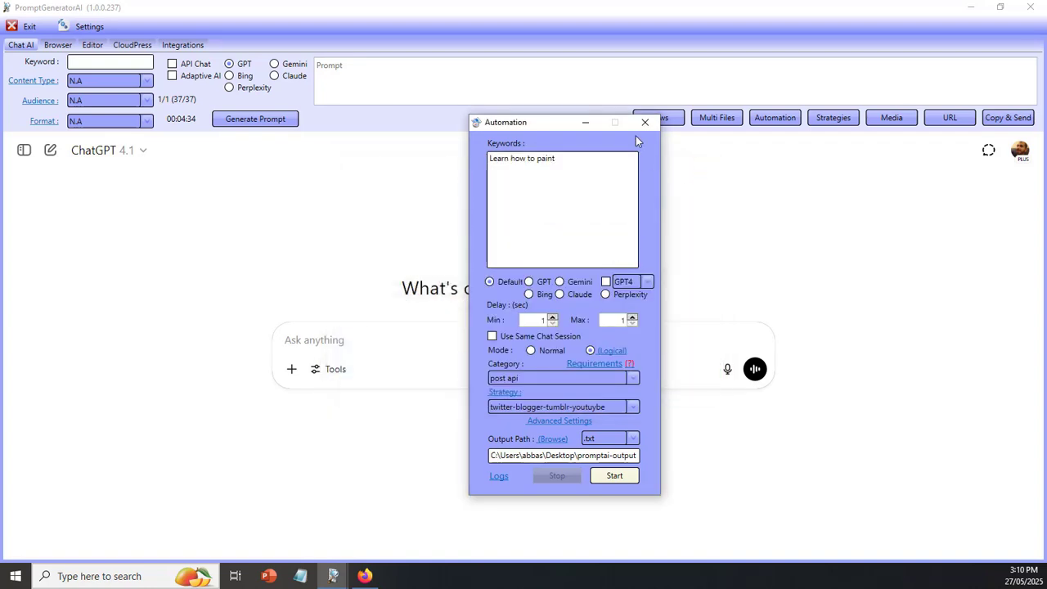
click(644, 122)
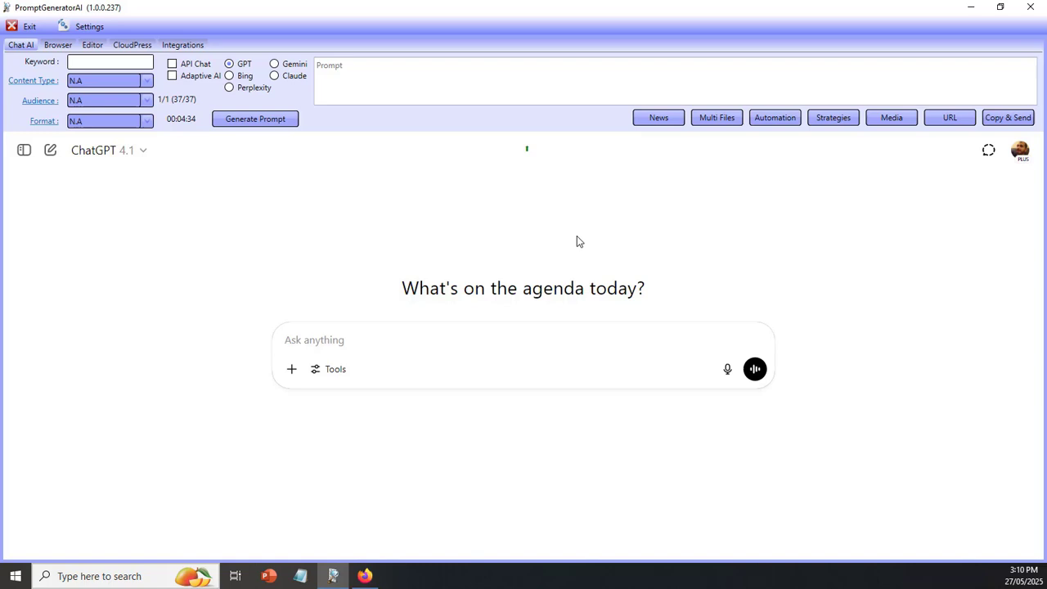
mouse_move(598, 260)
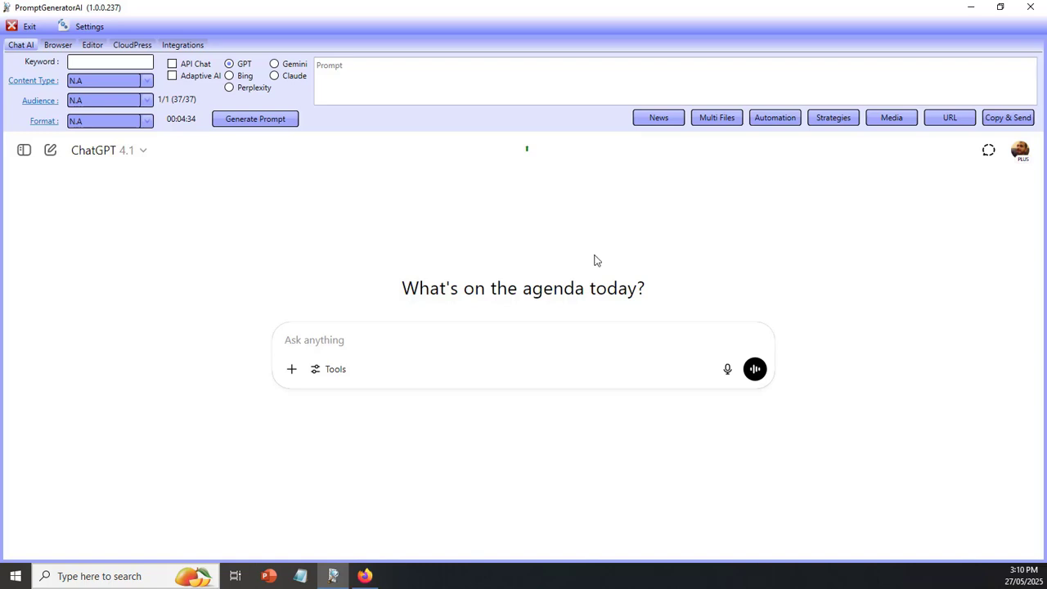
mouse_move(199, 87)
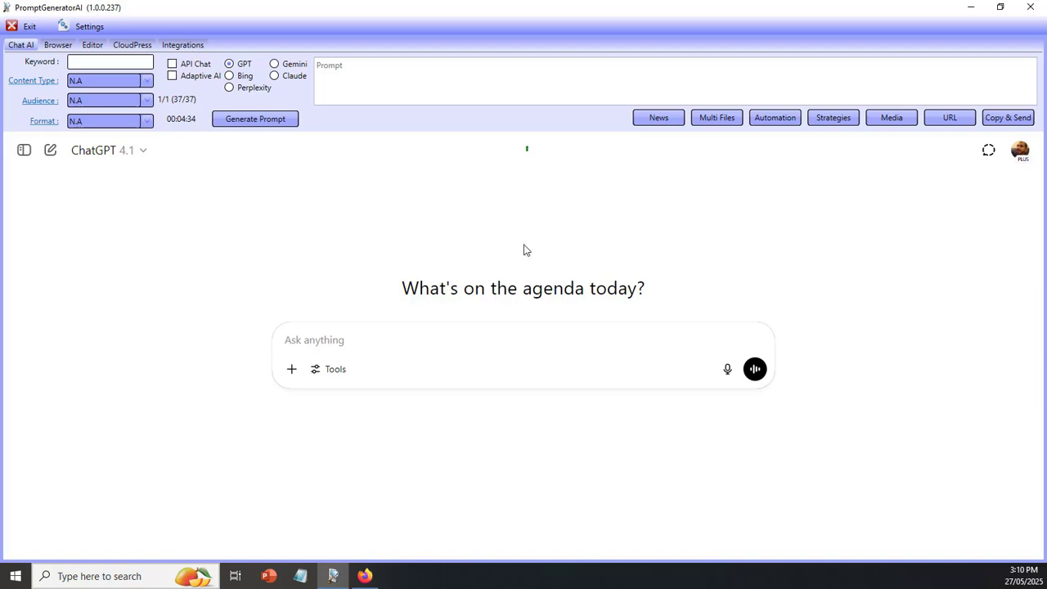
mouse_move(775, 117)
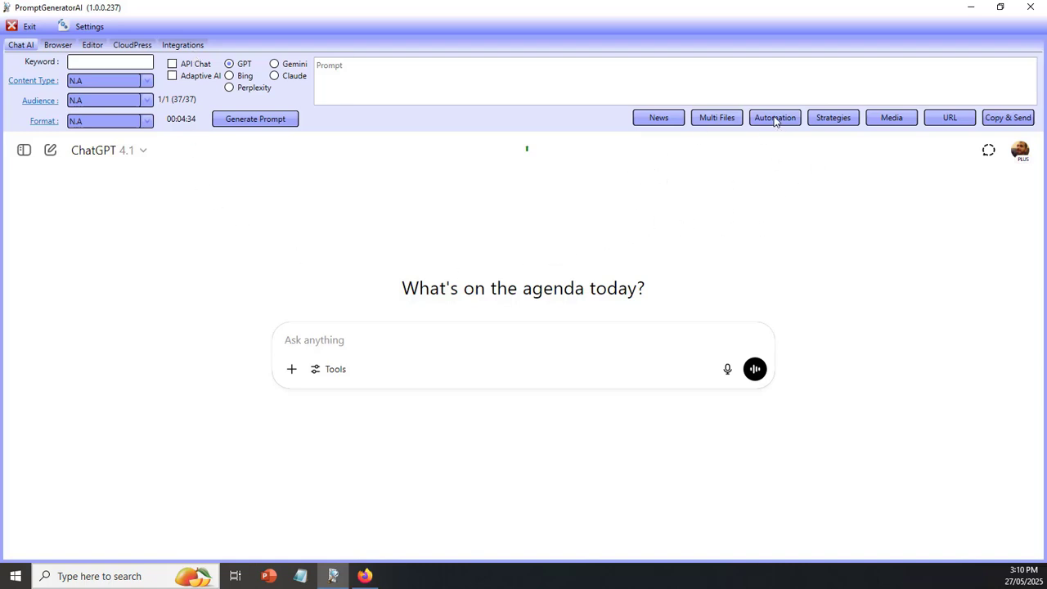
mouse_move(300, 160)
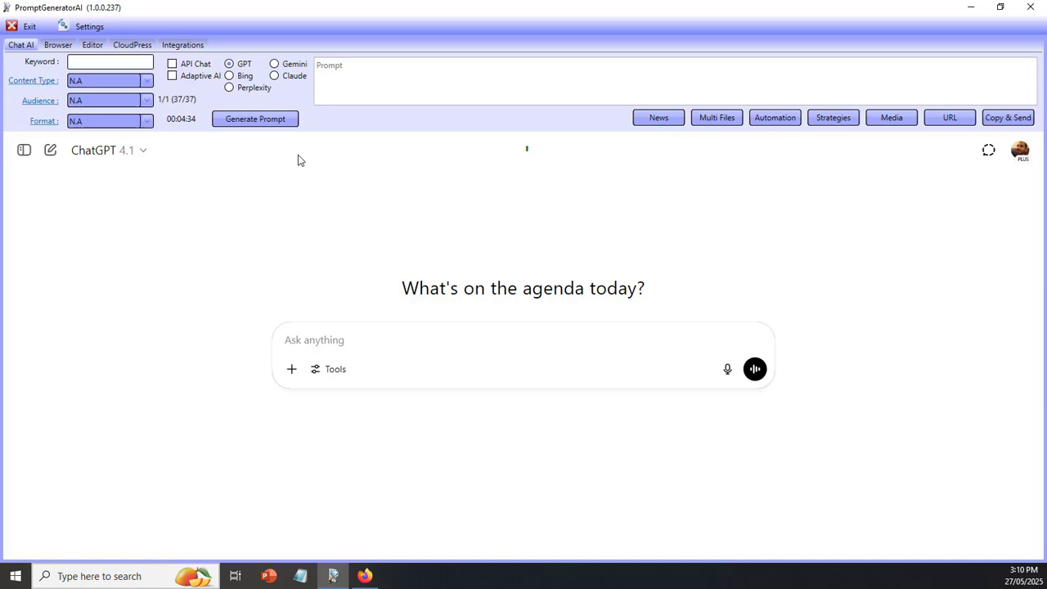
Step: Show the Integrations tab listing API projects like Facebook, Google Trends and Twitter Abbs
click(182, 44)
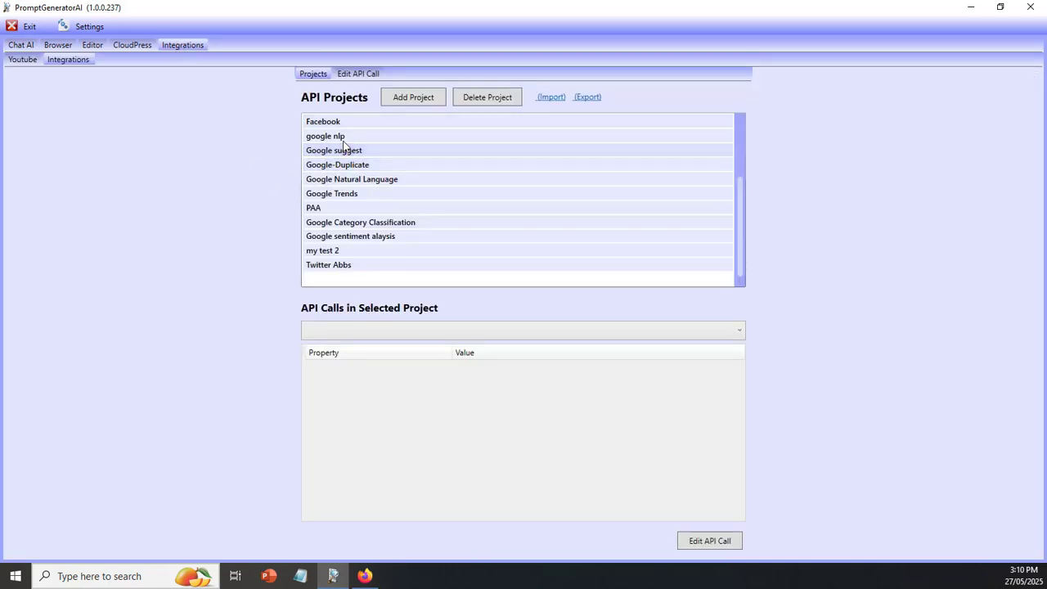
mouse_move(261, 131)
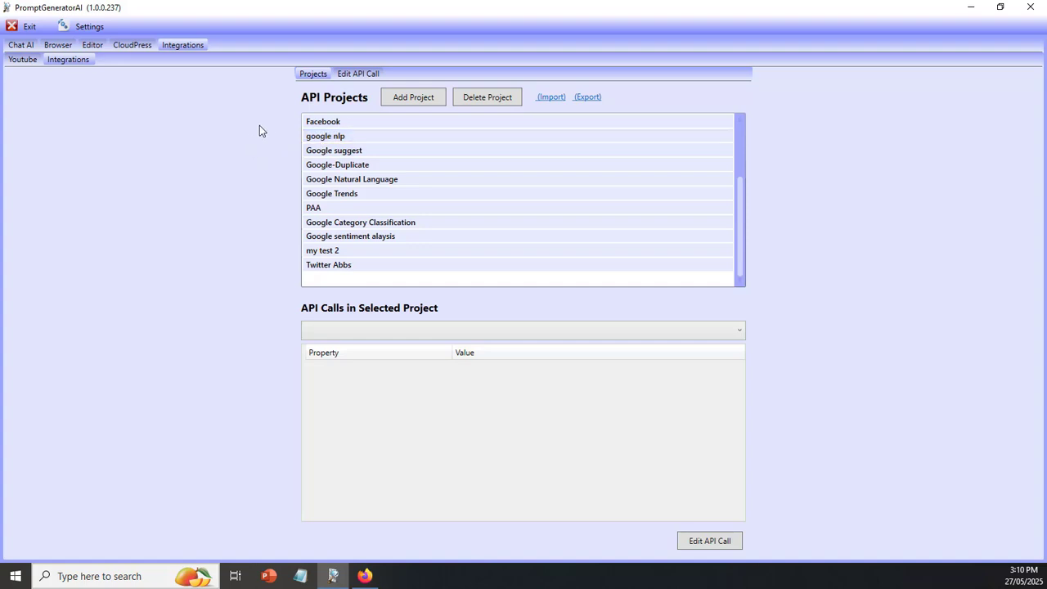
mouse_move(274, 131)
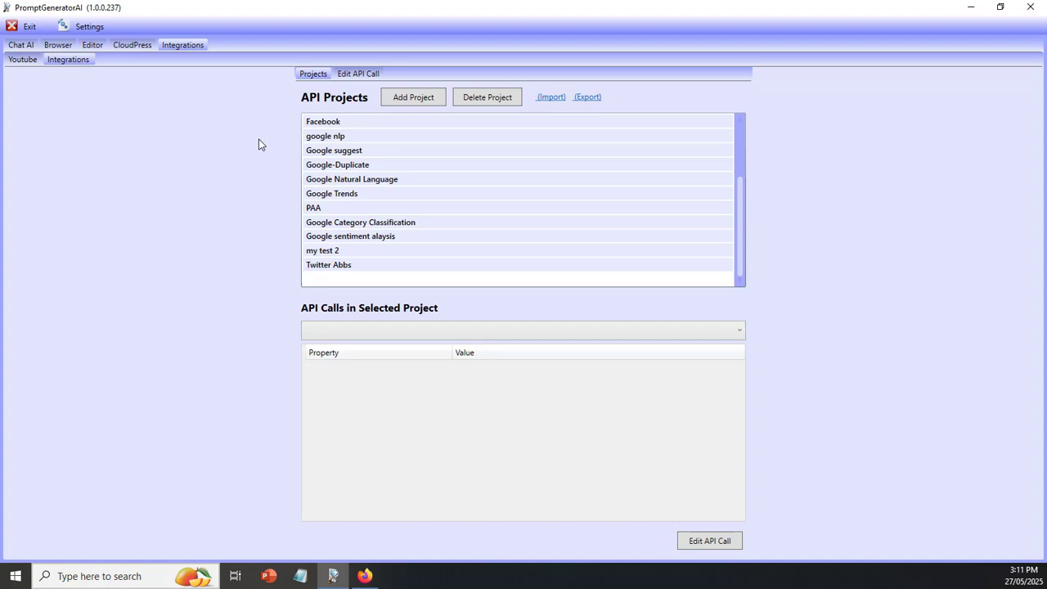
mouse_move(256, 150)
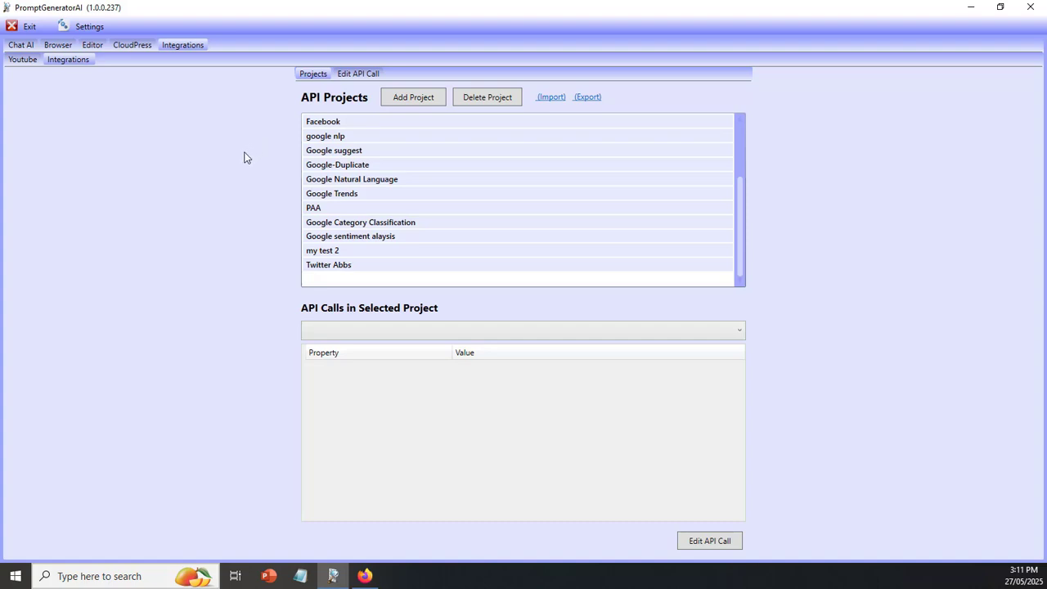
Step: Leave the API projects list and return to the Chat AI screen
click(20, 44)
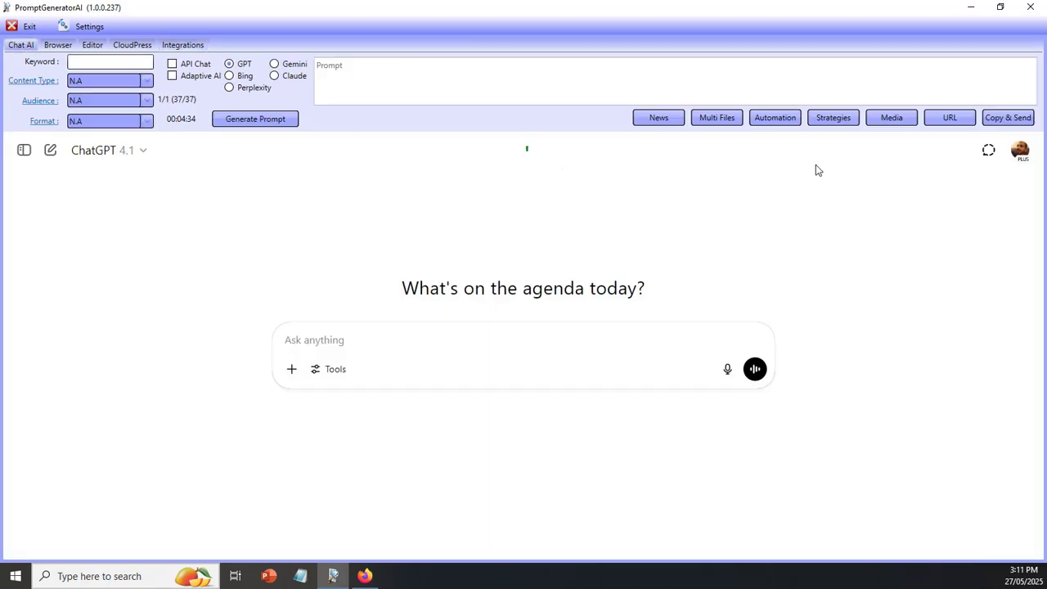
mouse_move(778, 158)
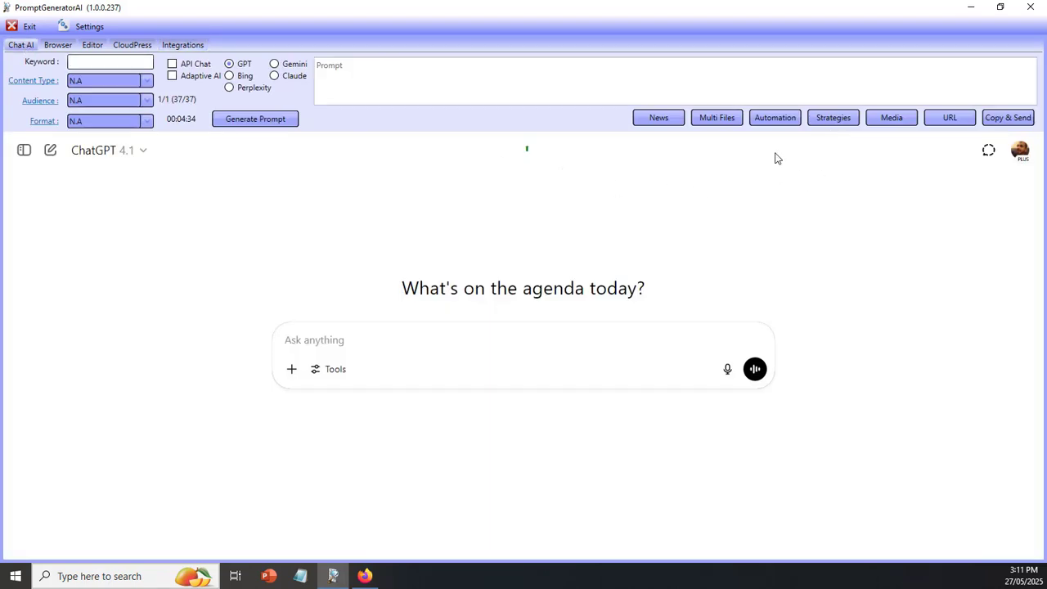
mouse_move(507, 202)
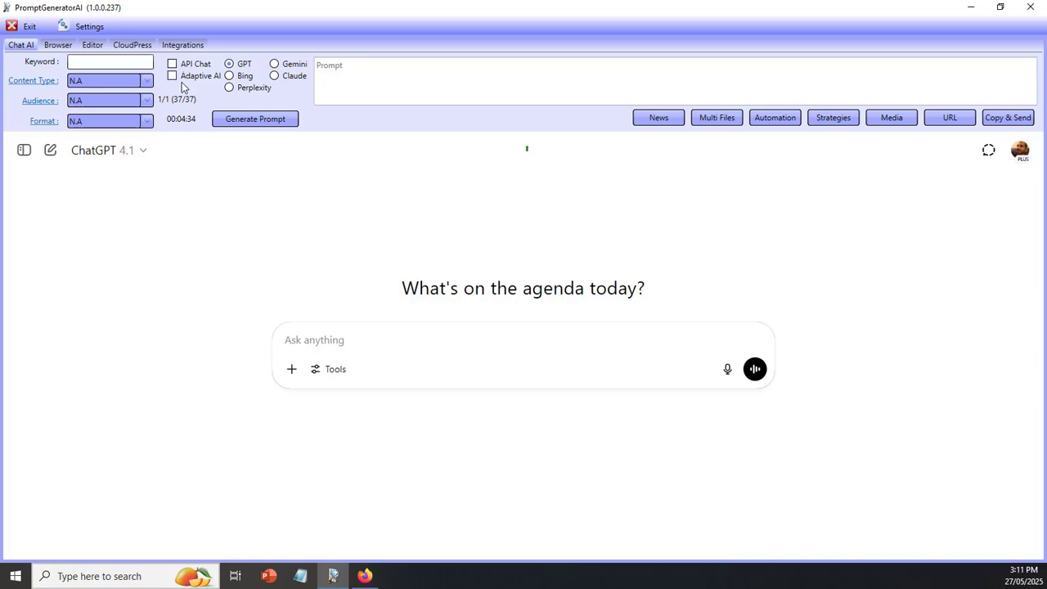
mouse_move(256, 209)
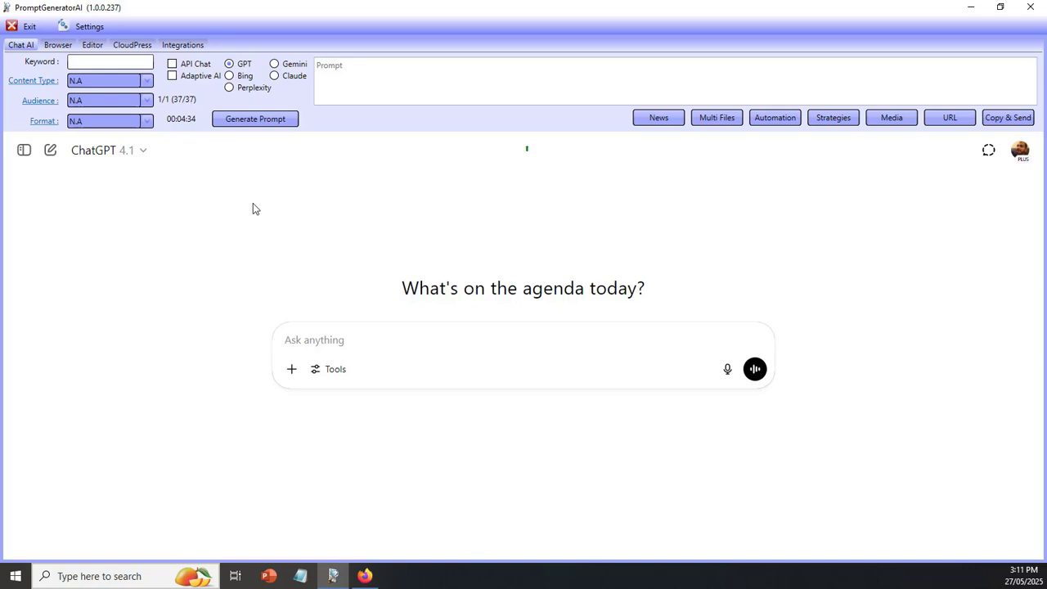
Step: Reopen Automation for 'Learn how to paint', review its strategy steps and close the Strategy dialog
click(182, 44)
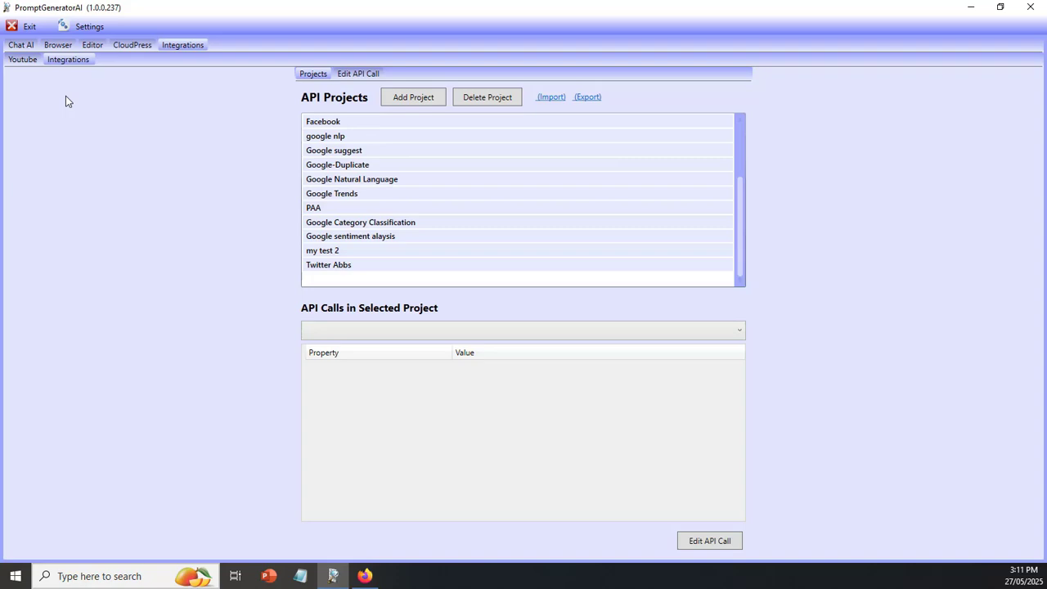
click(20, 44)
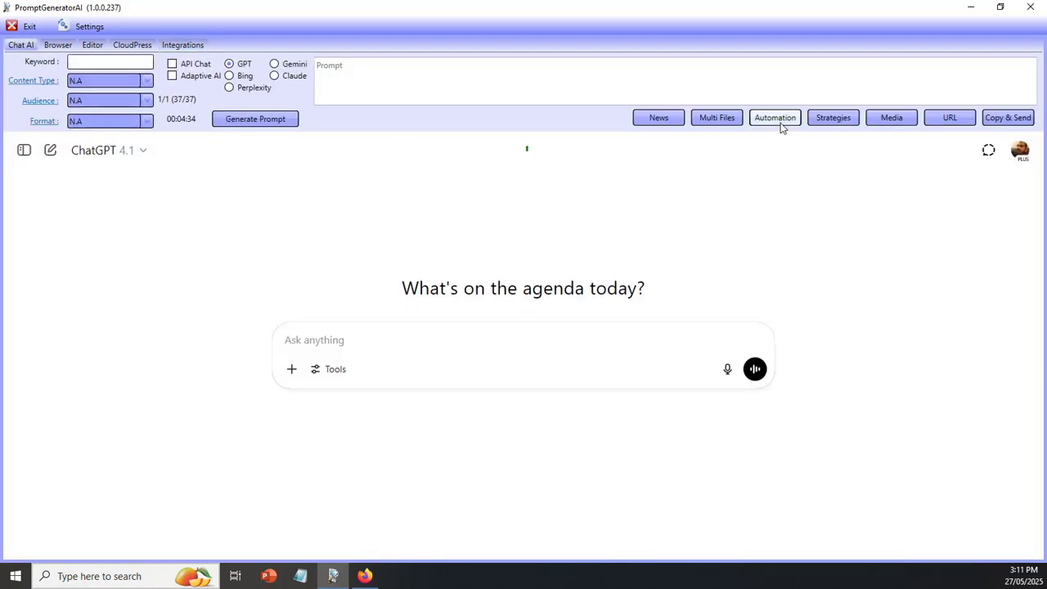
click(774, 117)
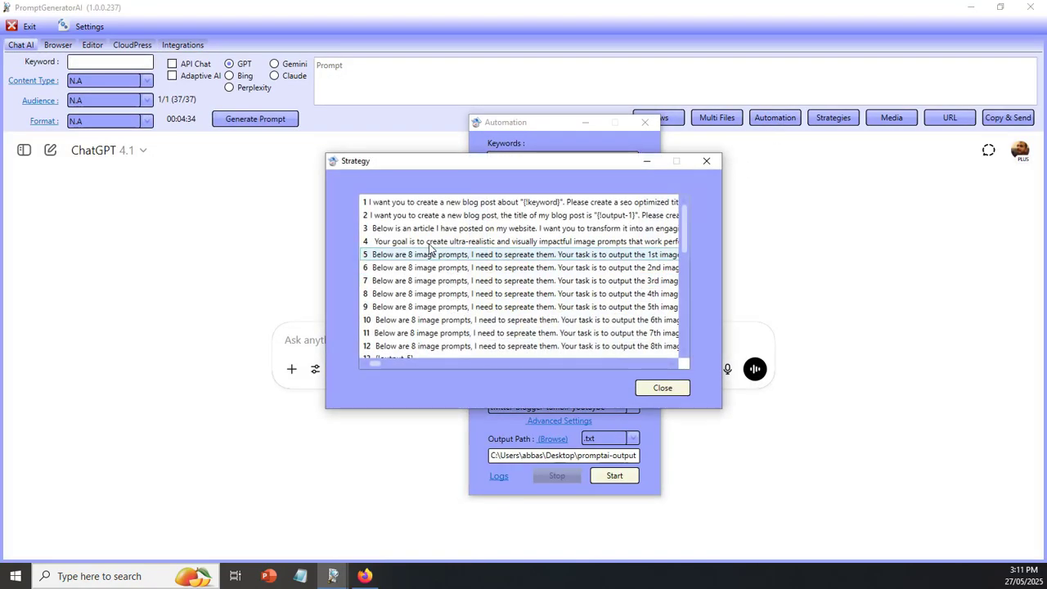
scroll(down, 3)
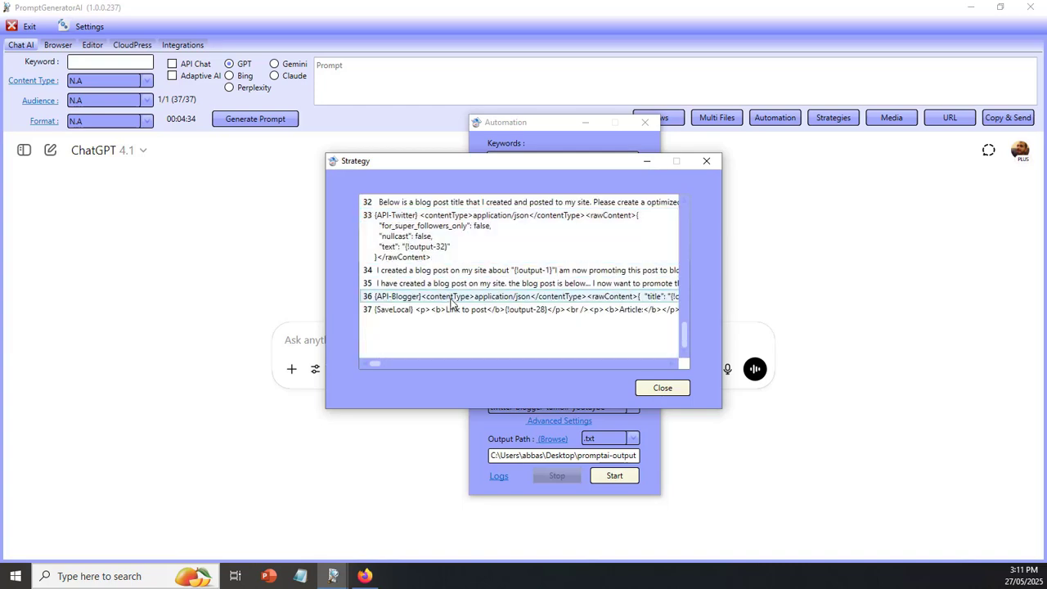
mouse_move(481, 304)
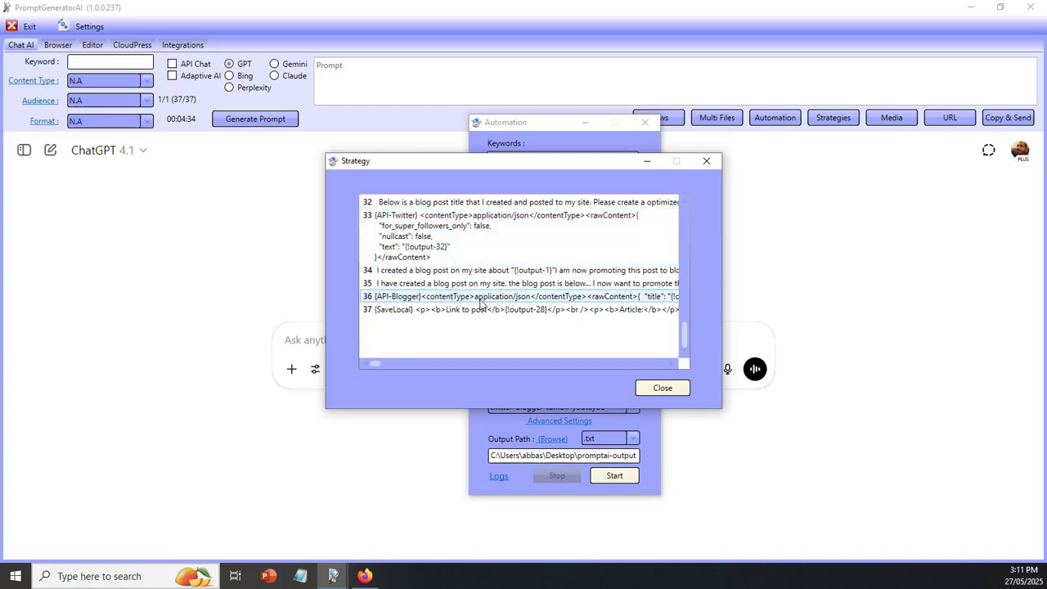
click(662, 387)
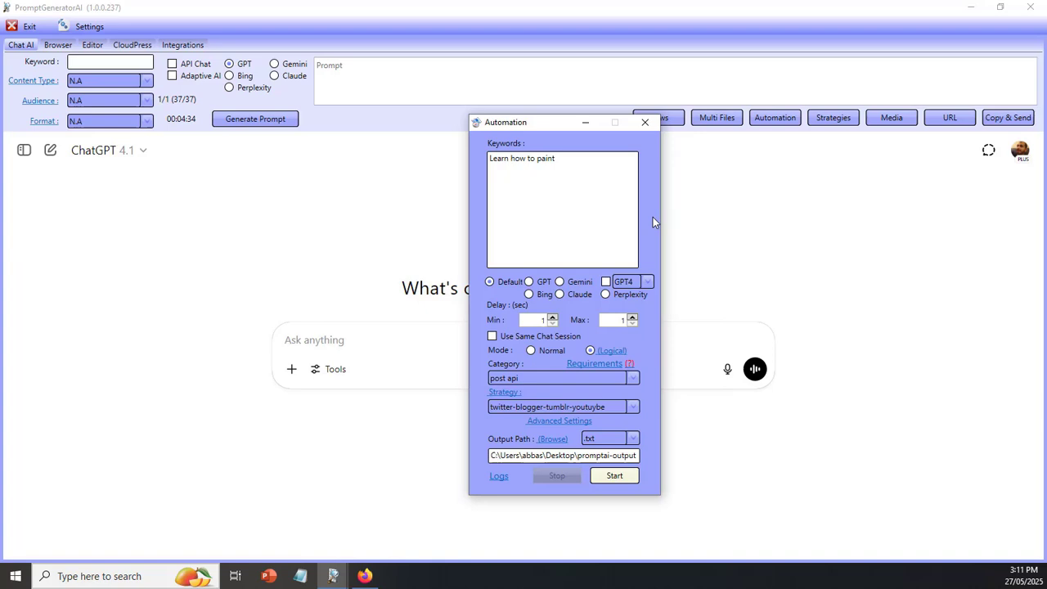
mouse_move(645, 224)
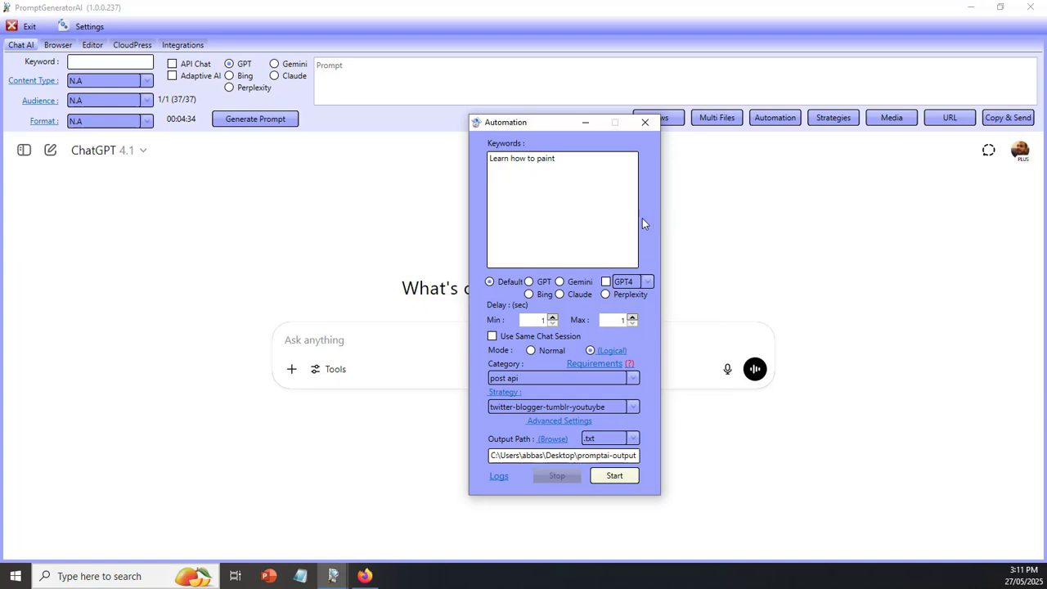
mouse_move(456, 199)
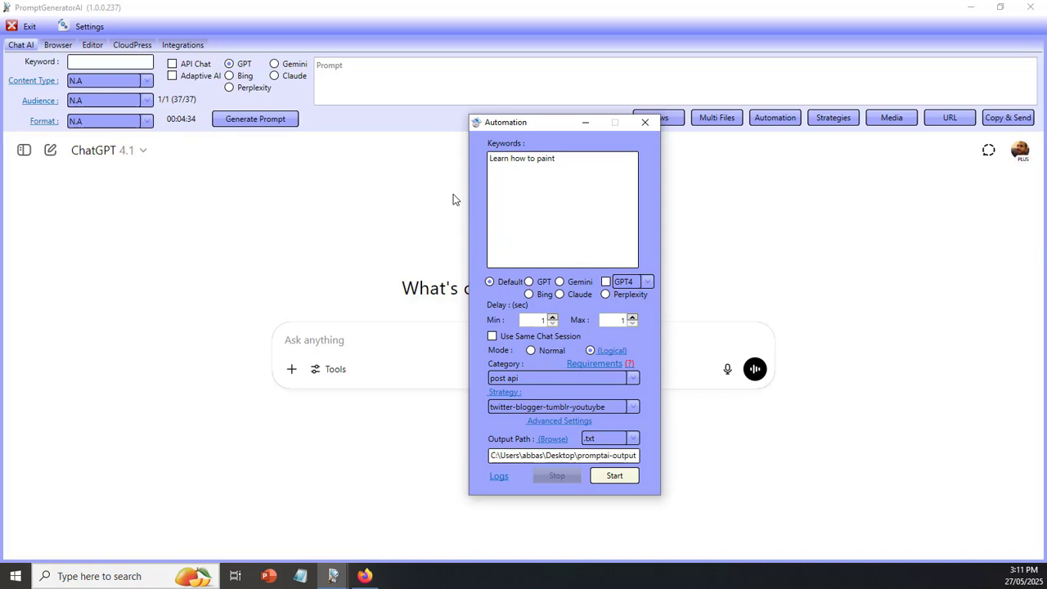
mouse_move(572, 173)
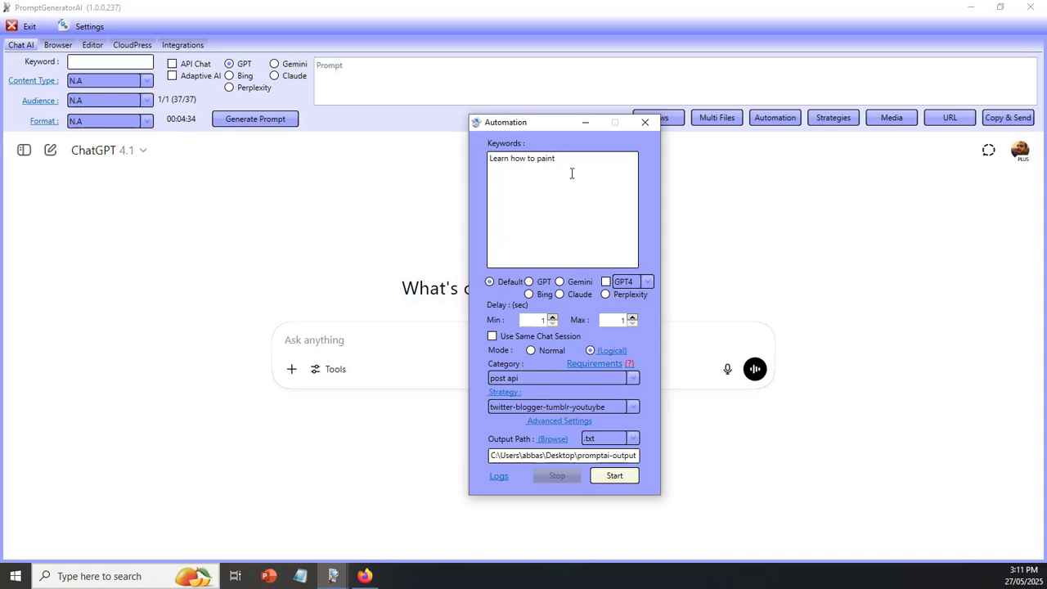
Step: Close the Automation window, leaving the Chat AI screen with an empty ChatGPT prompt
click(645, 122)
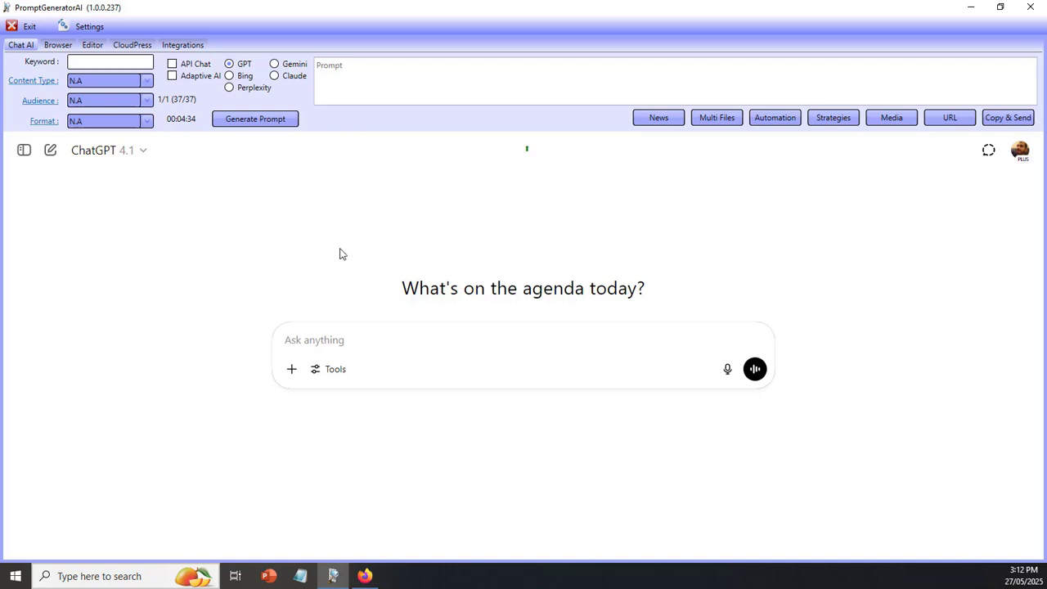
mouse_move(338, 263)
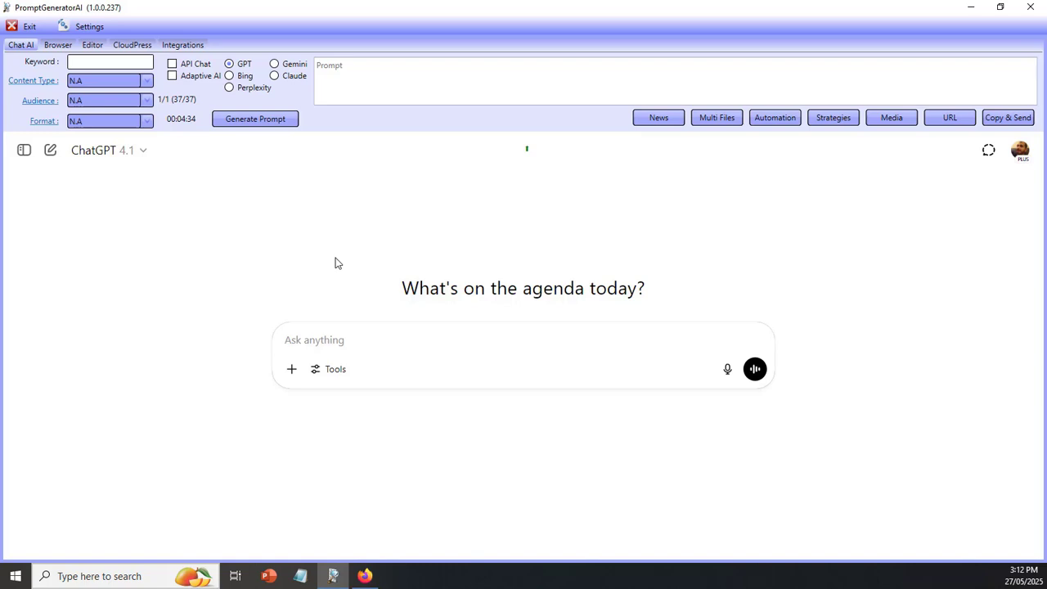
mouse_move(342, 265)
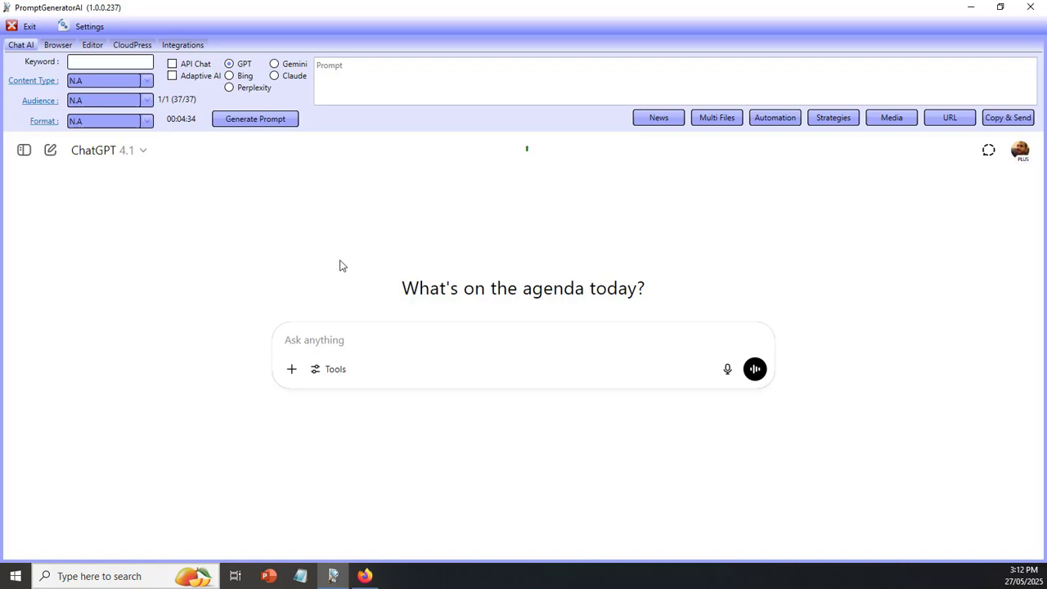